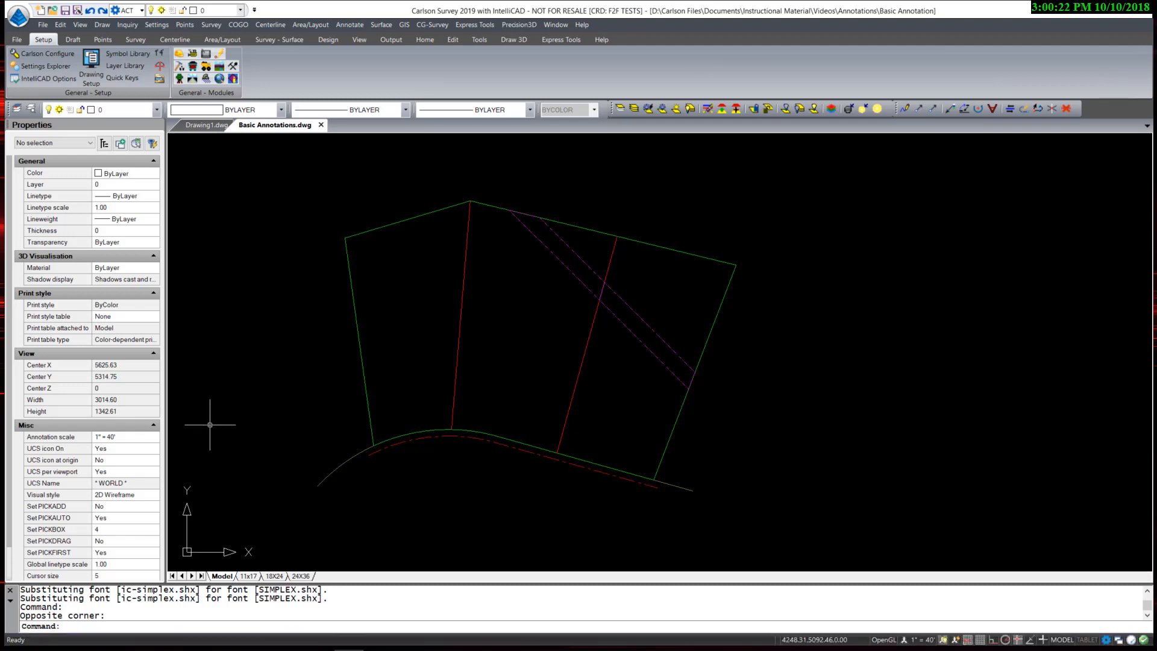
mouse_move(260, 407)
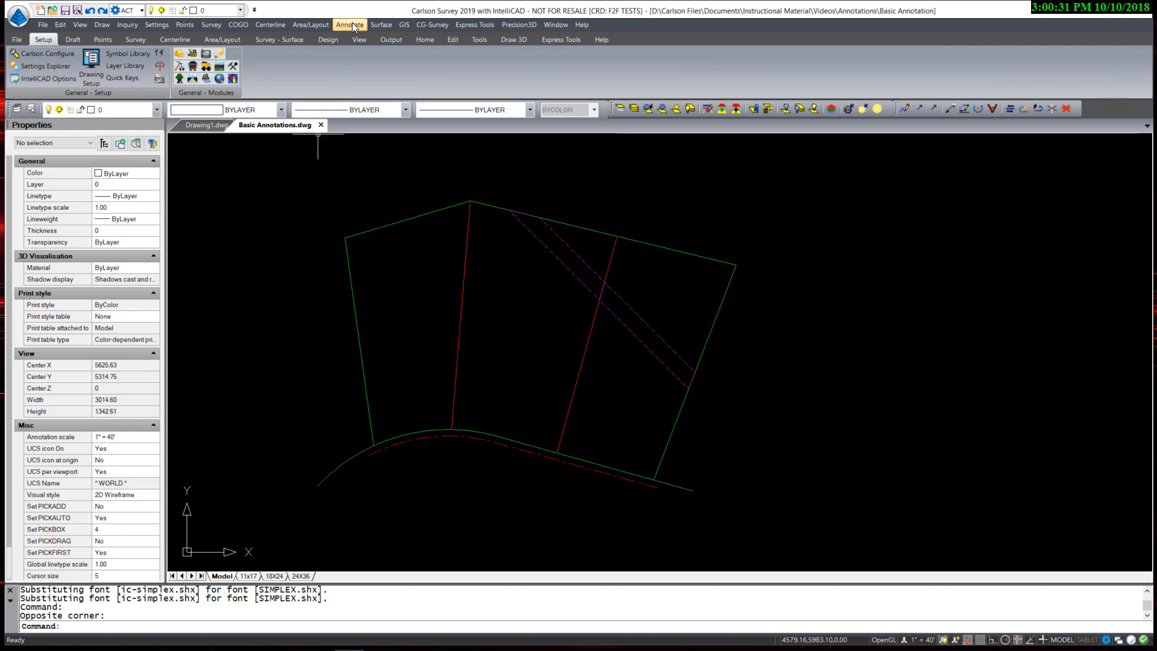
Switch to the Survey ribbon tab and open the Annotate pull-down menu
click(350, 24)
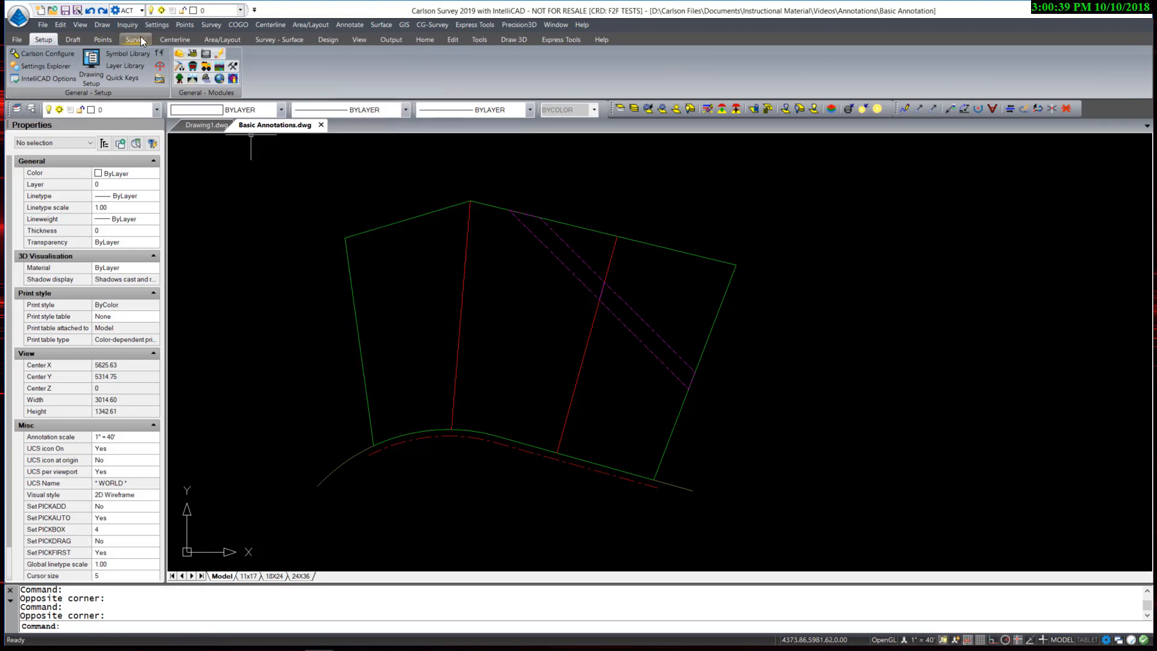
click(135, 39)
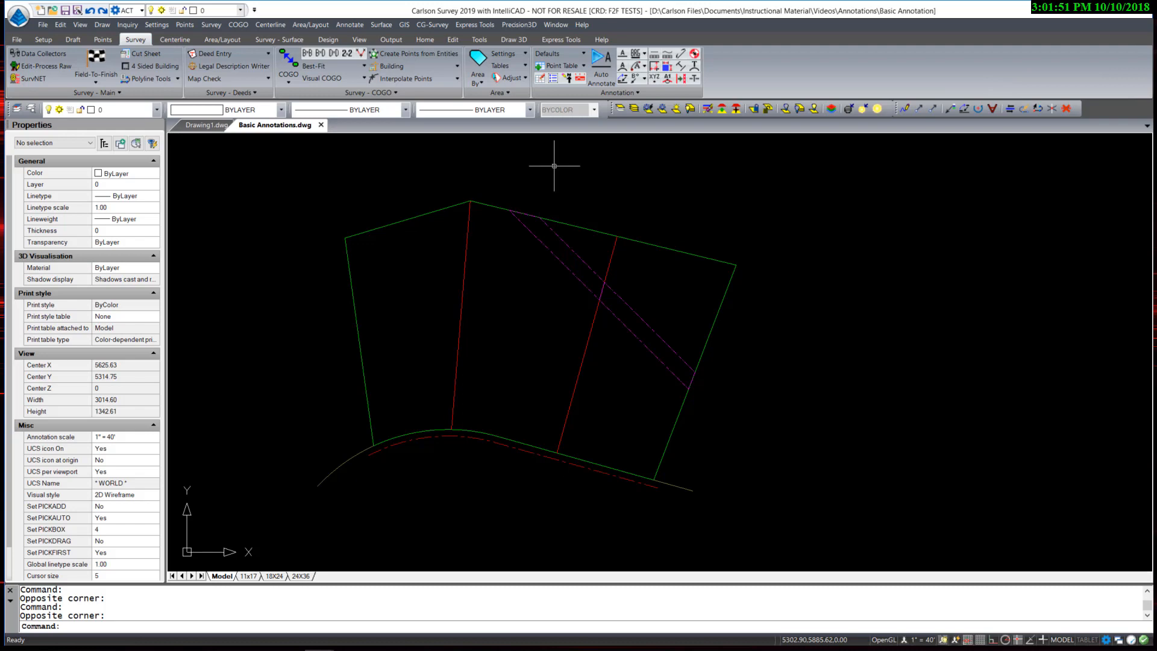
mouse_move(459, 165)
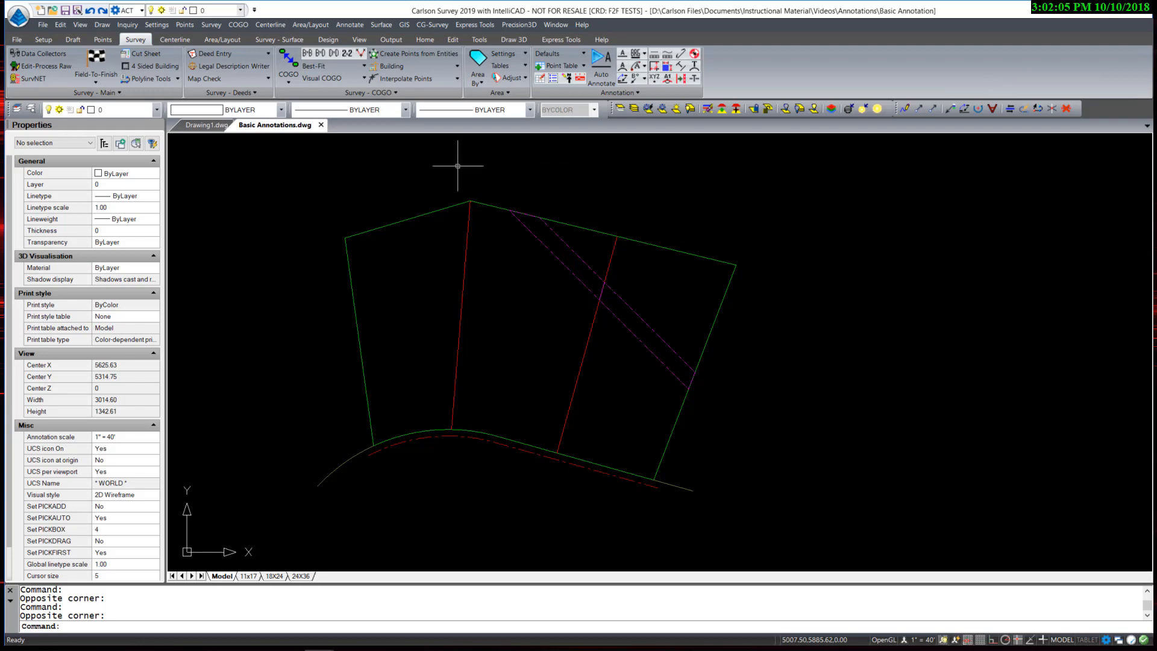
click(350, 24)
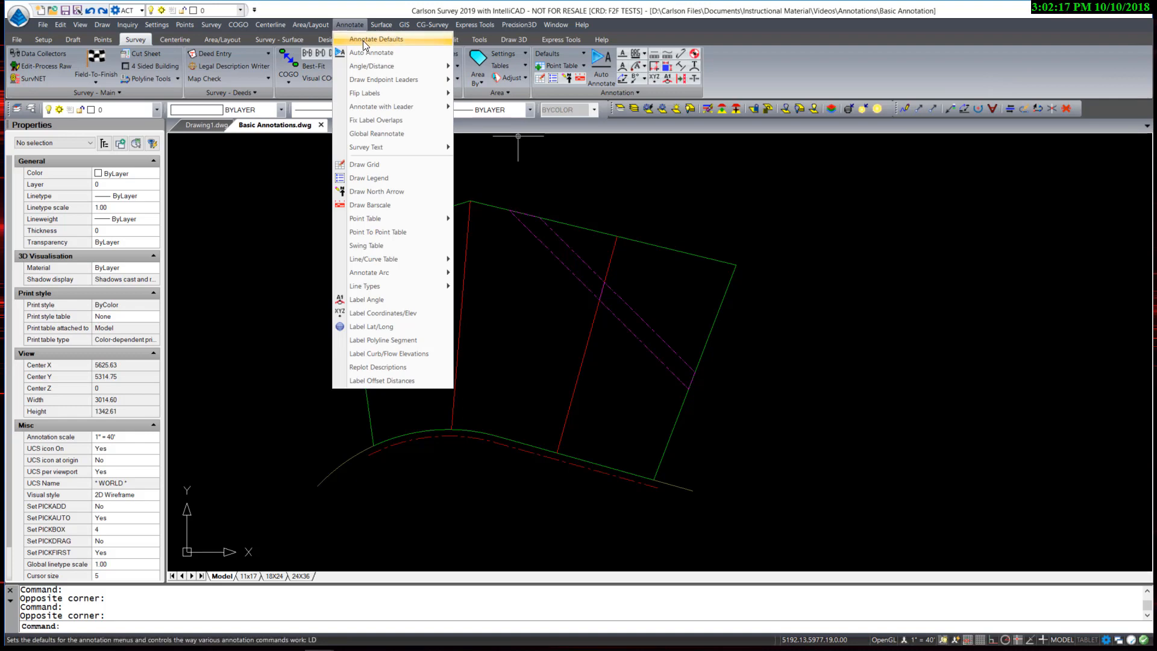
Load General Annotations.adf into Annotate Defaults
click(381, 39)
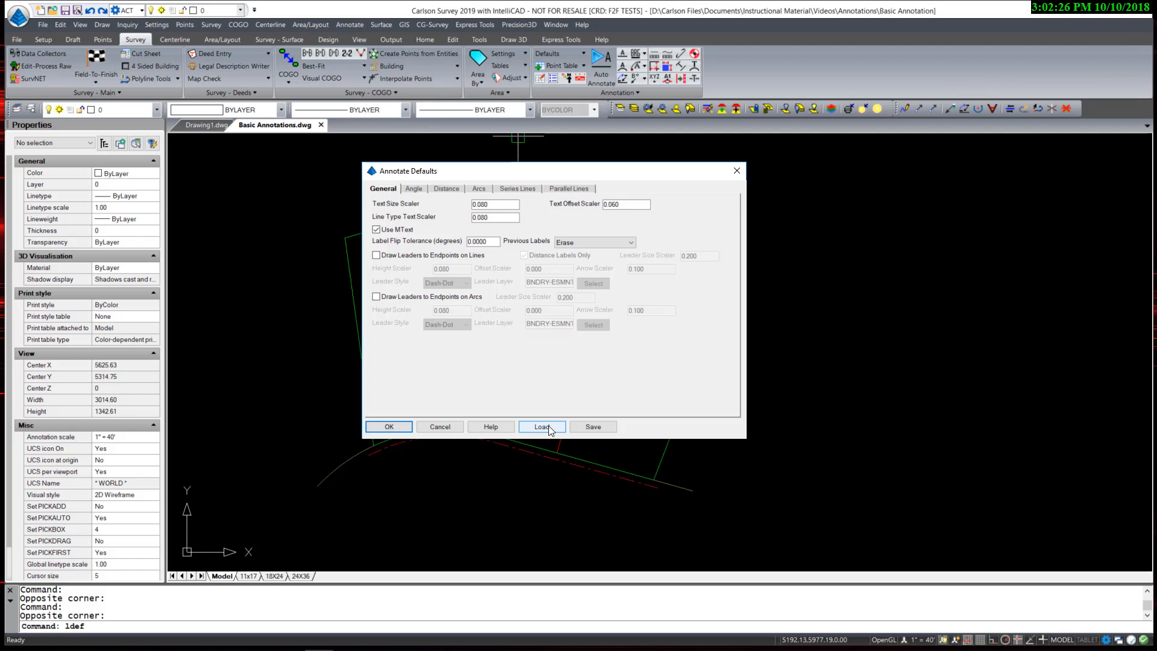
click(542, 427)
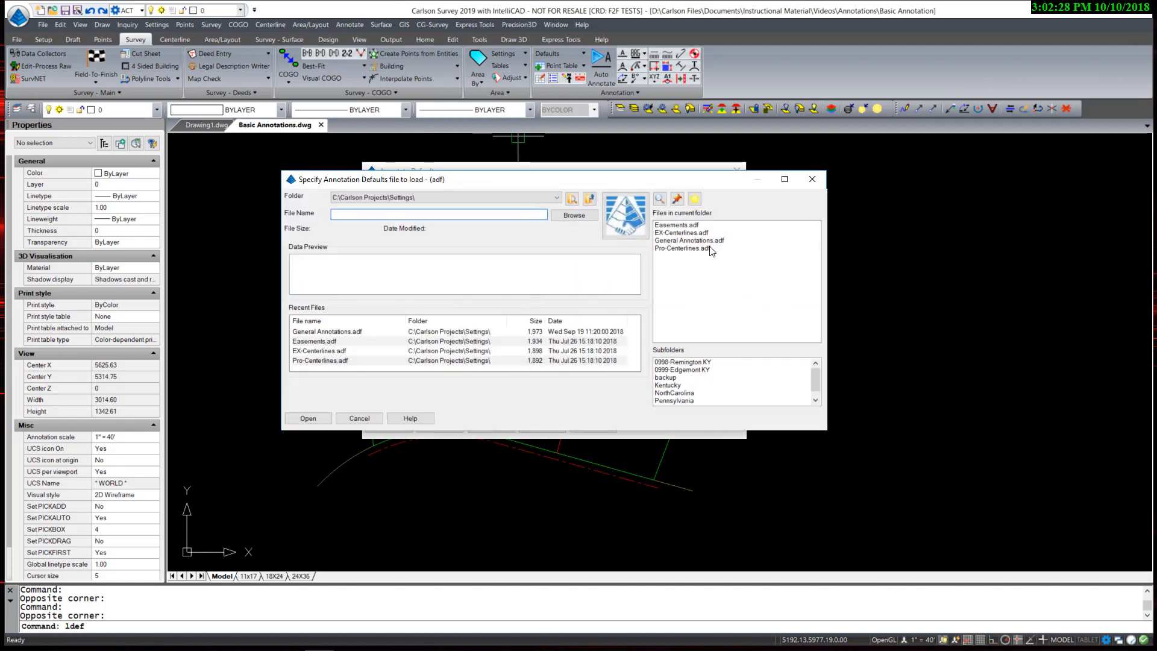
click(690, 240)
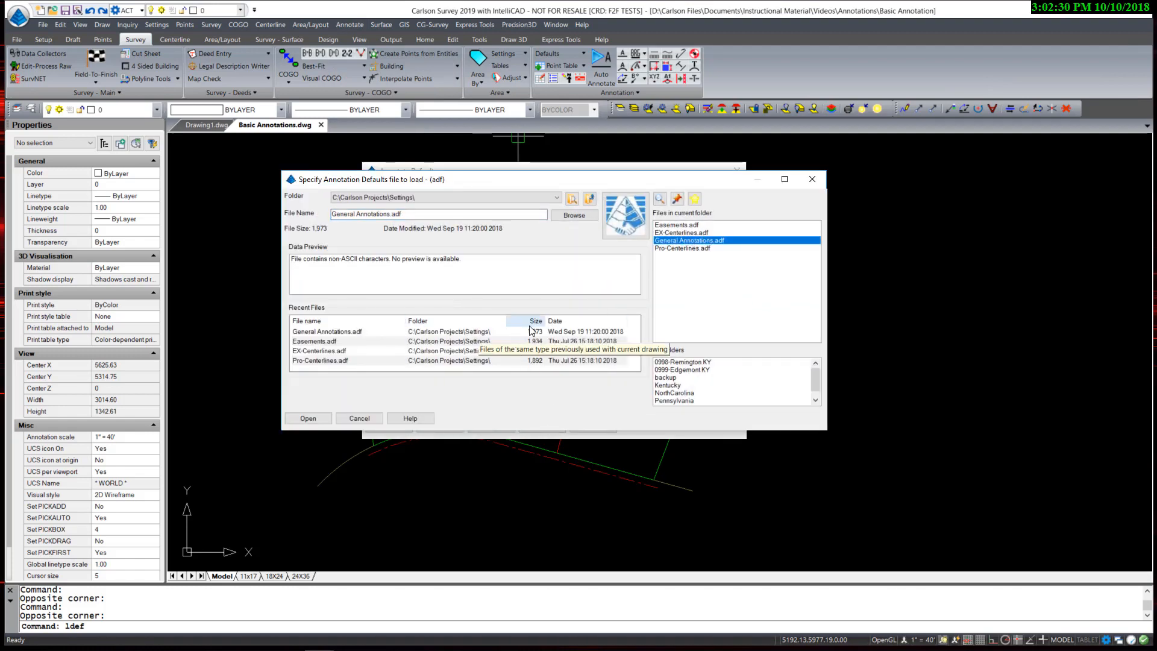
click(308, 418)
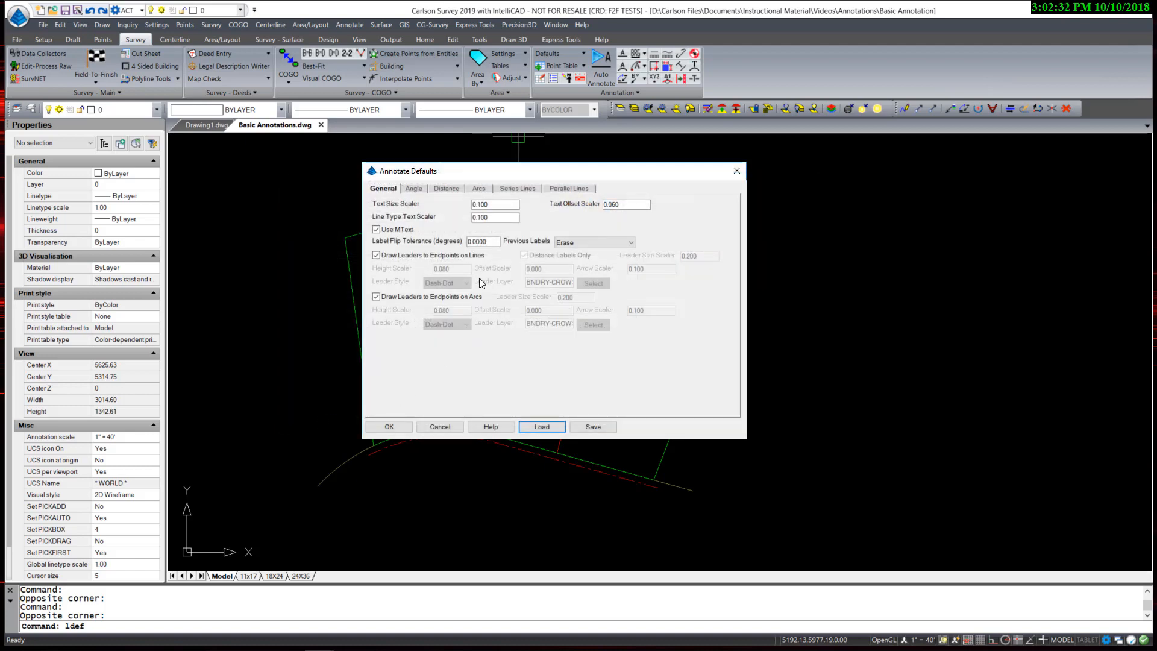
Review the text size scaler and the Angle, Distance and Arcs label settings
click(496, 203)
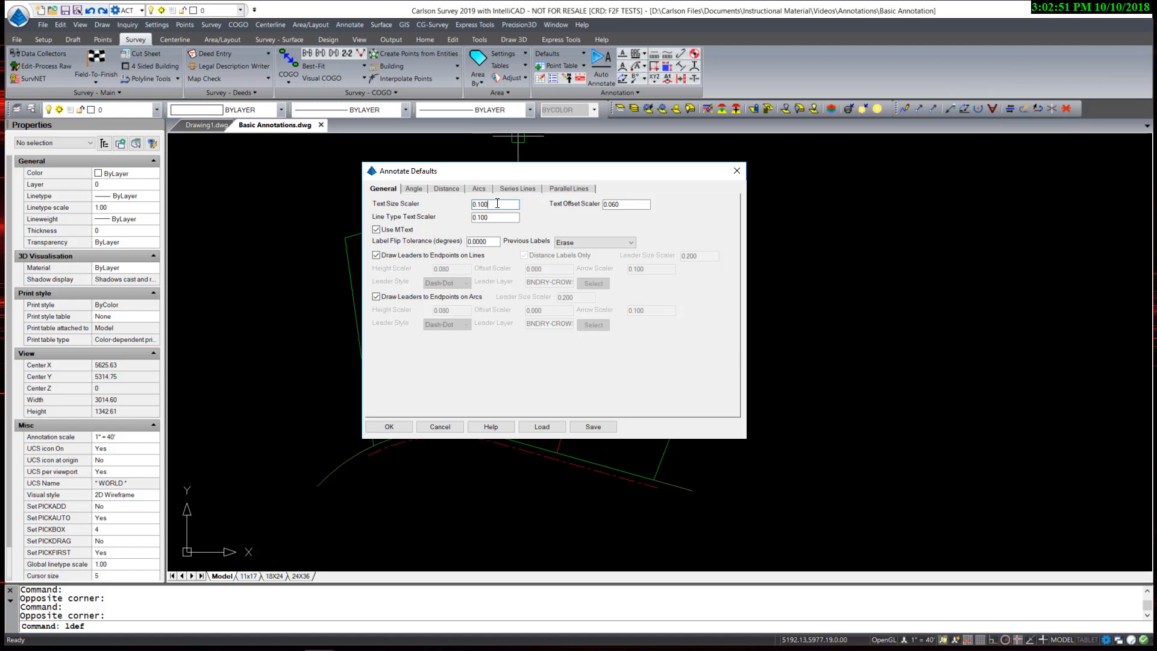
click(413, 189)
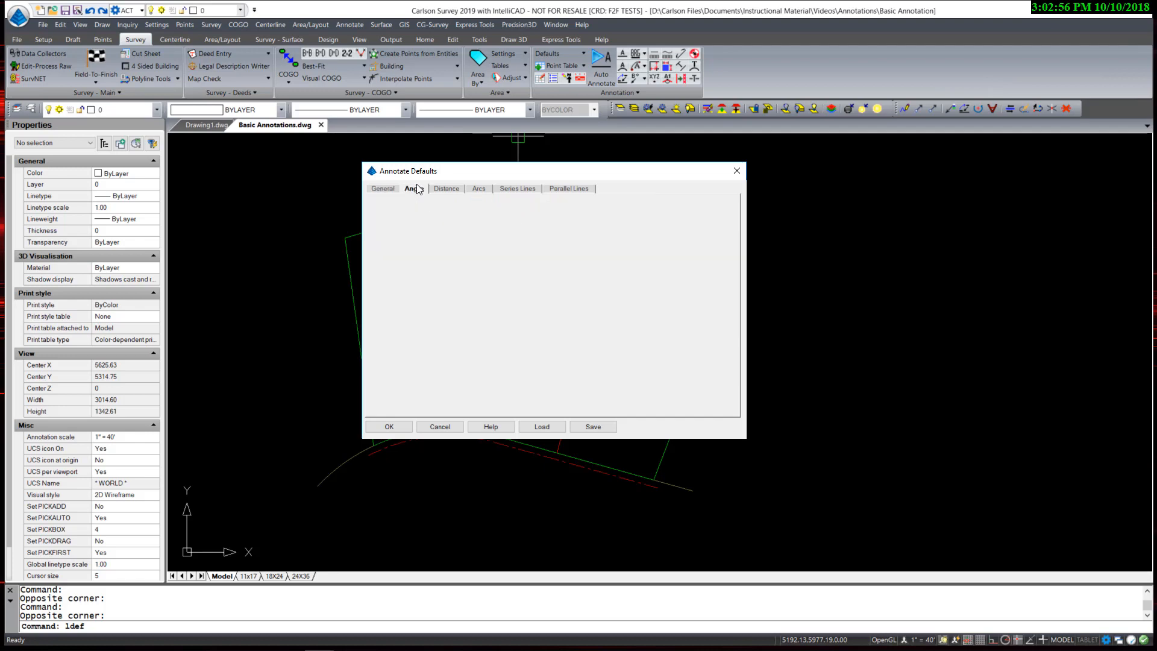
click(414, 189)
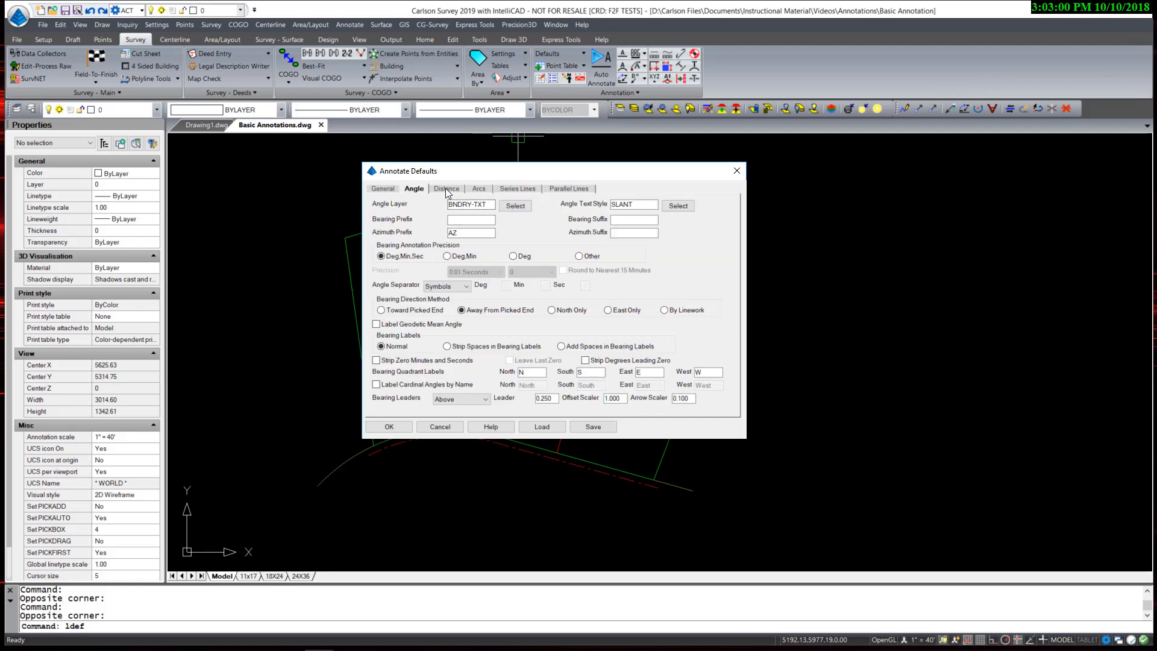
click(479, 189)
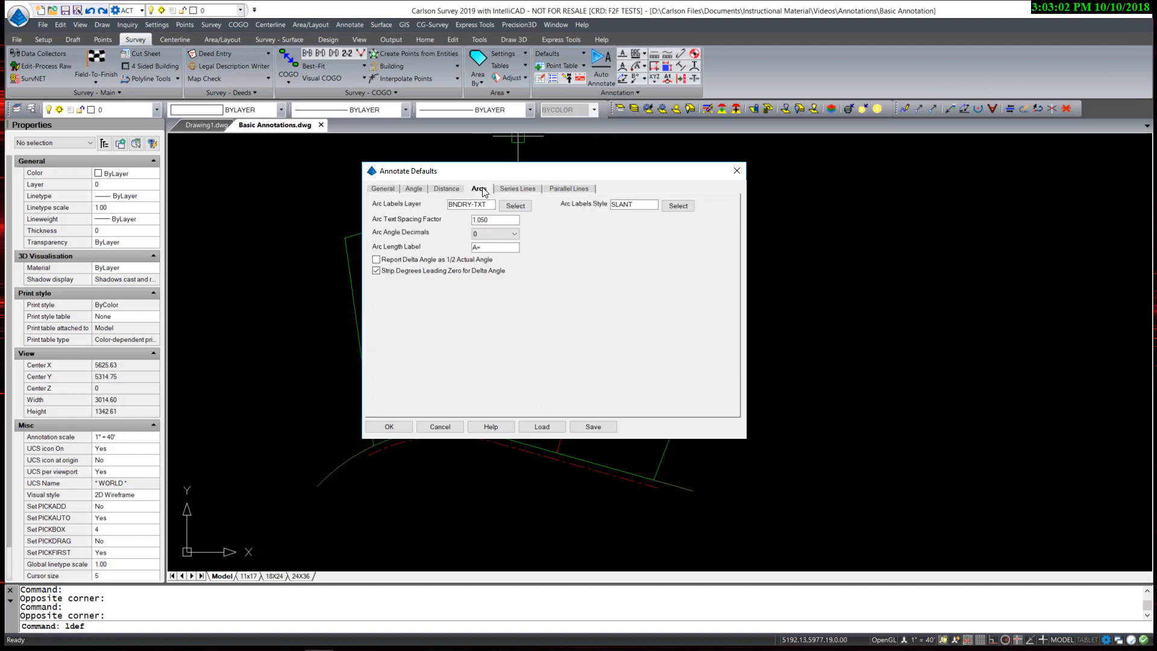
click(382, 189)
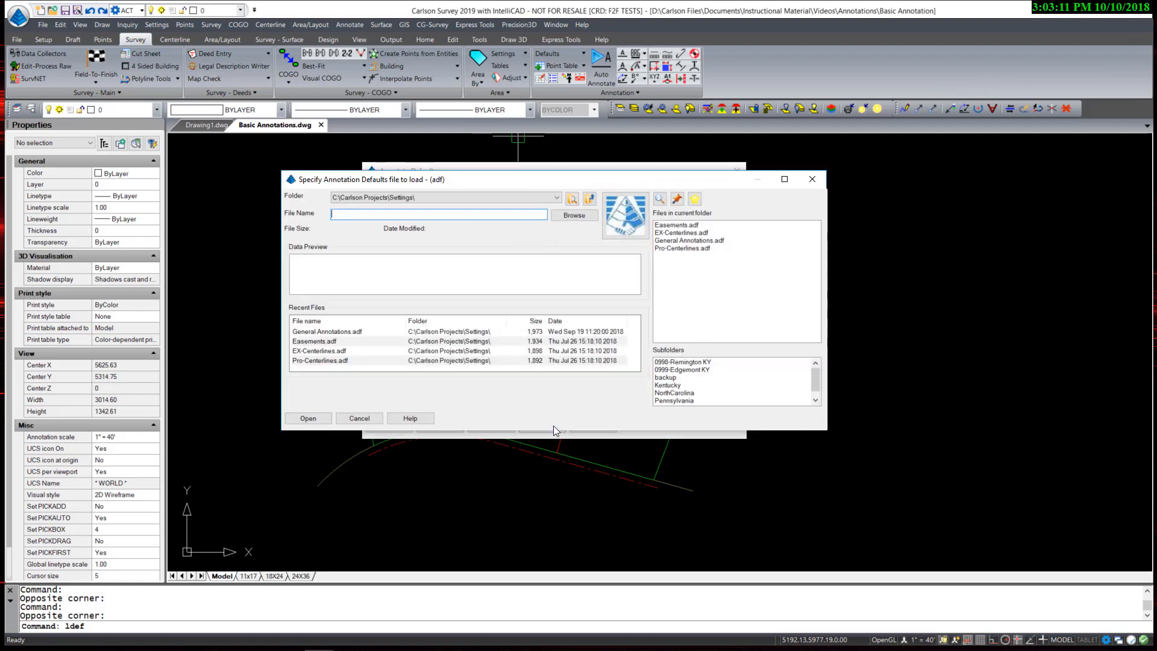
mouse_move(665, 307)
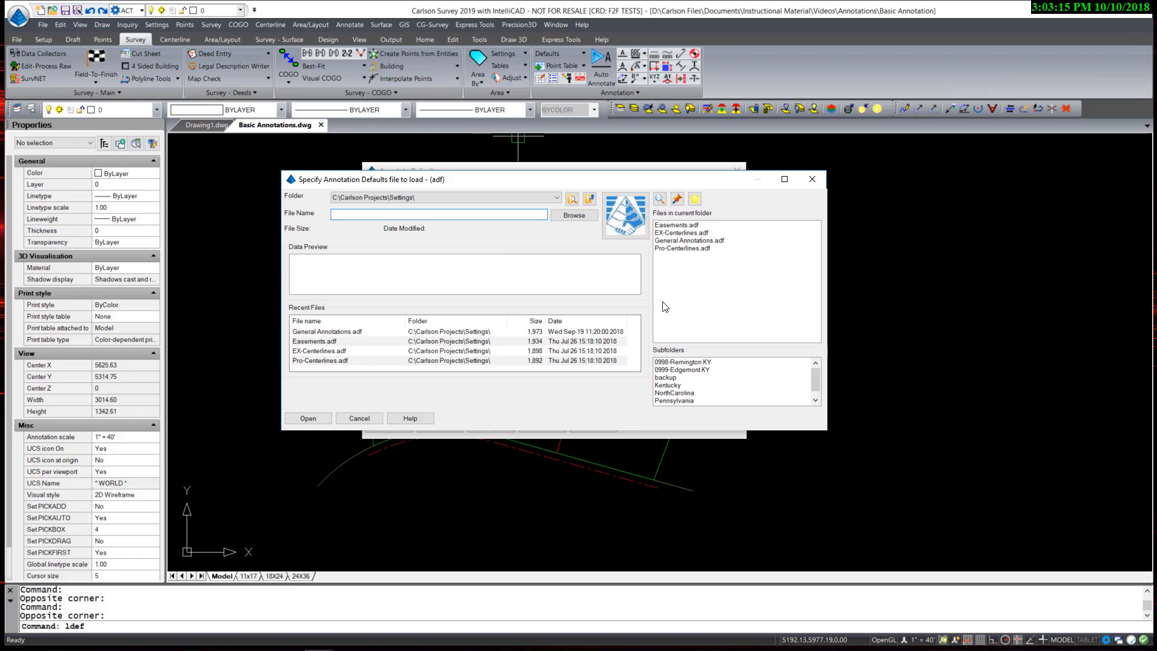
mouse_move(683, 234)
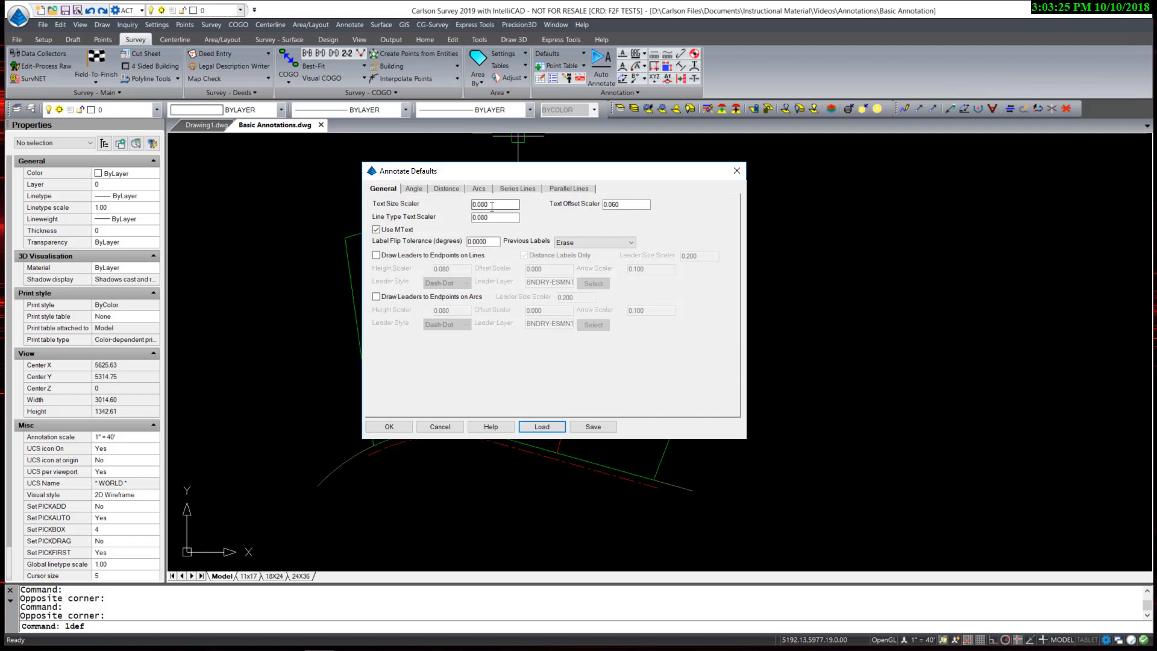
Check the Easements defaults: 0.080 text size and BNDRY-ESMNT label layer
click(413, 188)
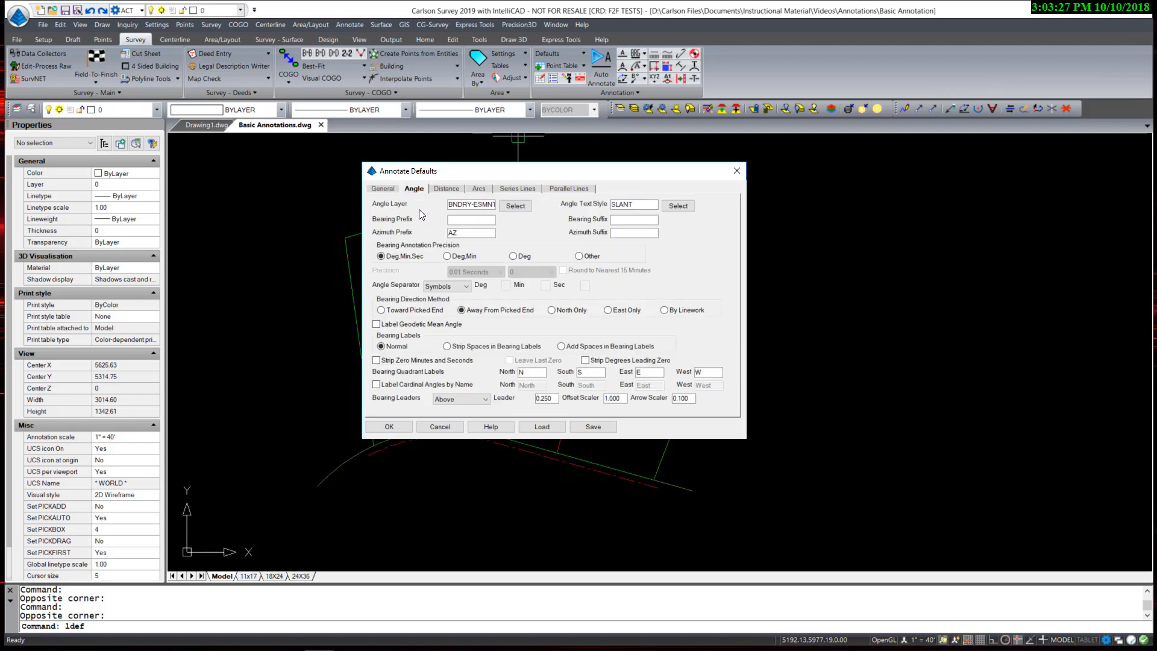
click(447, 188)
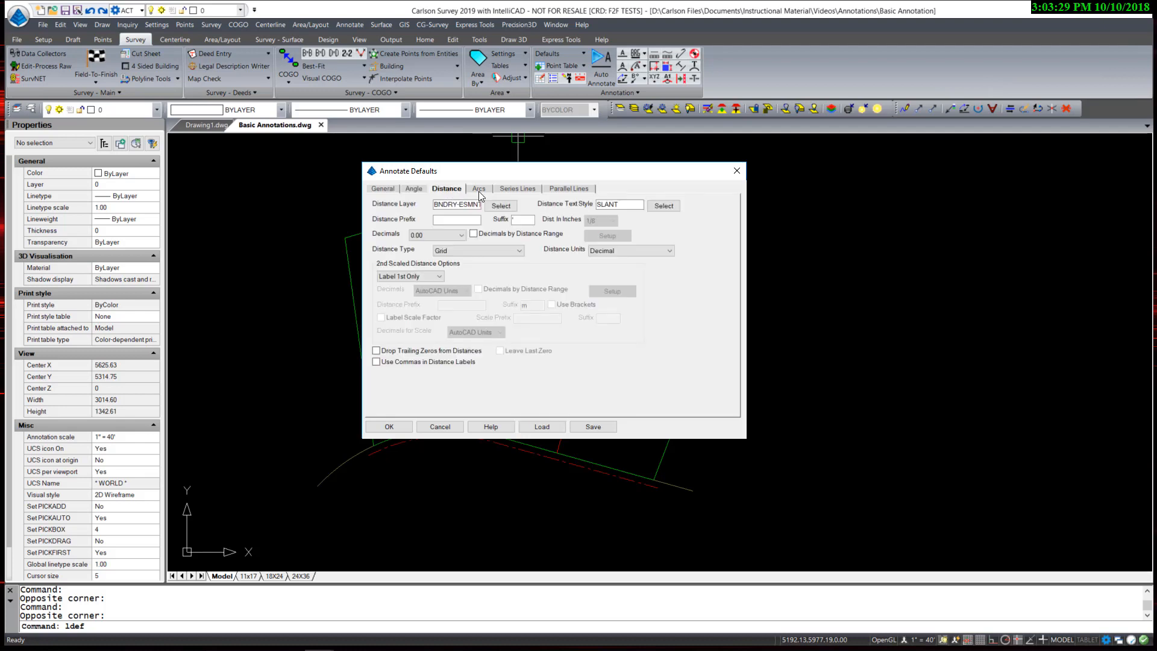
click(383, 188)
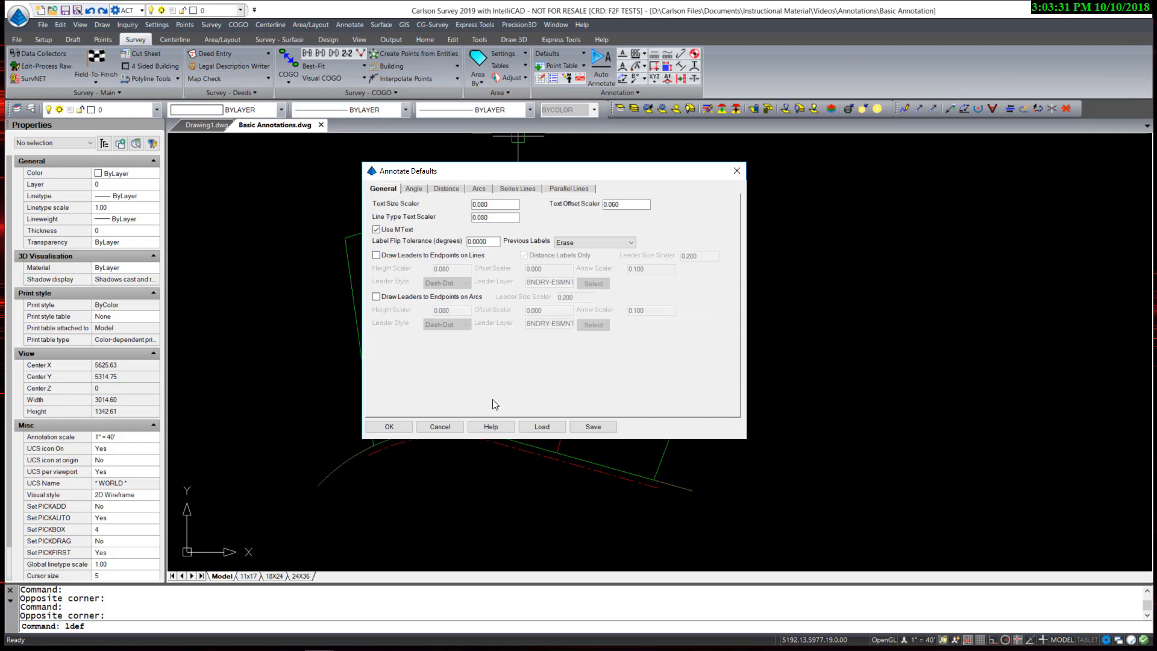
Load EX-Centerlines.adf, check angle labels on EX-CL-TXT, and close Annotate Defaults
click(542, 426)
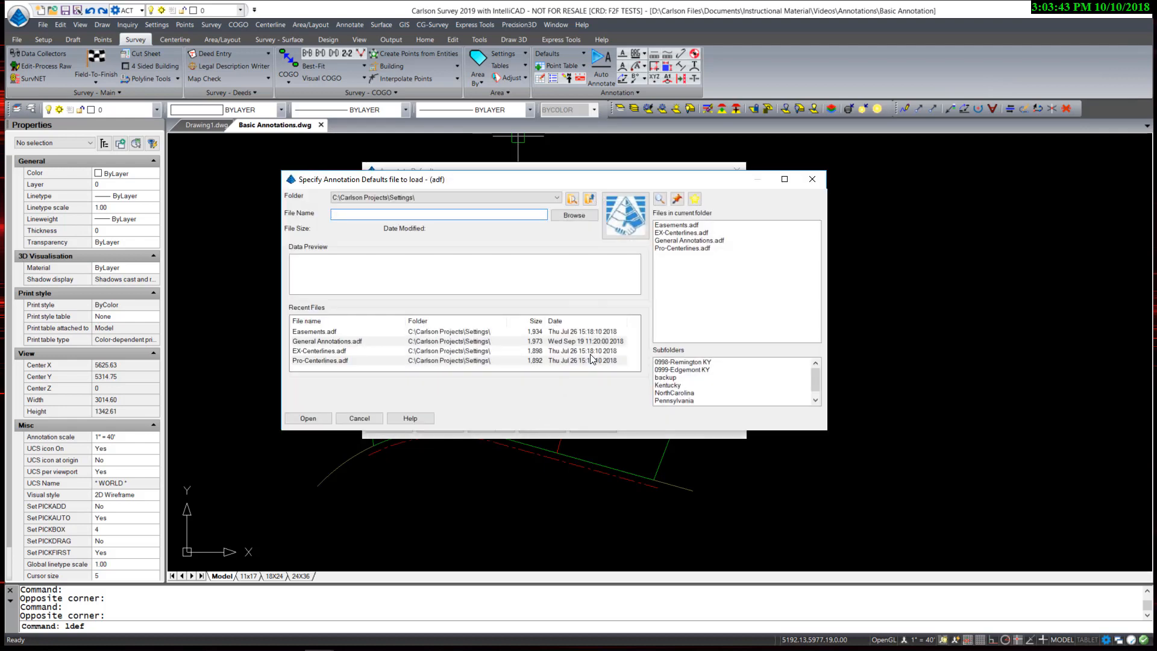
click(681, 233)
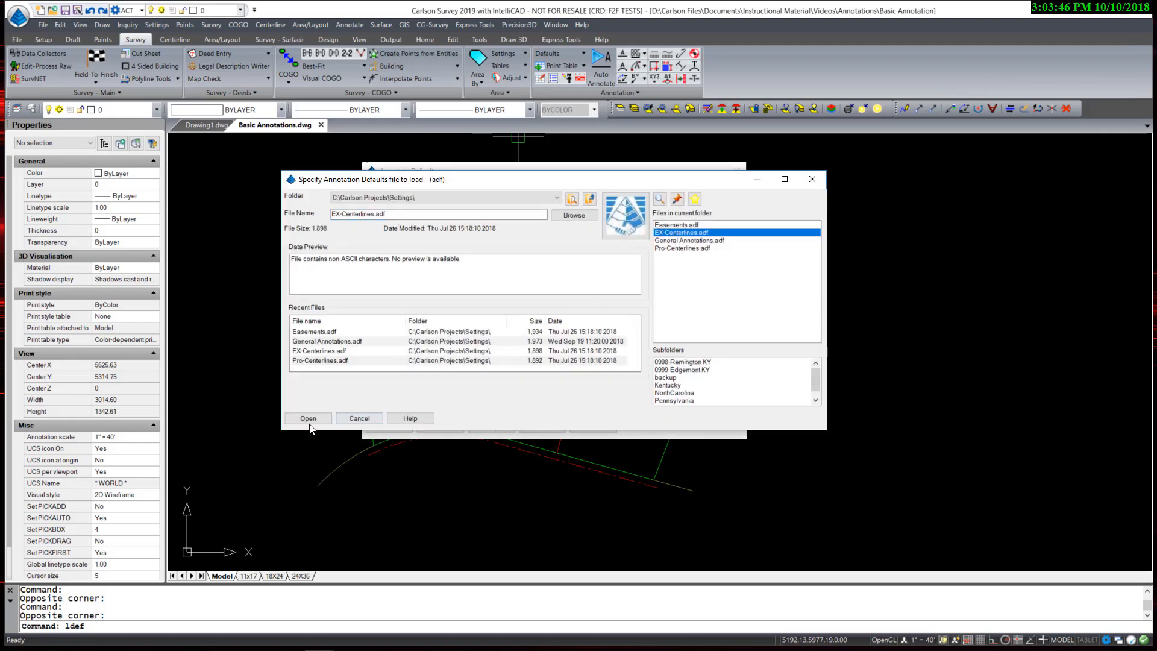
click(308, 418)
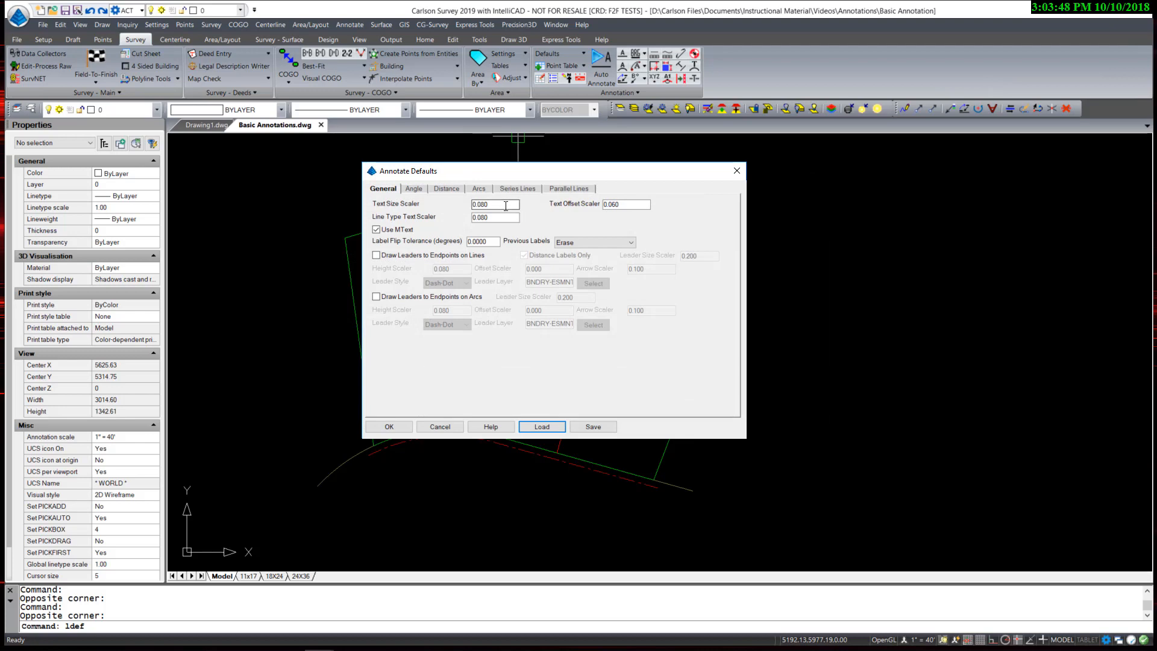
click(414, 188)
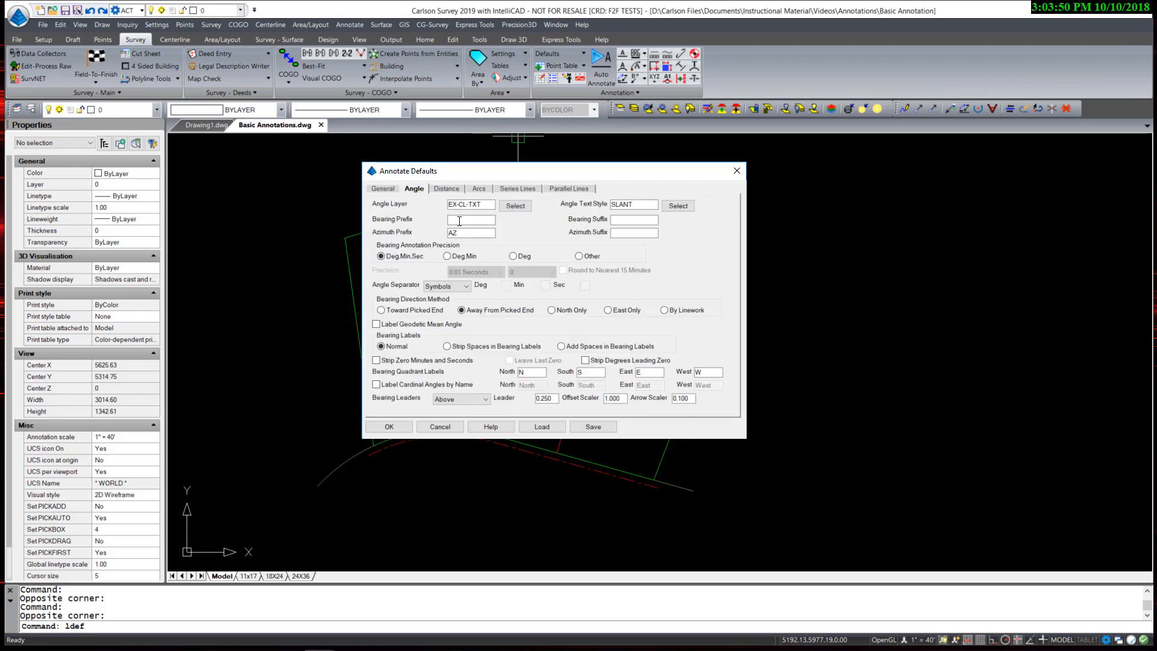
click(479, 189)
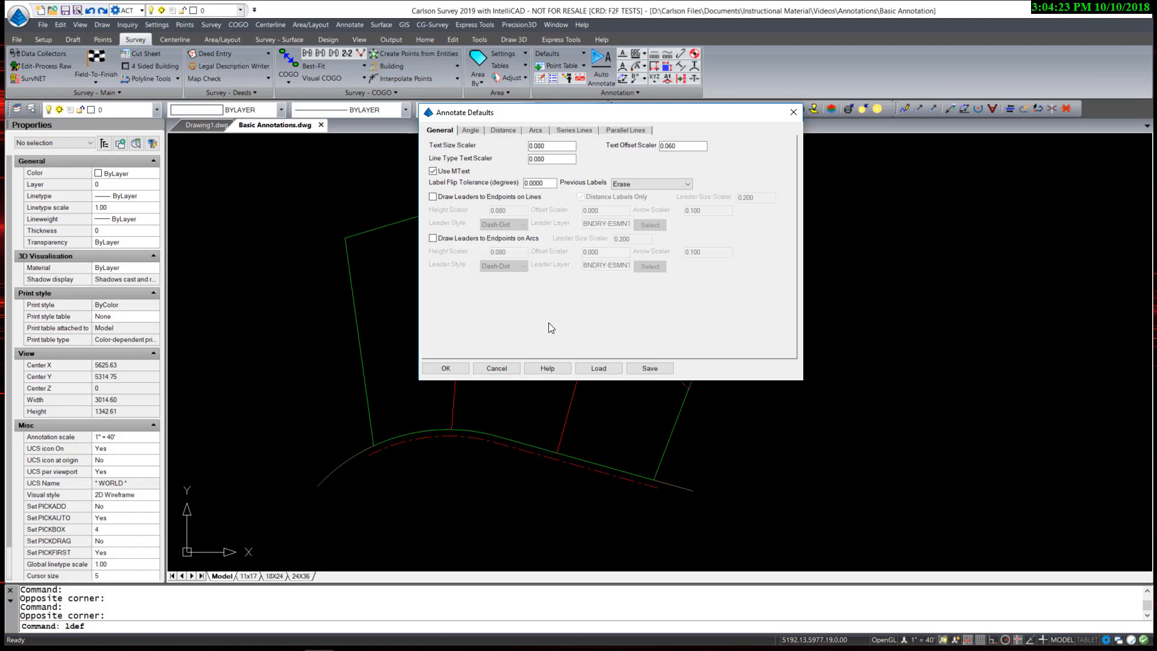
mouse_move(543, 369)
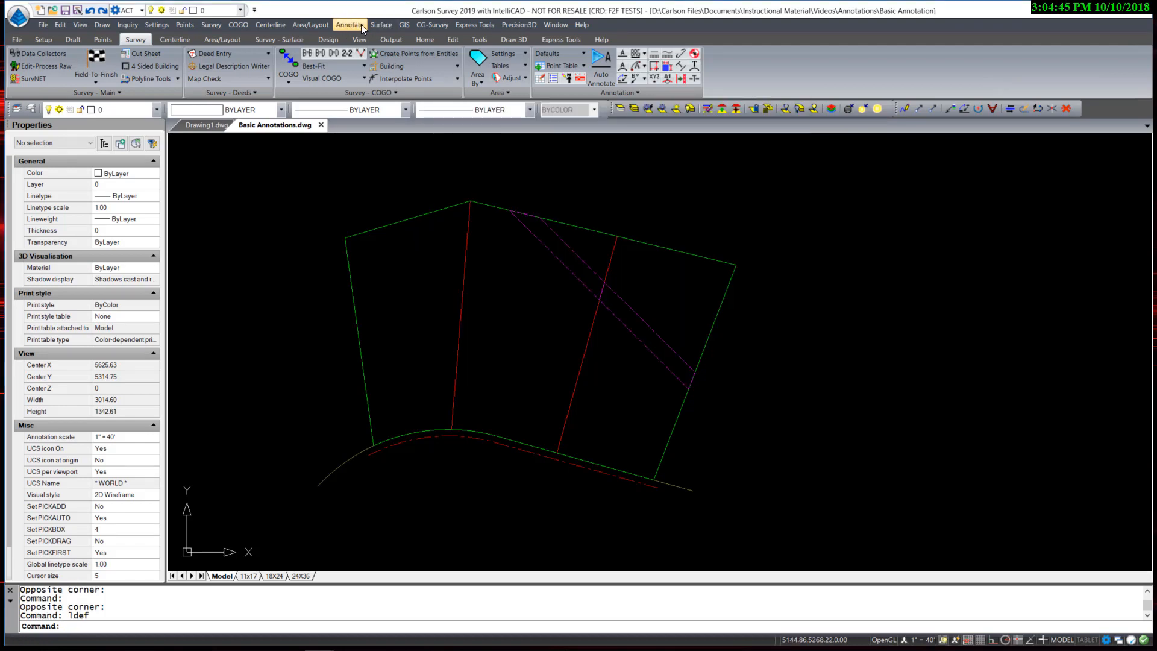
click(349, 24)
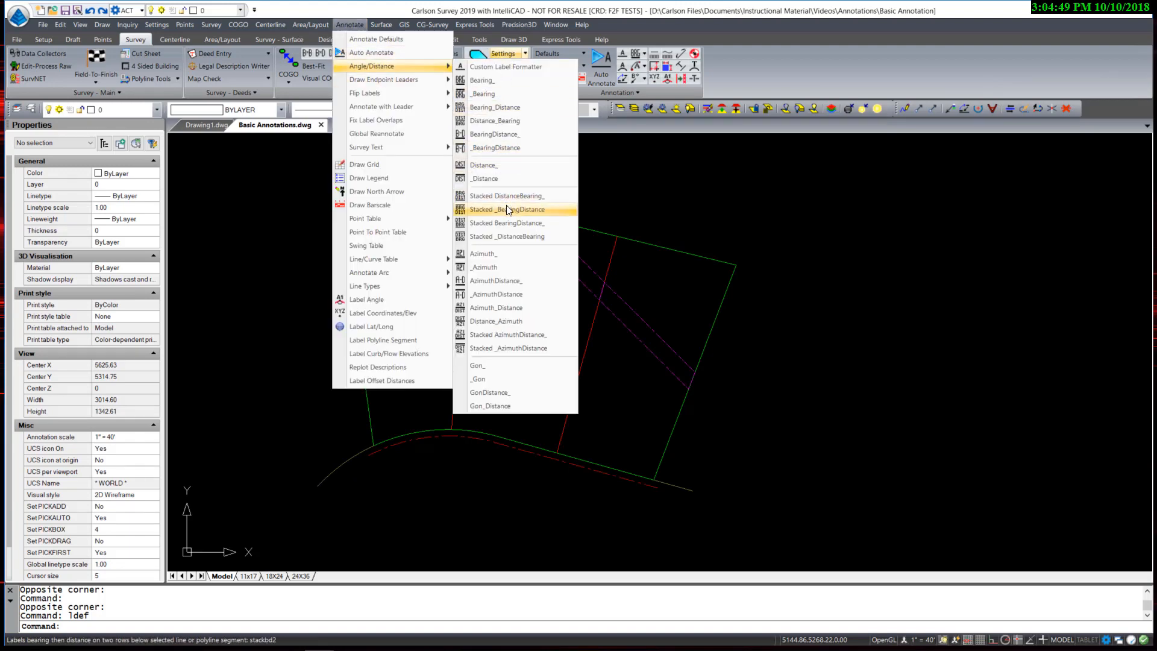
mouse_move(513, 223)
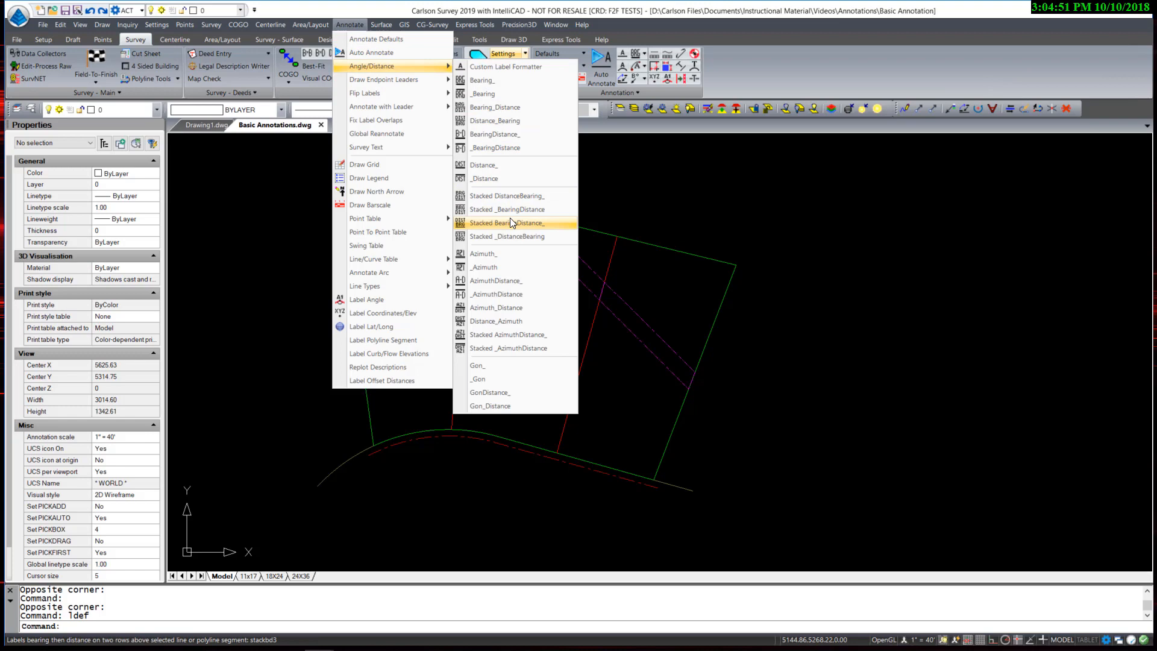
mouse_move(499, 111)
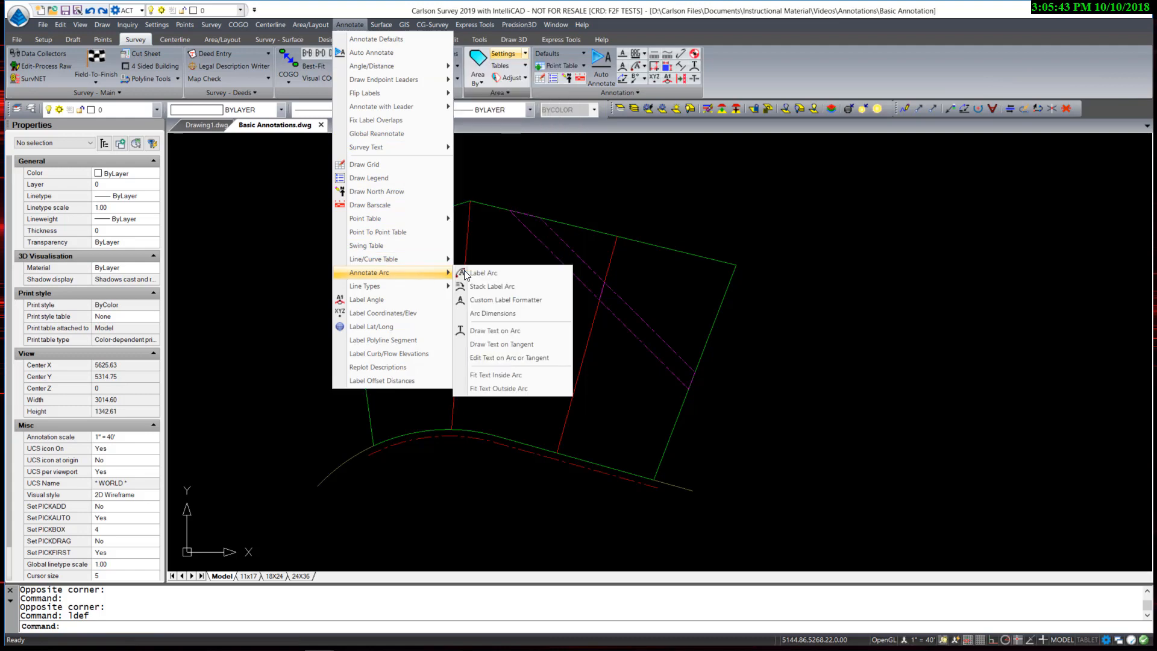
mouse_move(482, 274)
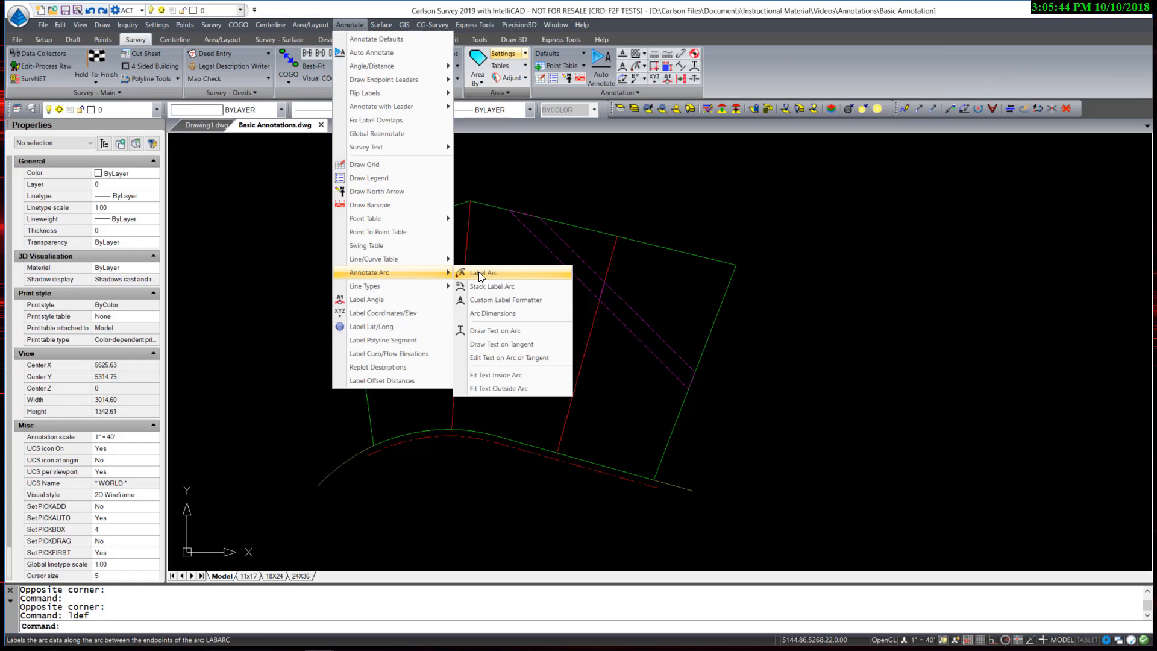
mouse_move(380, 56)
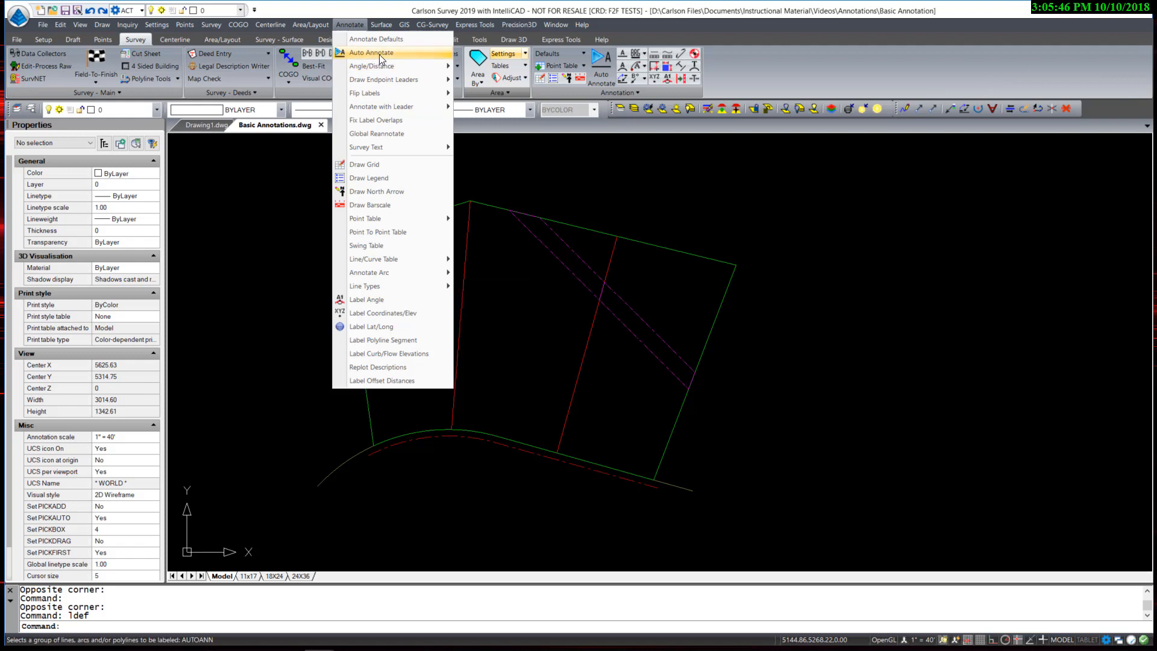
Open Auto Annotate and review the Arcs and Lines label settings
click(377, 52)
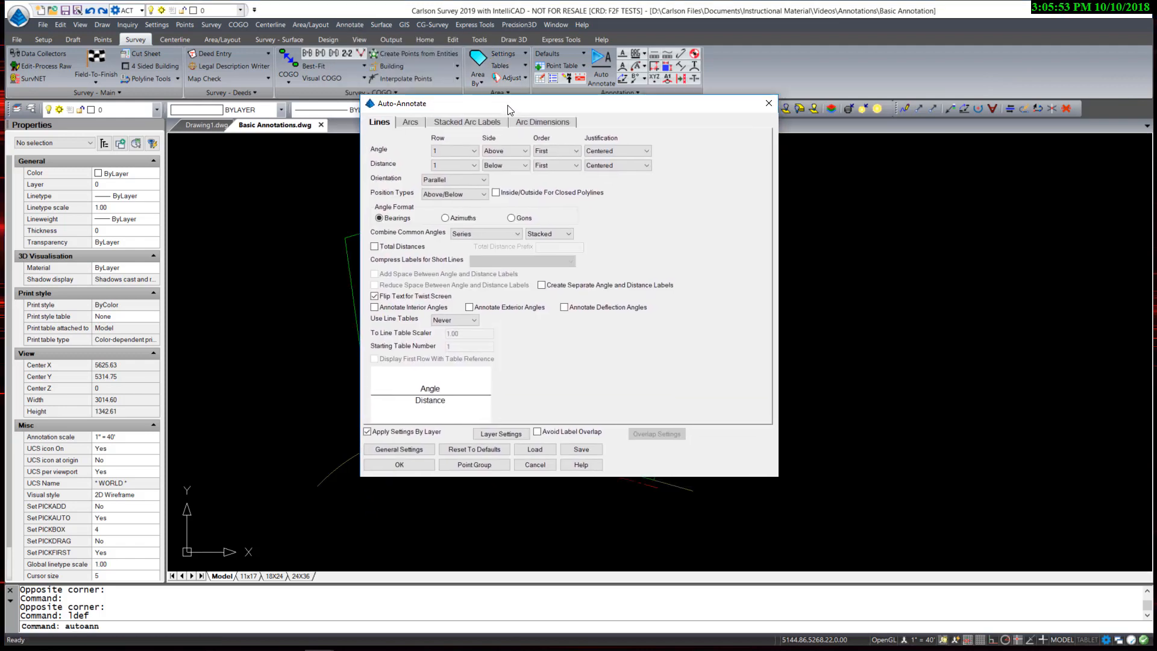
mouse_move(738, 371)
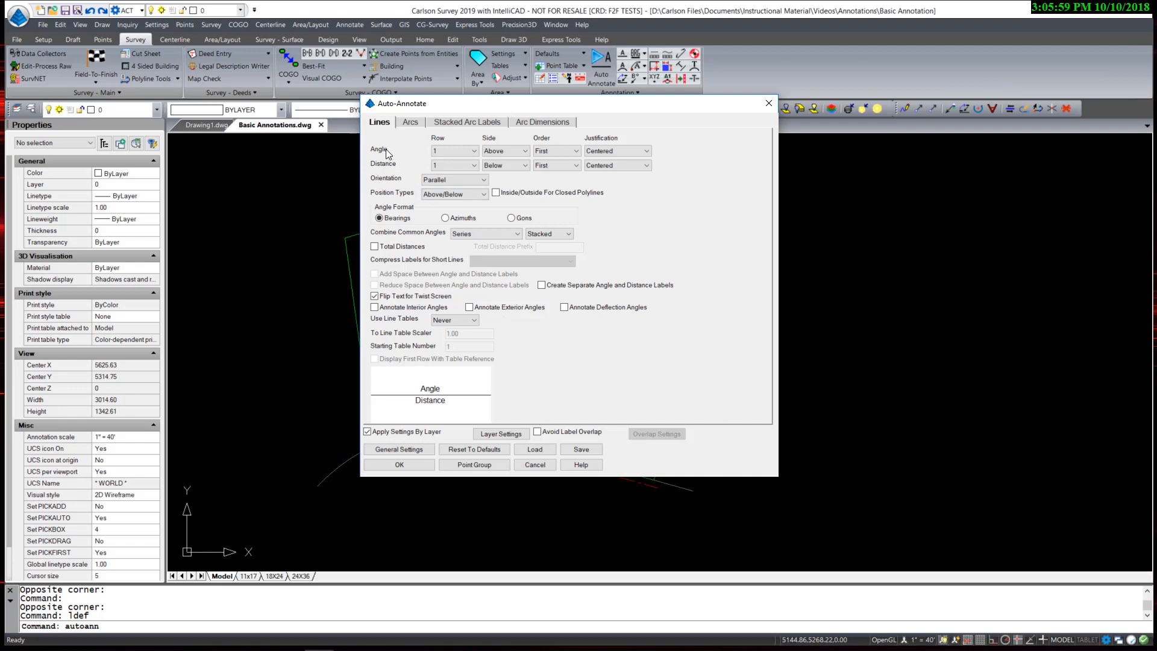
click(410, 122)
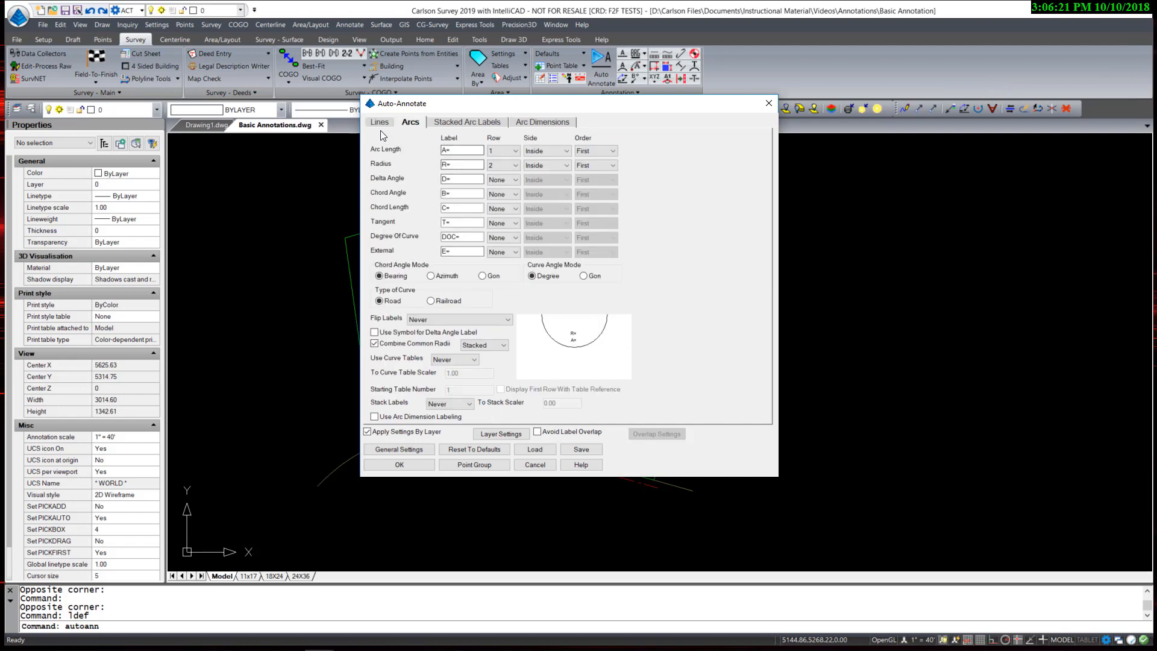
click(379, 122)
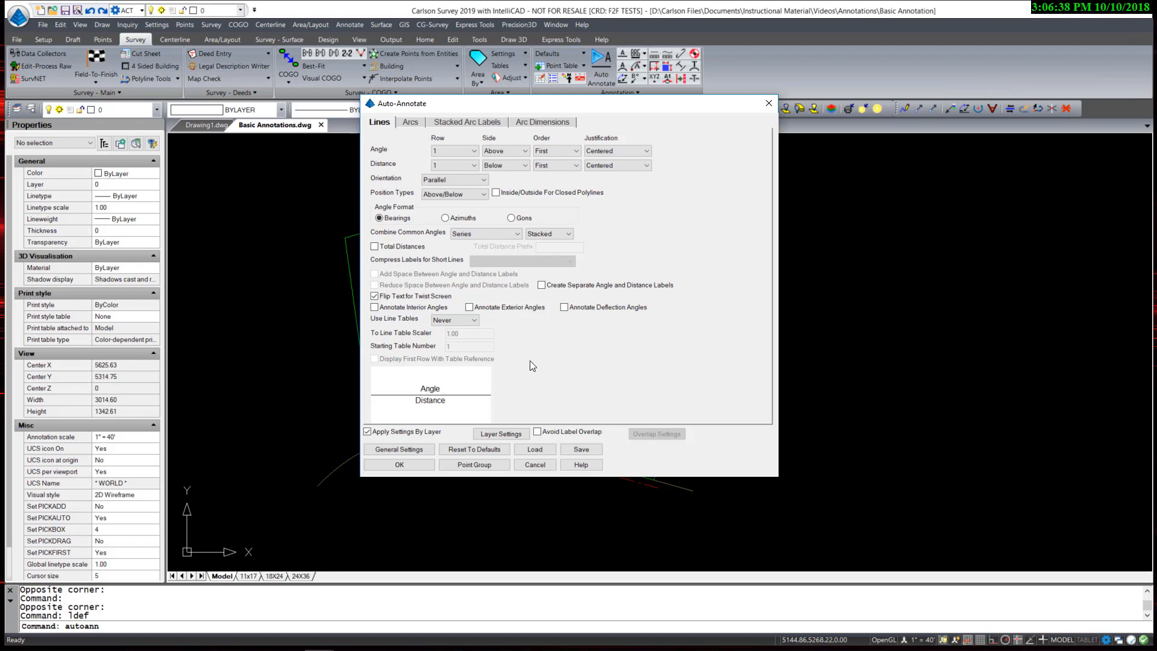
mouse_move(396, 150)
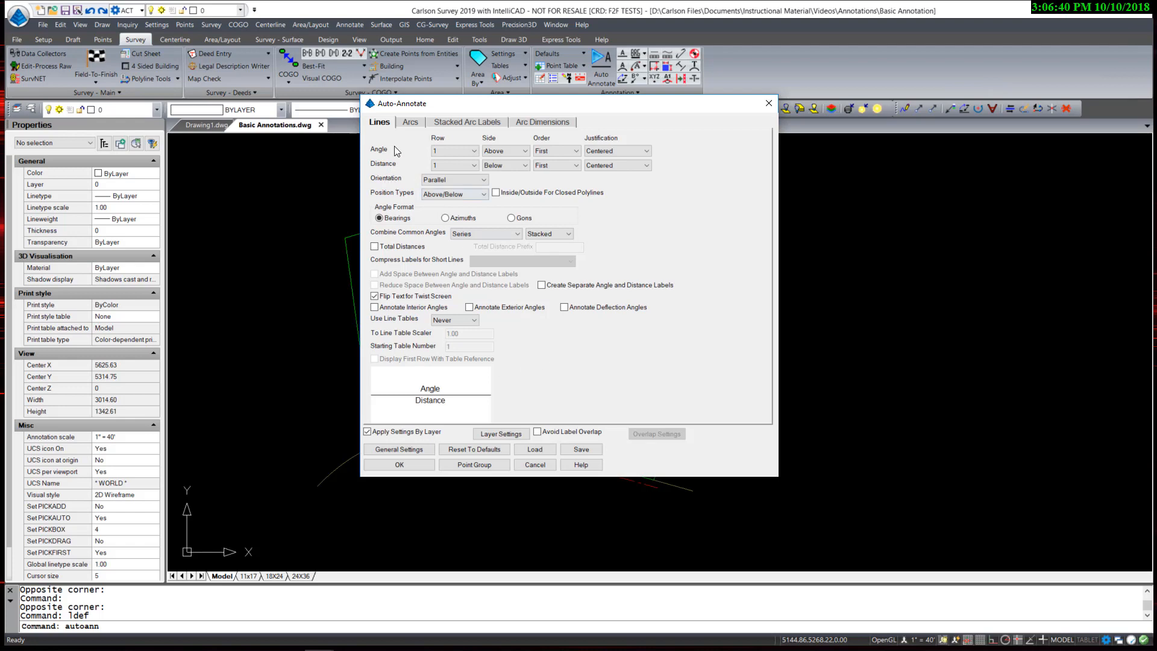
mouse_move(396, 163)
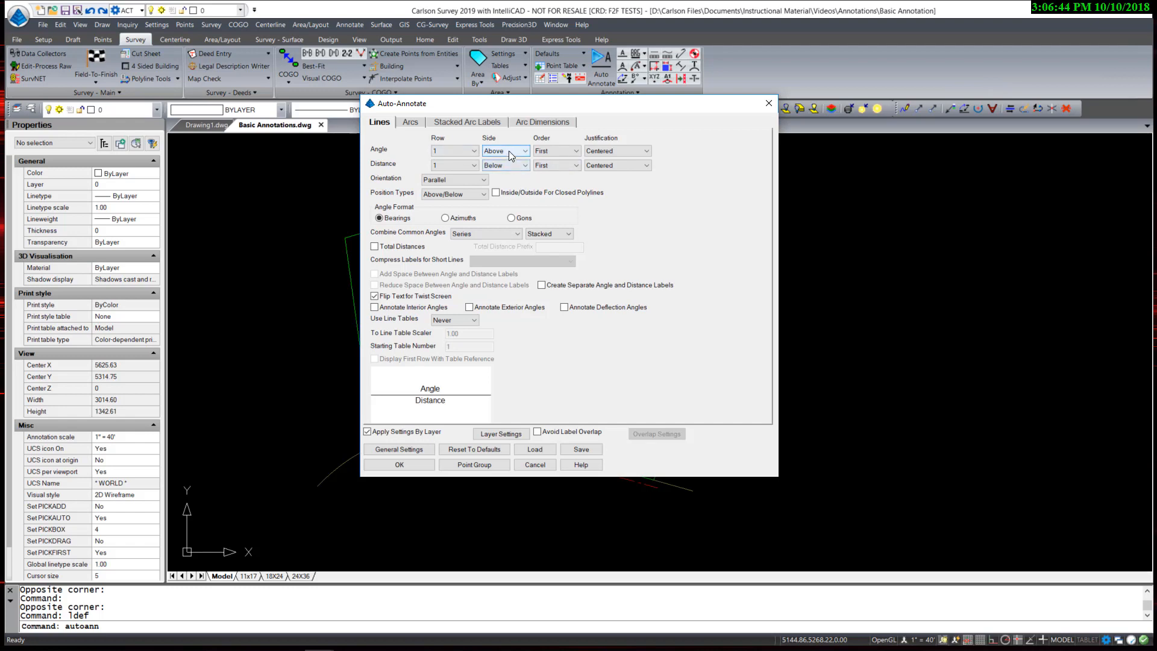
Set line labels to Left/Right, distance side Left, Combine Common Angles off
click(483, 193)
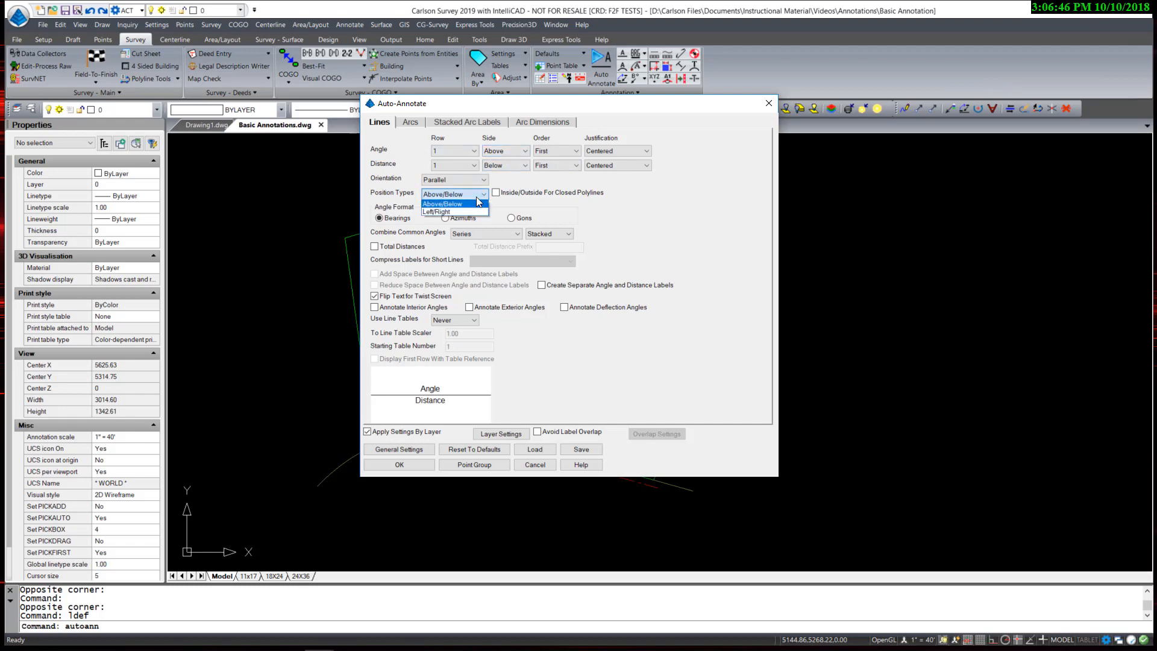
click(435, 212)
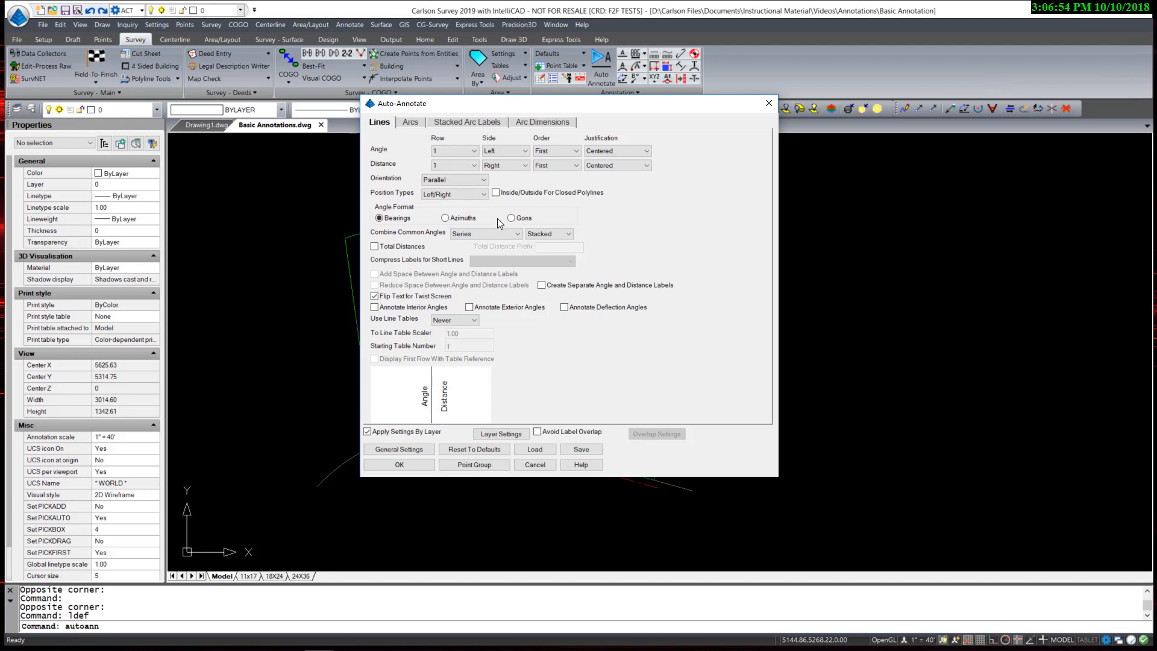
mouse_move(517, 115)
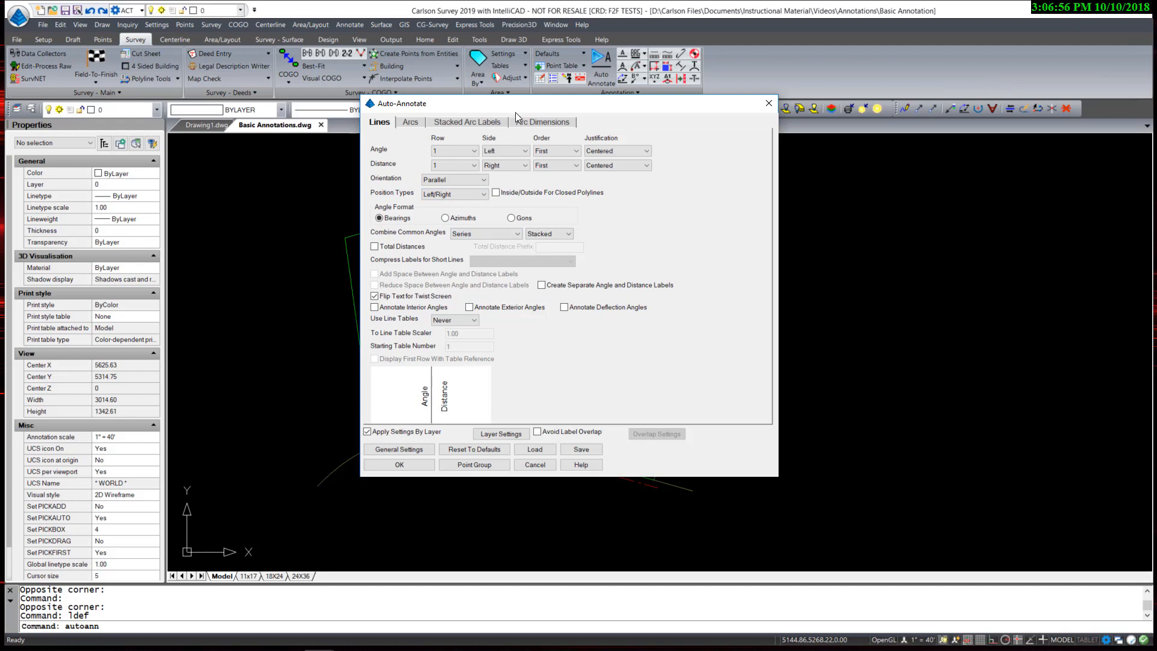
click(522, 165)
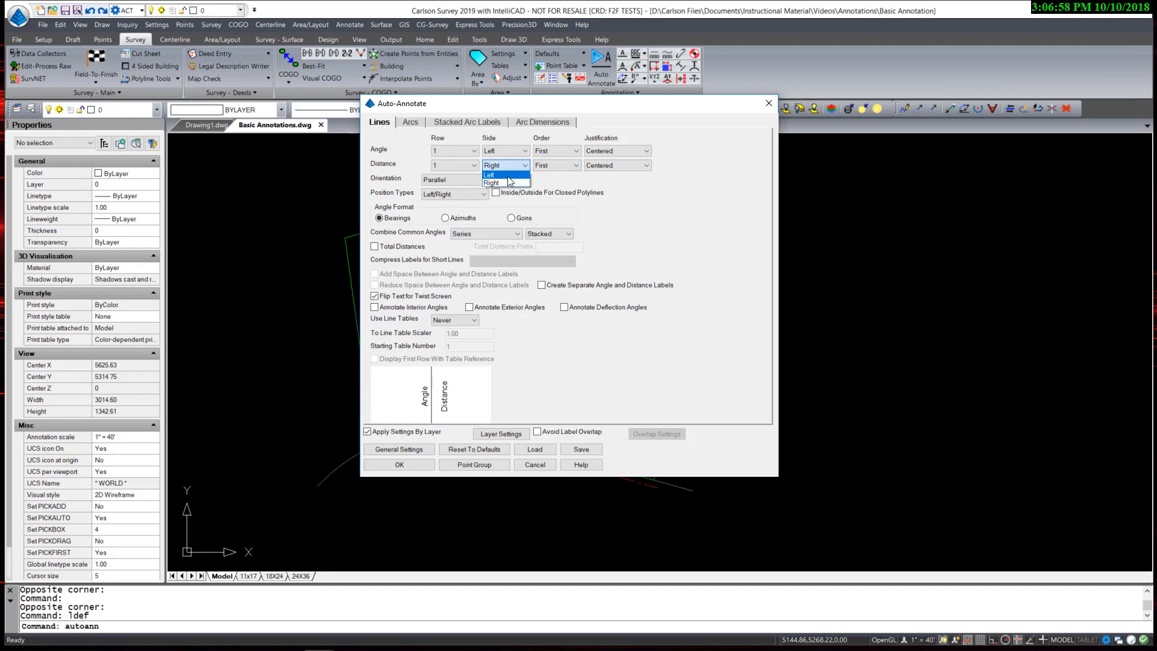
click(489, 174)
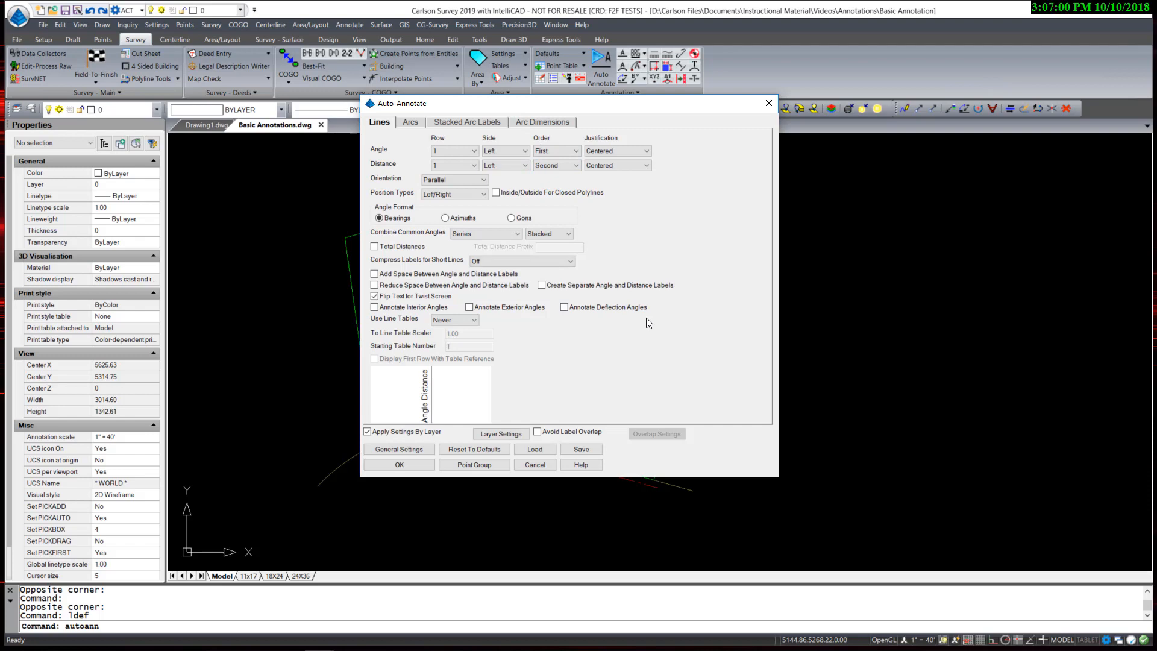
mouse_move(463, 409)
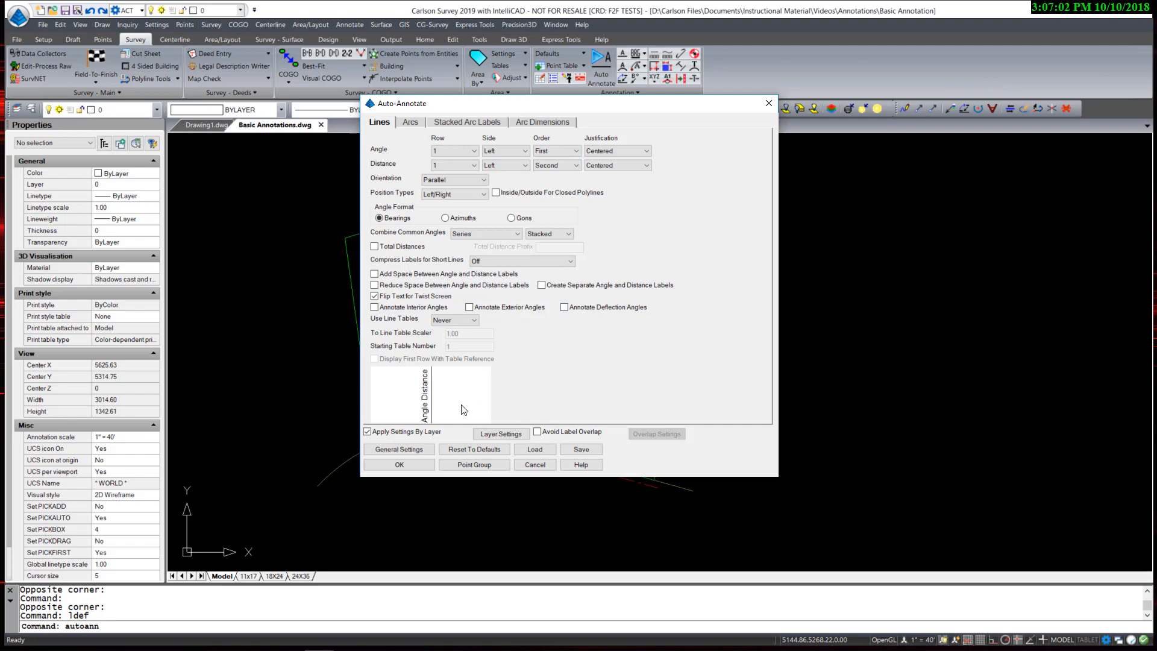
mouse_move(468, 404)
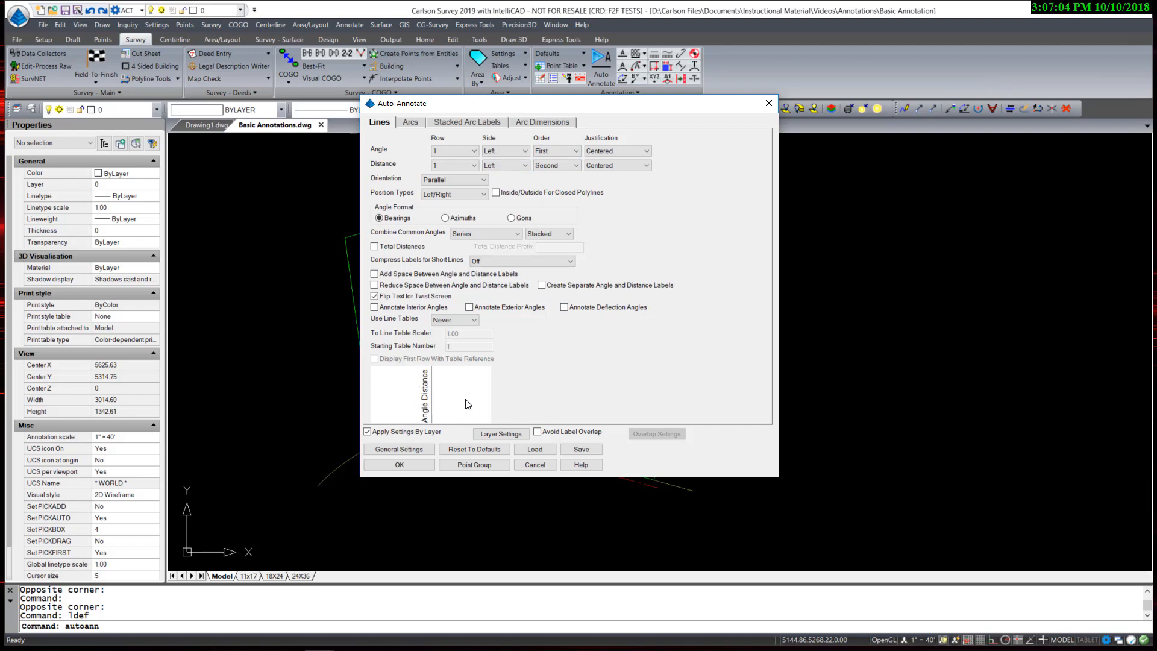
mouse_move(583, 390)
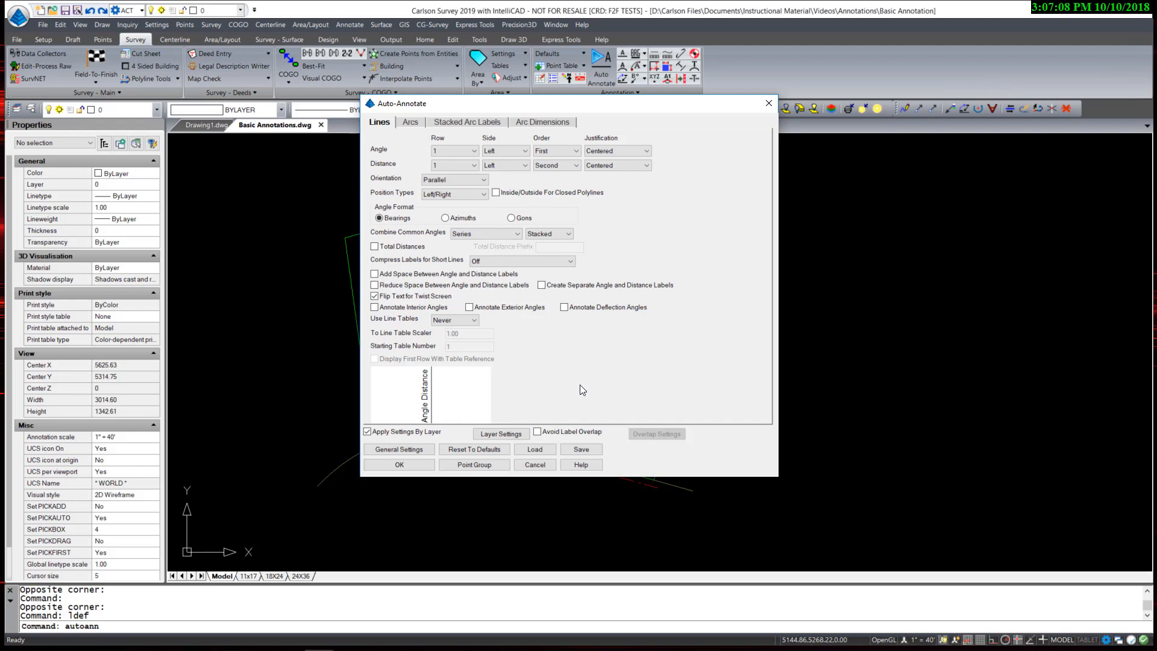
click(514, 233)
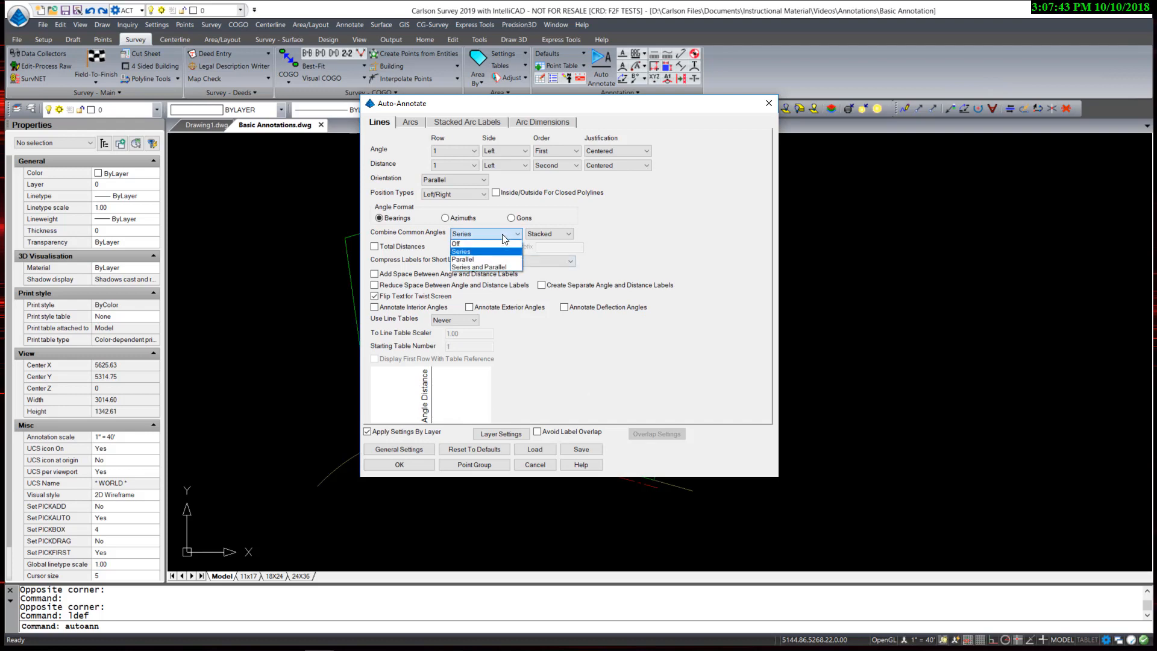
click(456, 244)
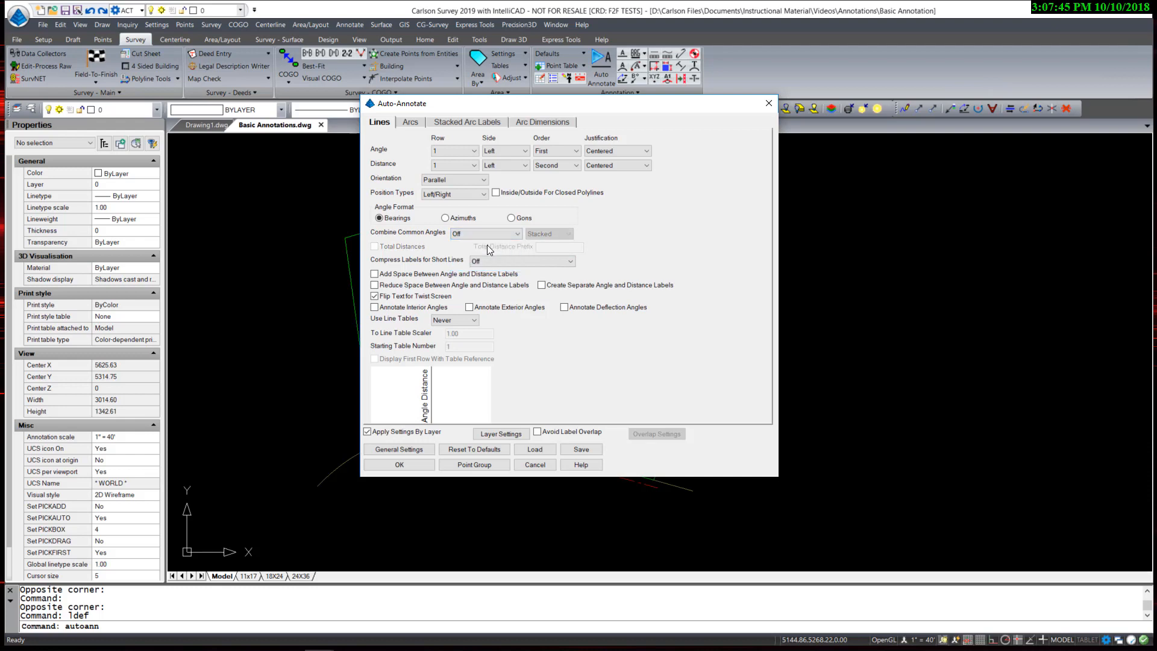
mouse_move(551, 351)
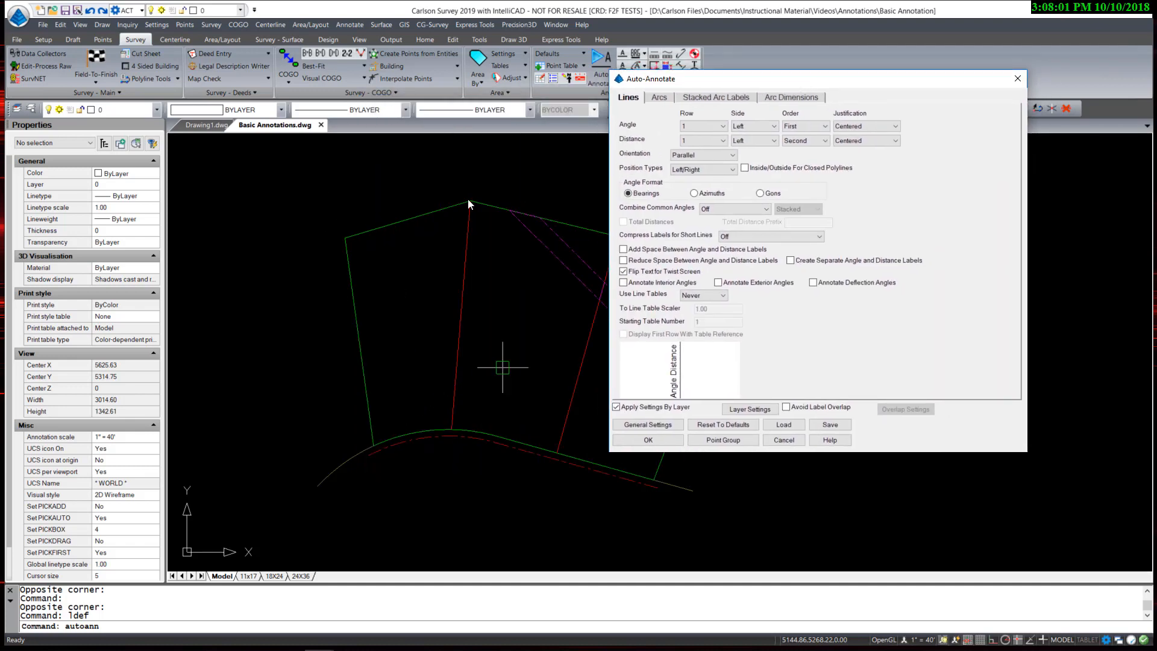
mouse_move(514, 177)
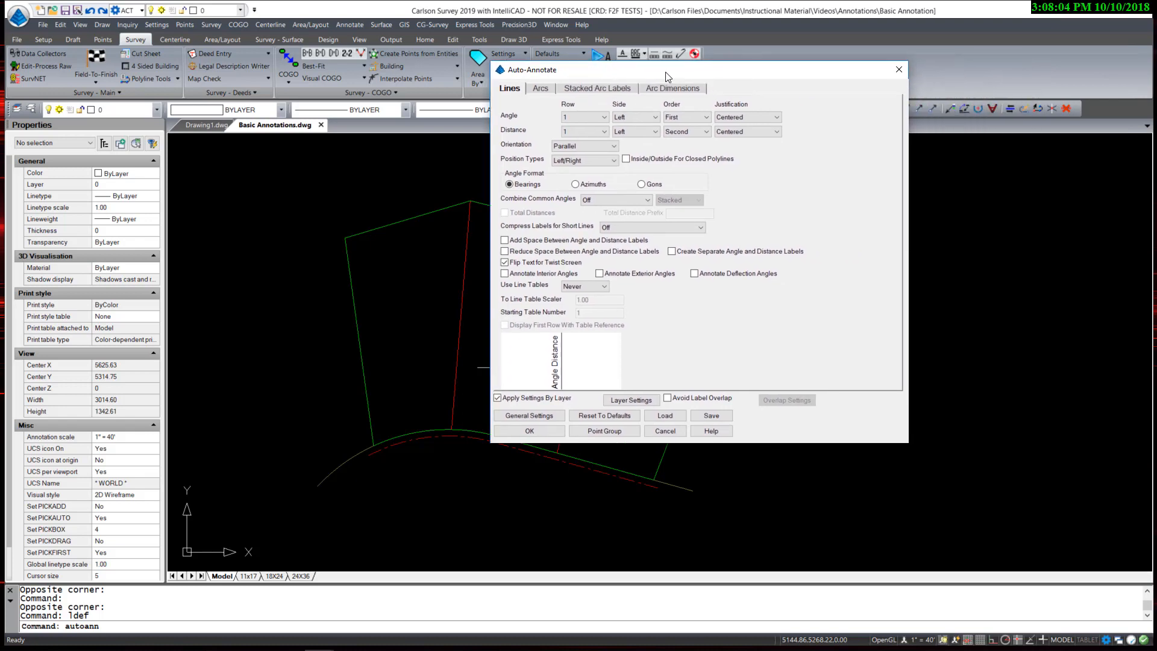
drag(665, 77, 578, 80)
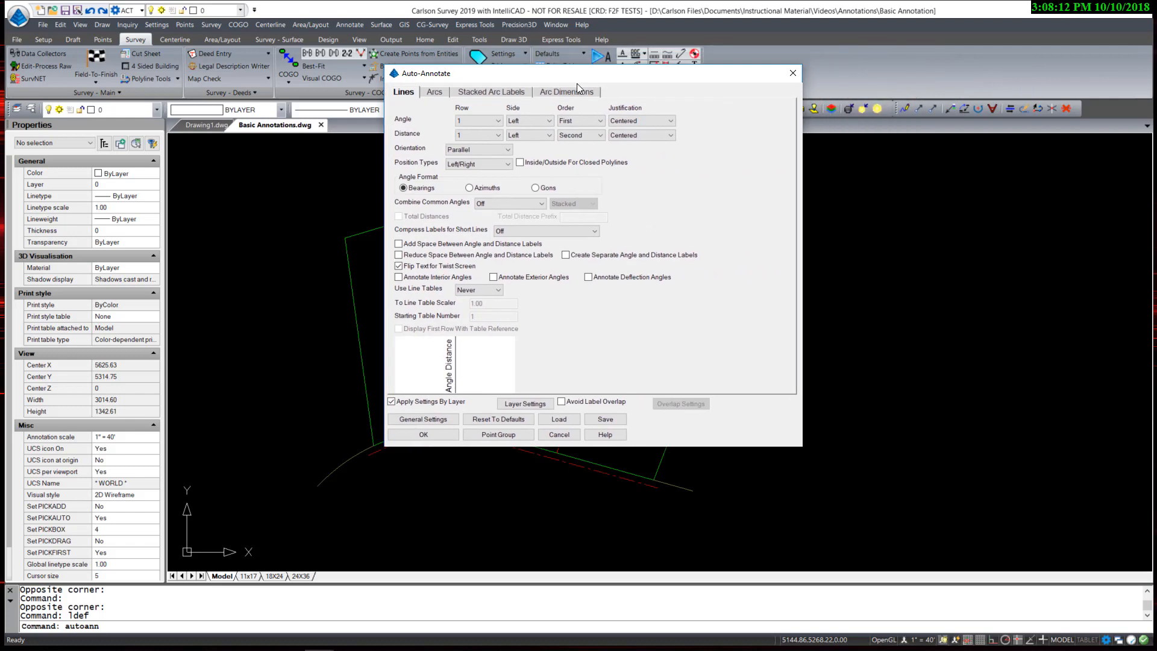
Put Delta Angle on arc label row three and set Use Curve Tables to Never
click(411, 98)
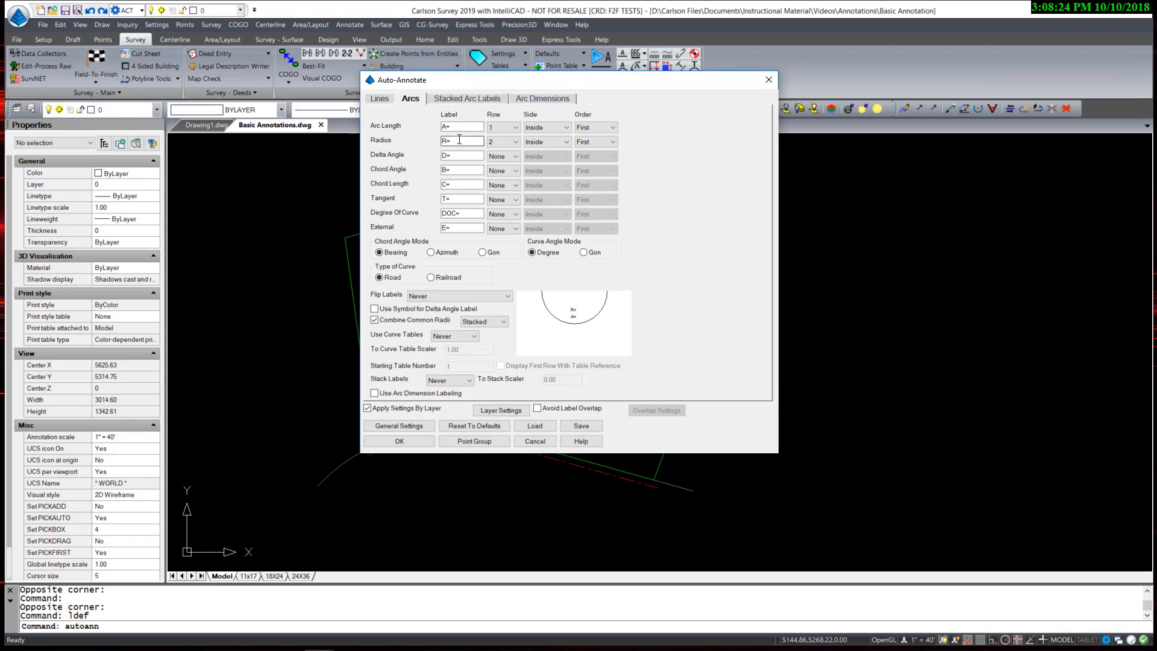
click(516, 155)
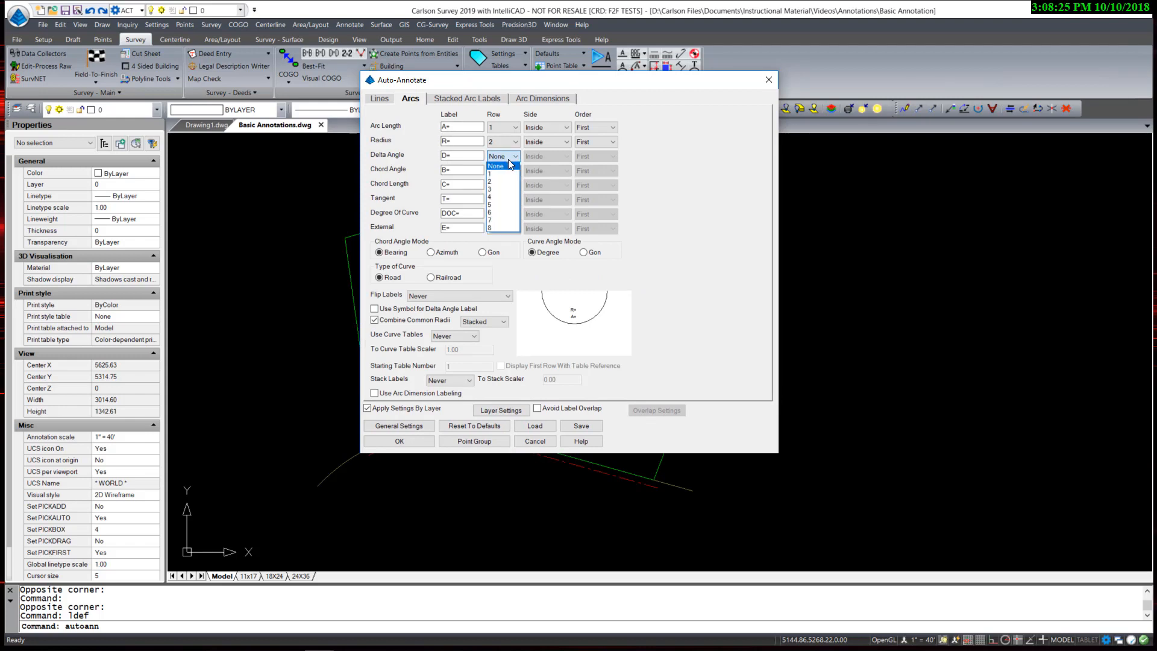
click(499, 188)
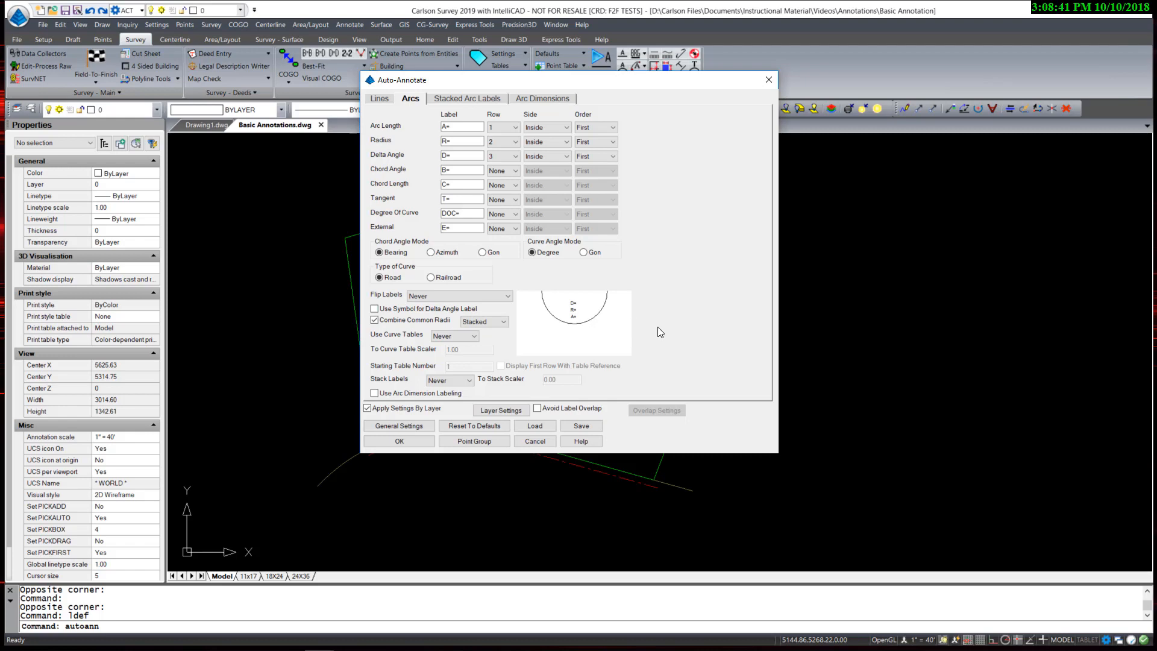
mouse_move(381, 349)
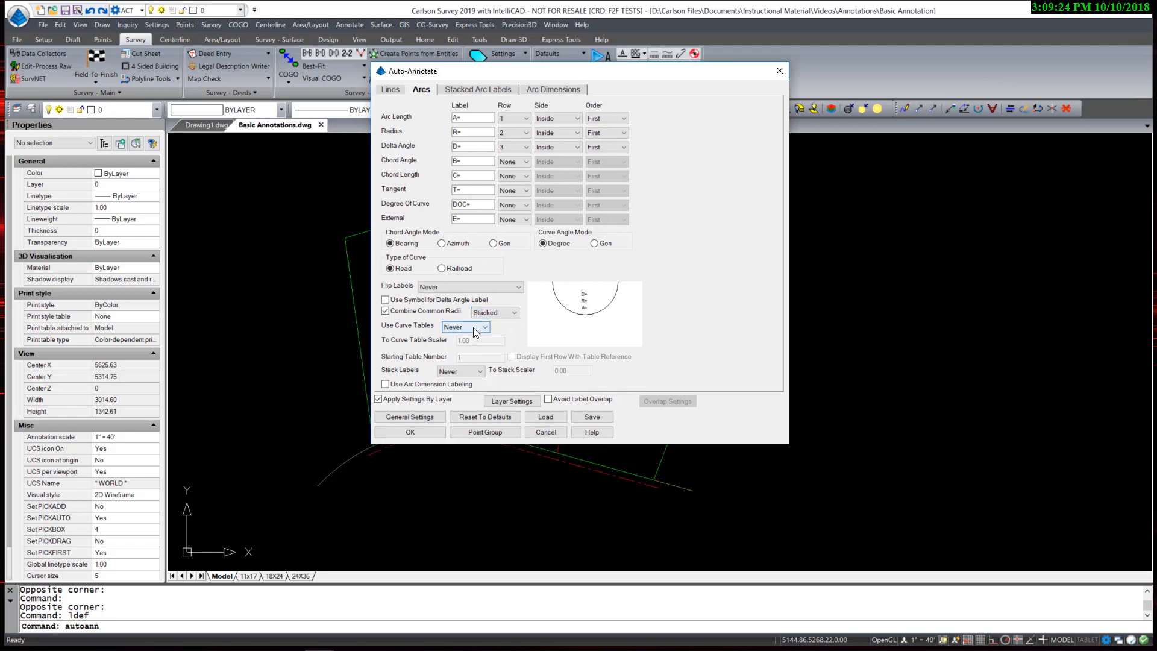
click(482, 327)
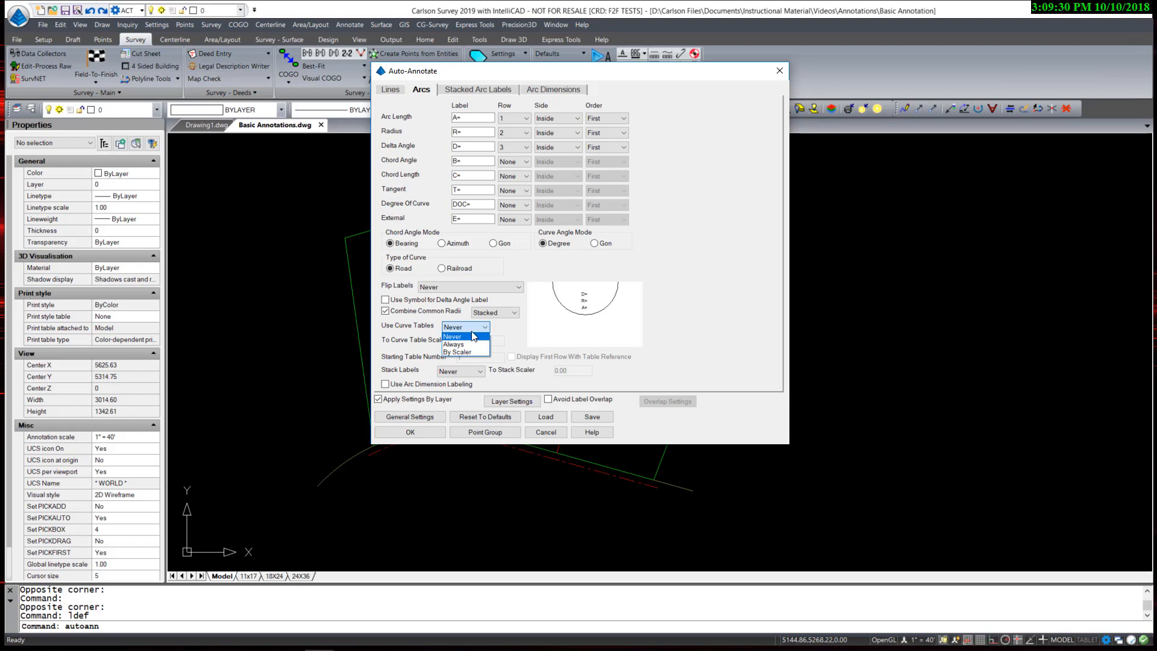
mouse_move(505, 331)
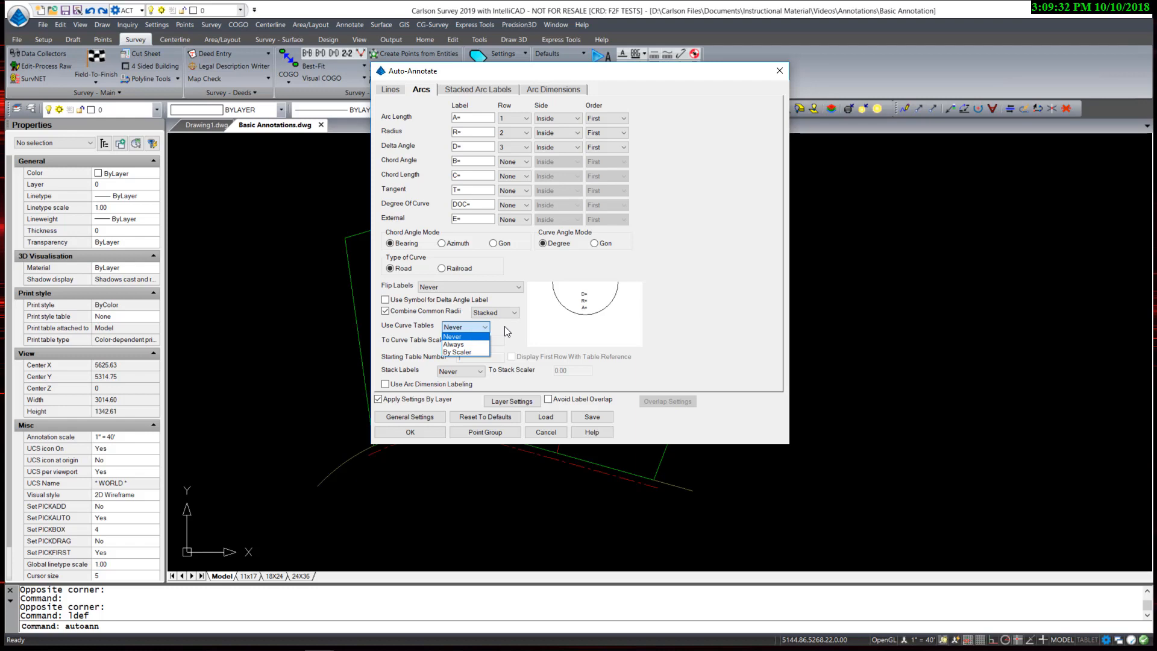
click(452, 337)
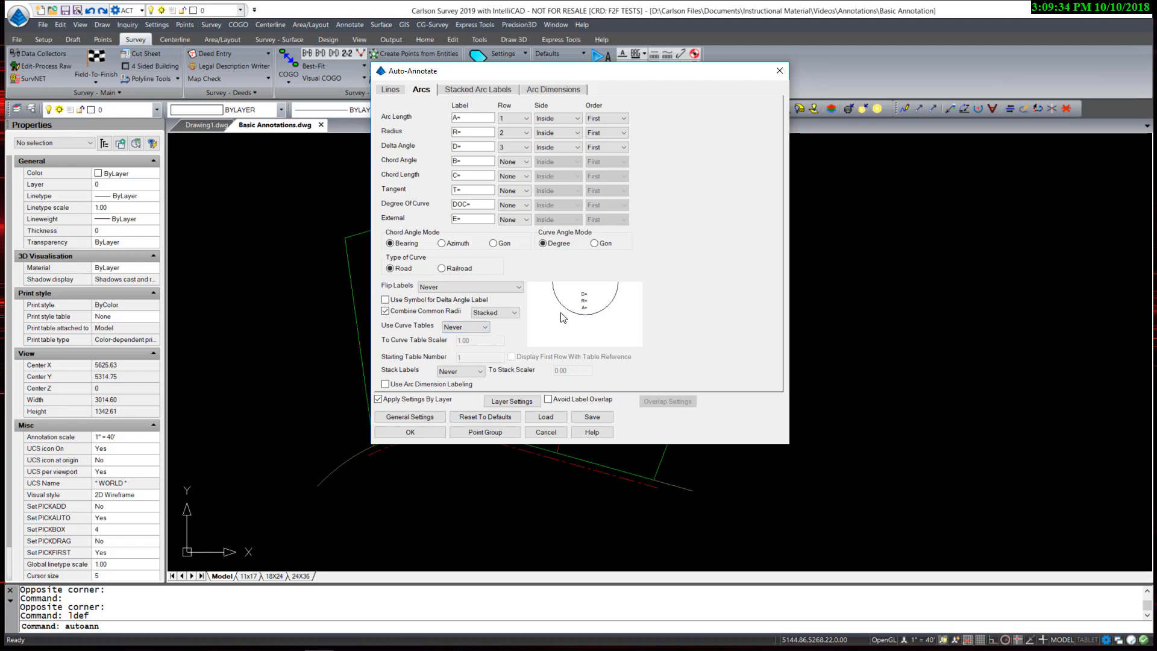
mouse_move(493, 329)
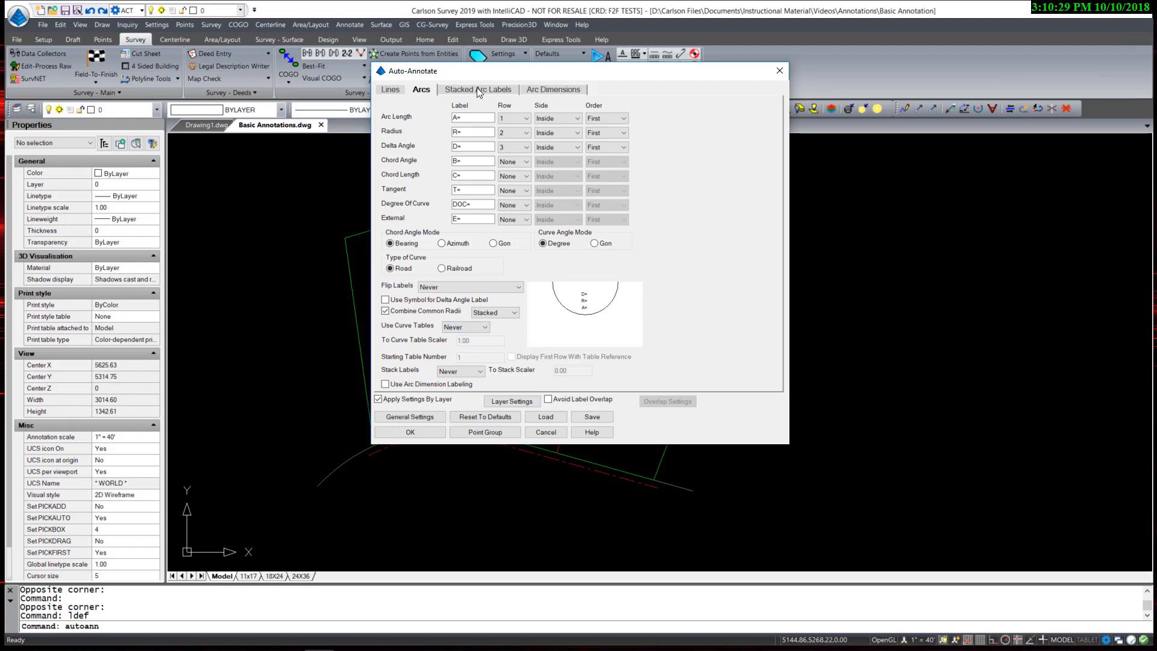
click(478, 89)
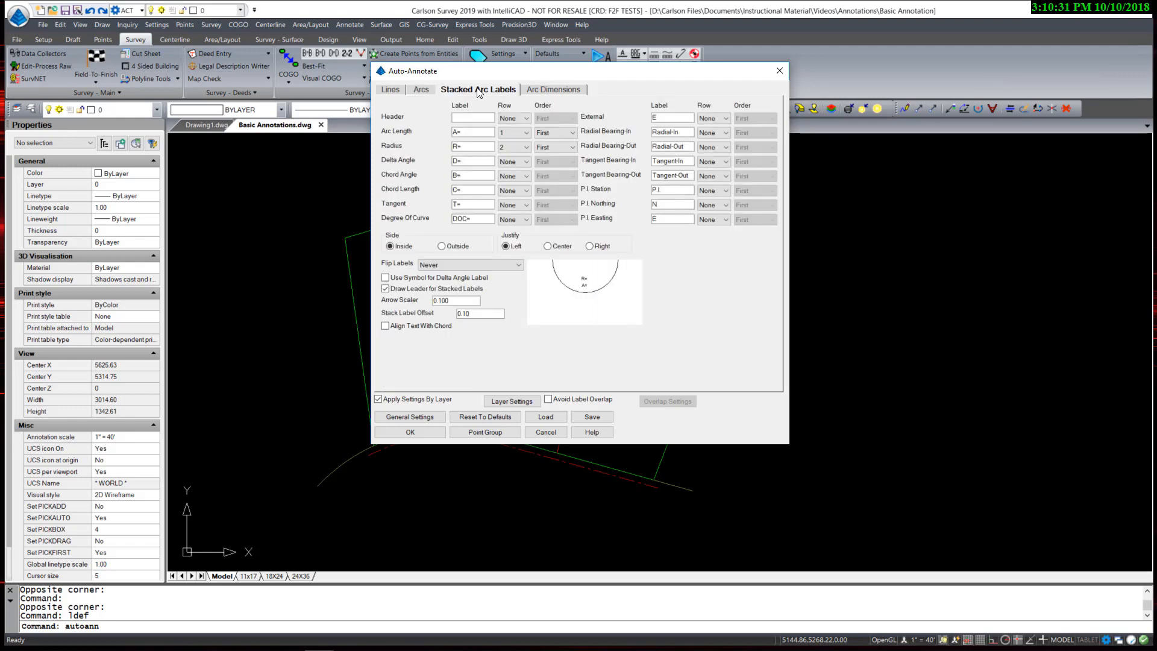
mouse_move(542, 96)
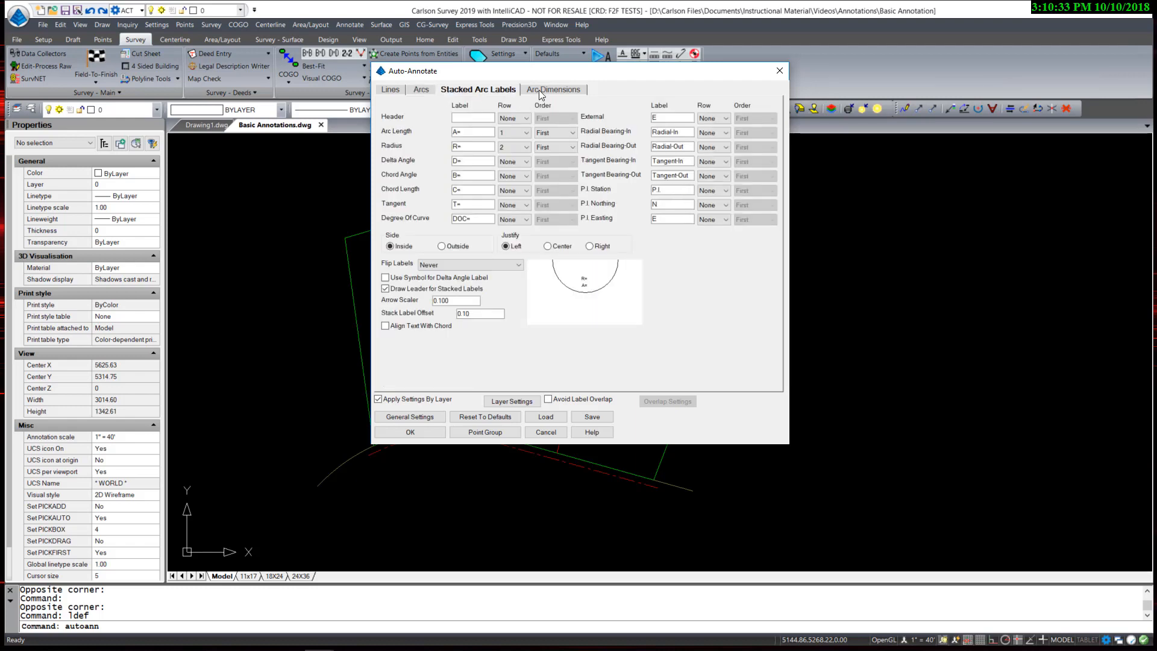
click(554, 89)
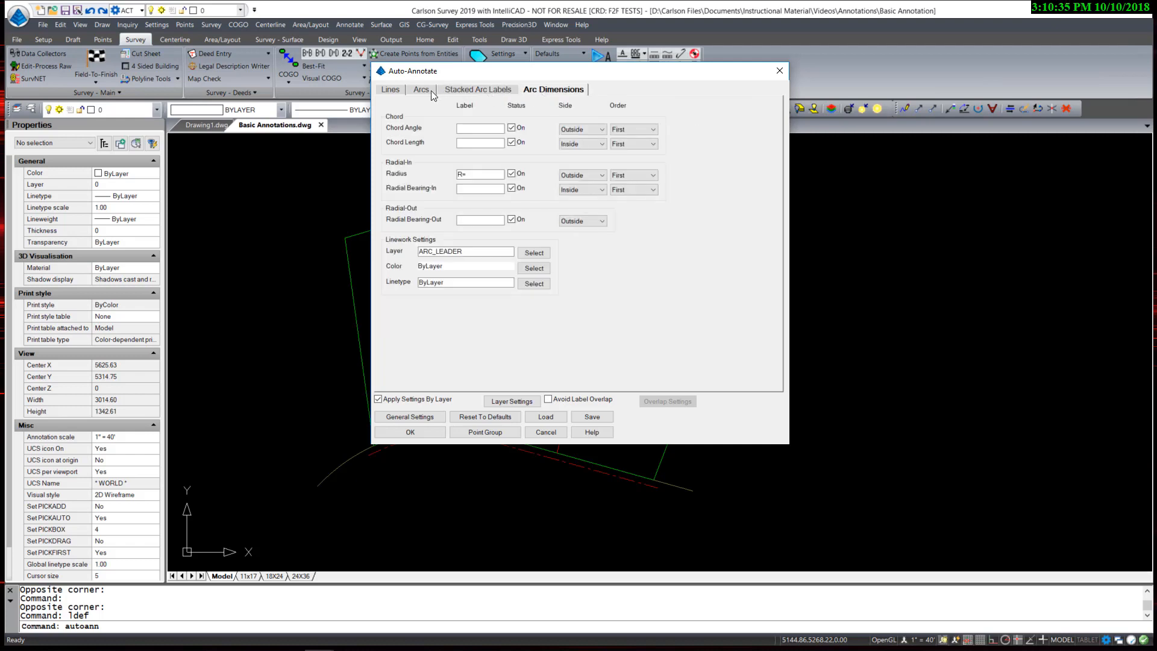
click(420, 89)
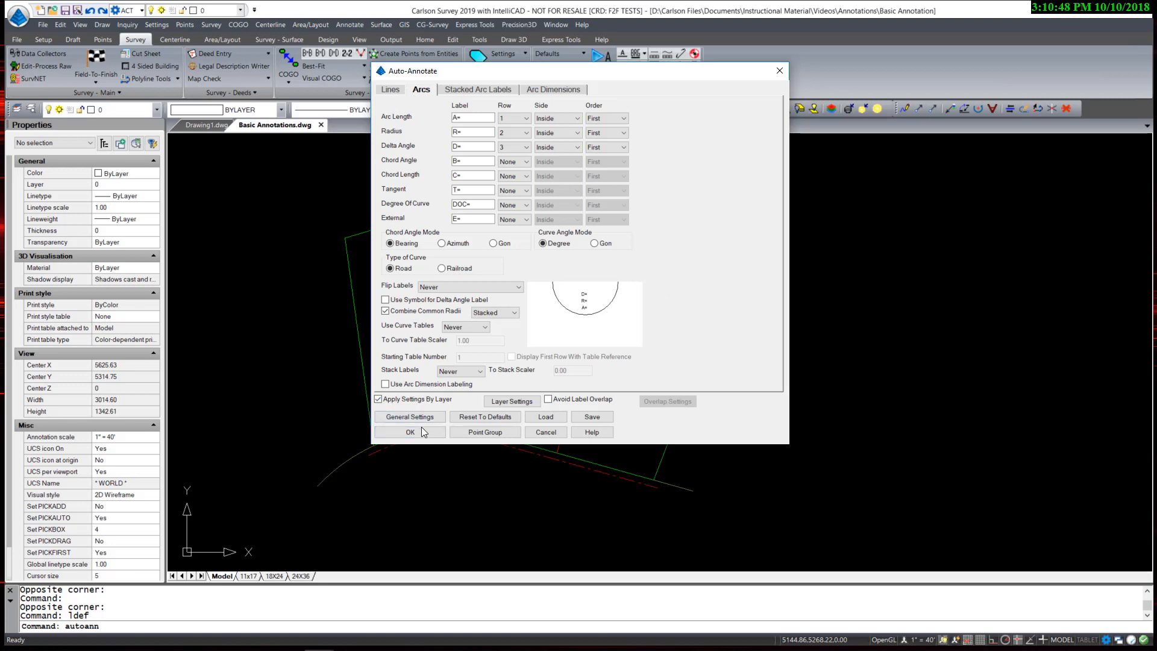
mouse_move(580, 422)
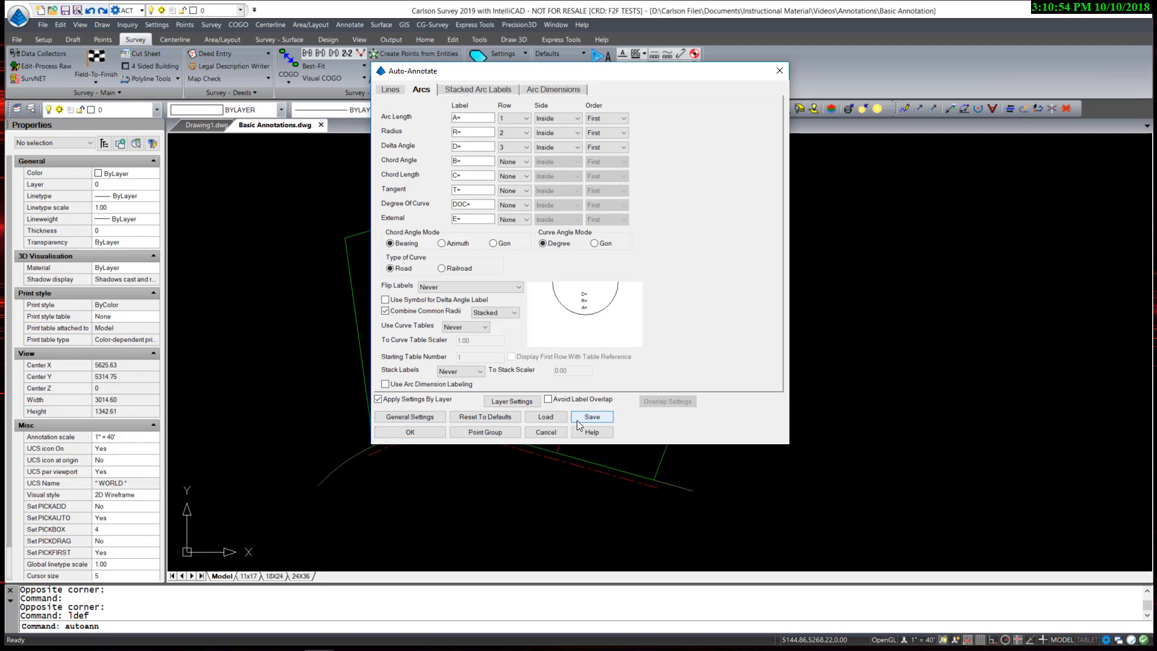
click(592, 416)
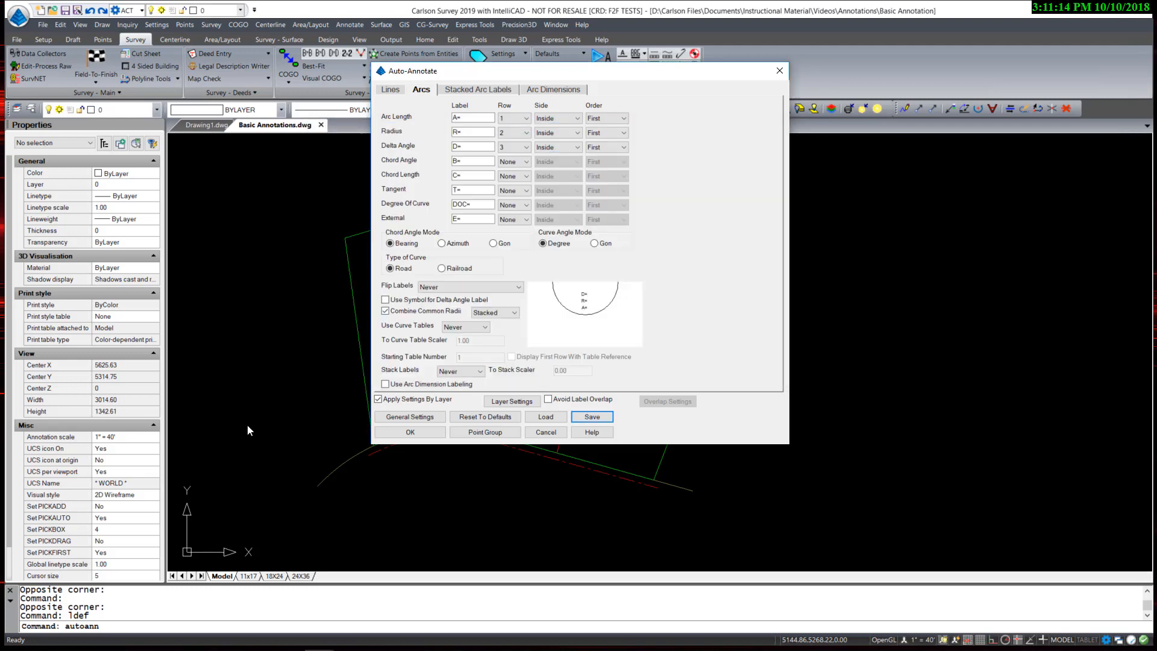
click(409, 416)
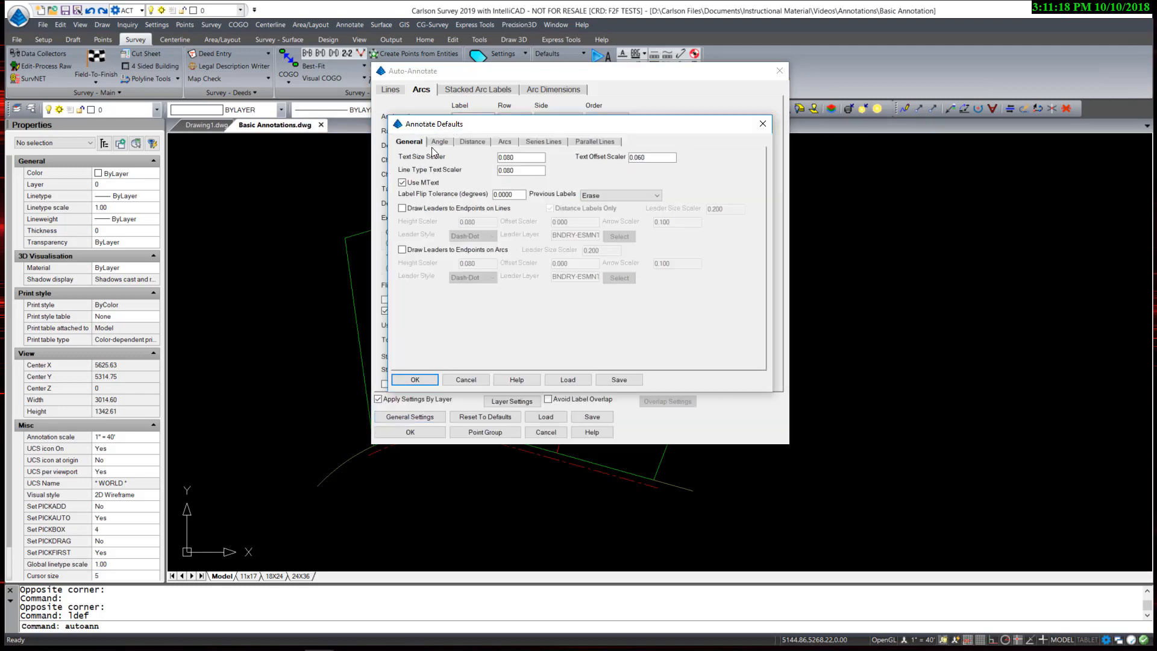
click(473, 141)
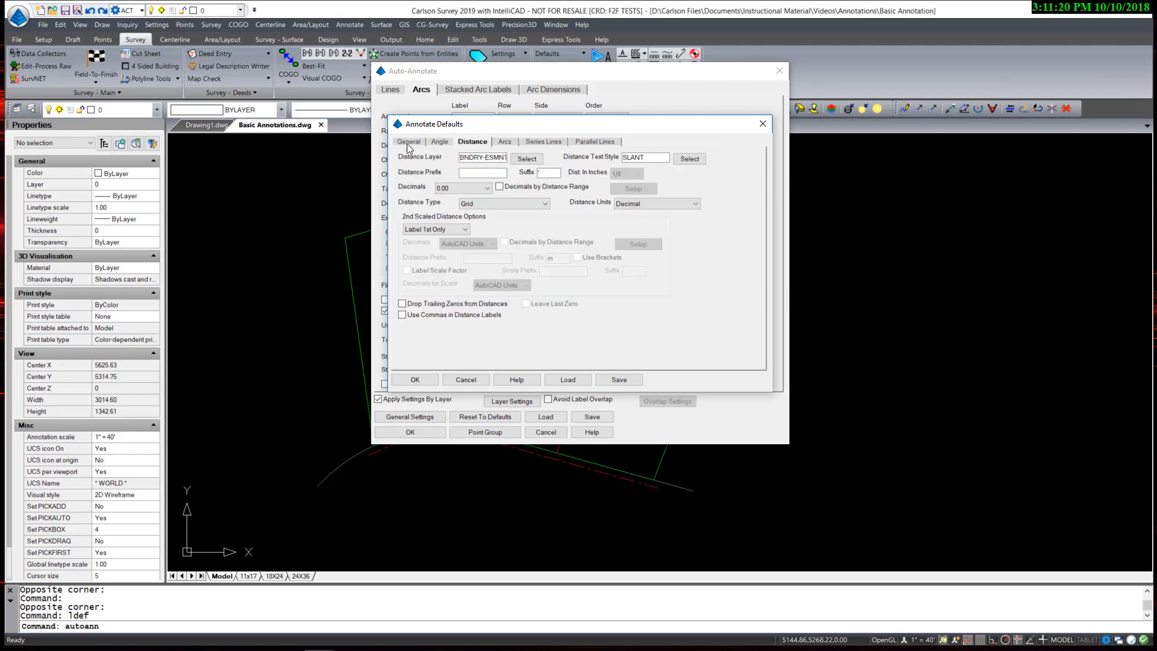
click(408, 141)
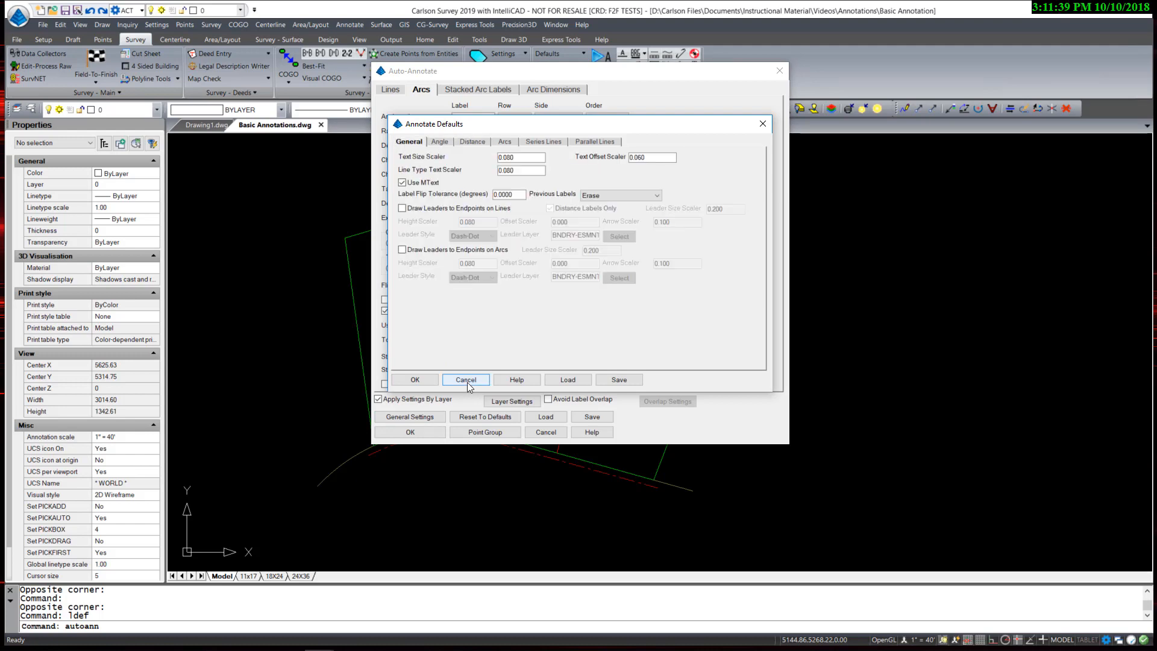
click(466, 379)
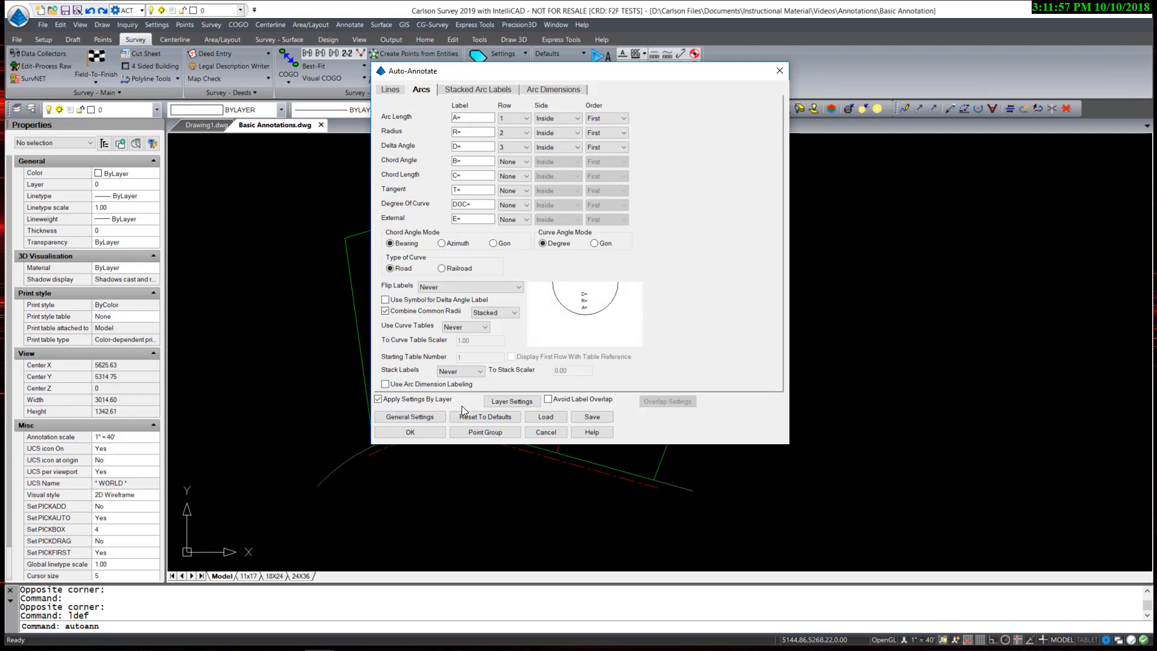
mouse_move(479, 405)
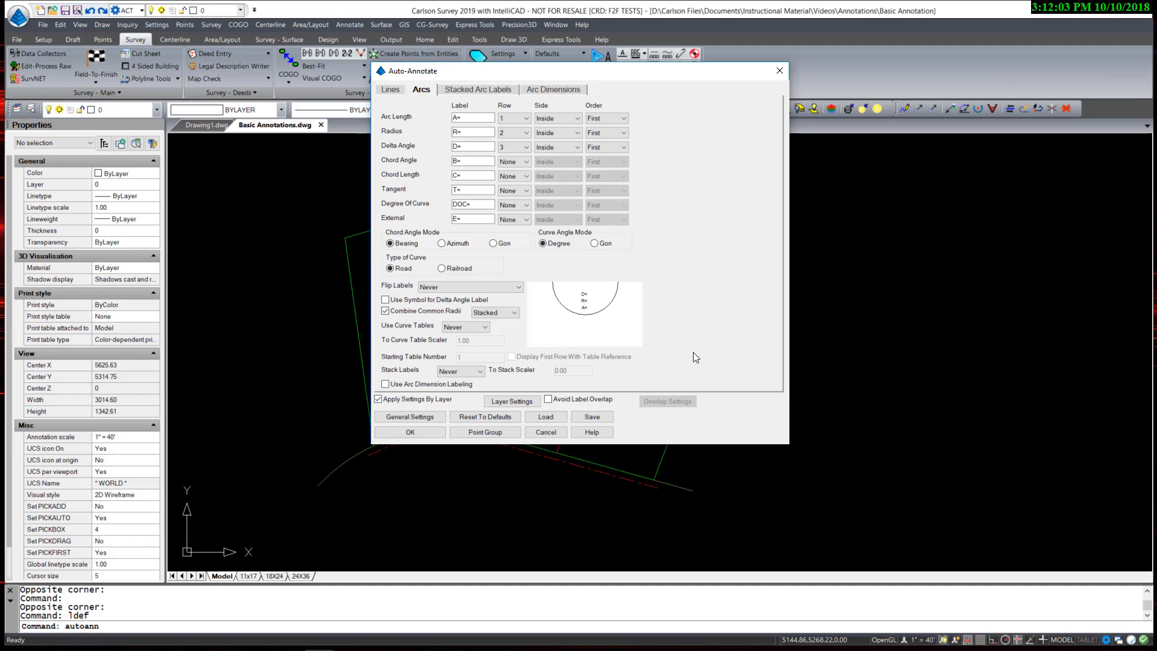
click(390, 89)
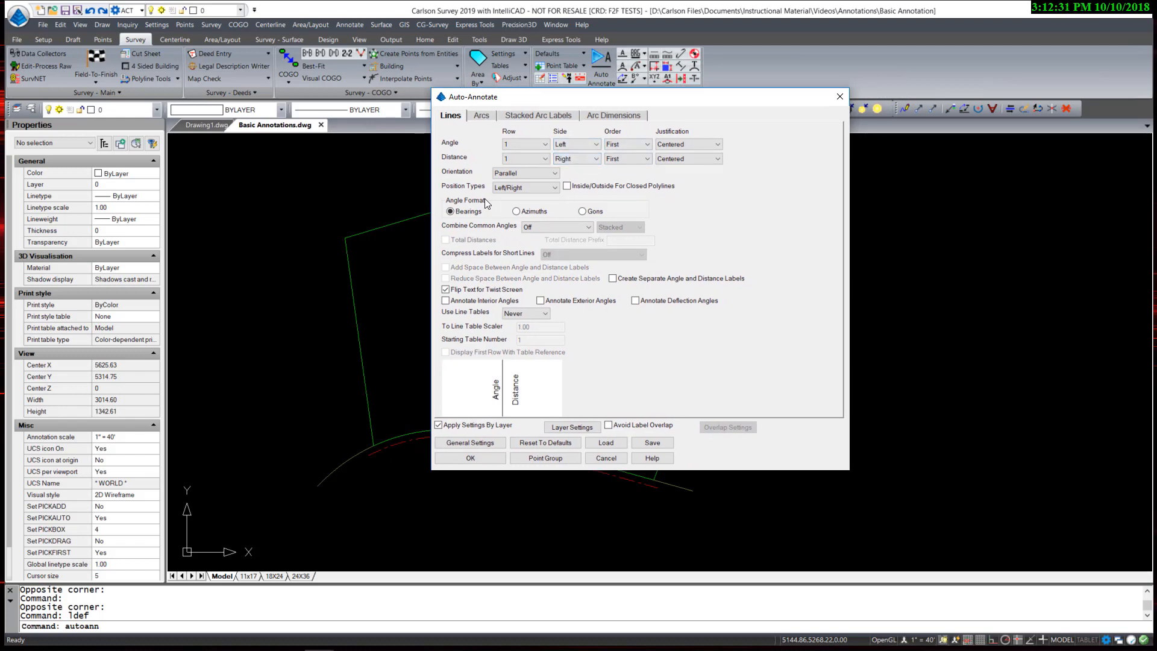
Set line labels to Above/Below and set the arc Radius and Delta Angle rows to None
click(525, 188)
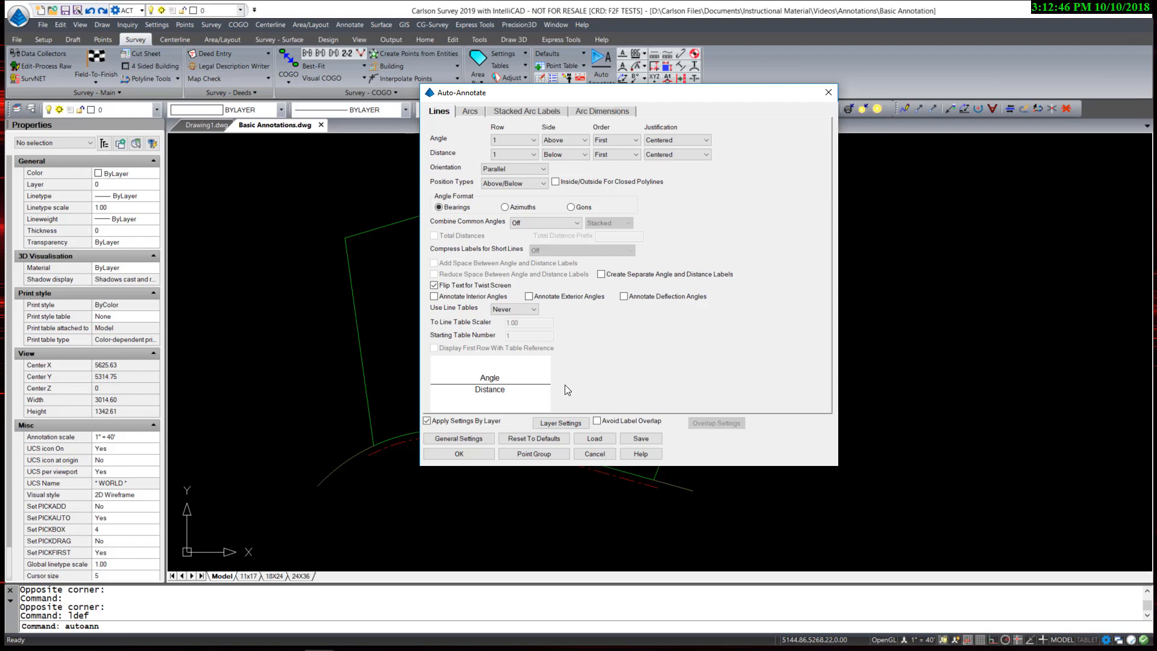
click(470, 111)
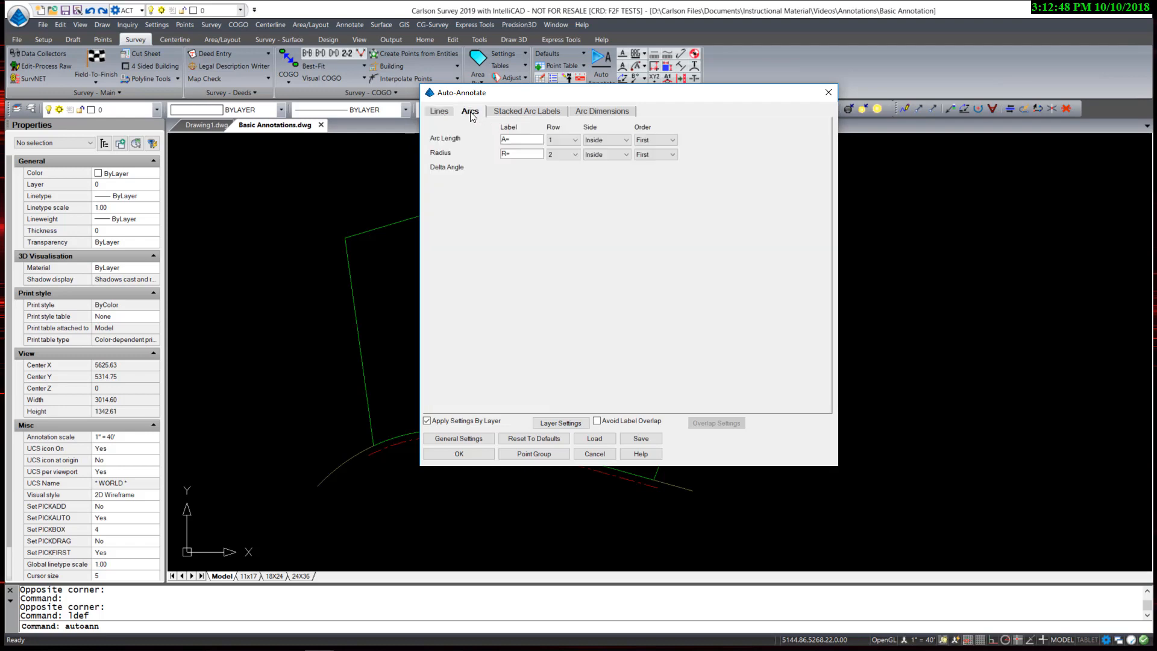
click(470, 110)
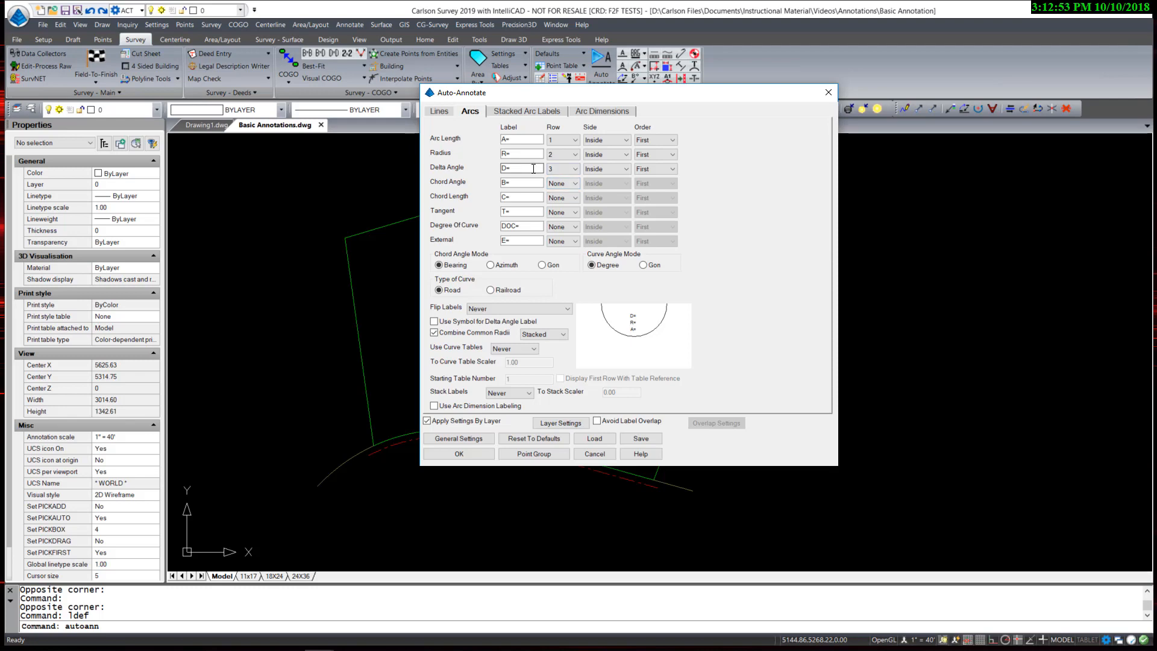
click(573, 168)
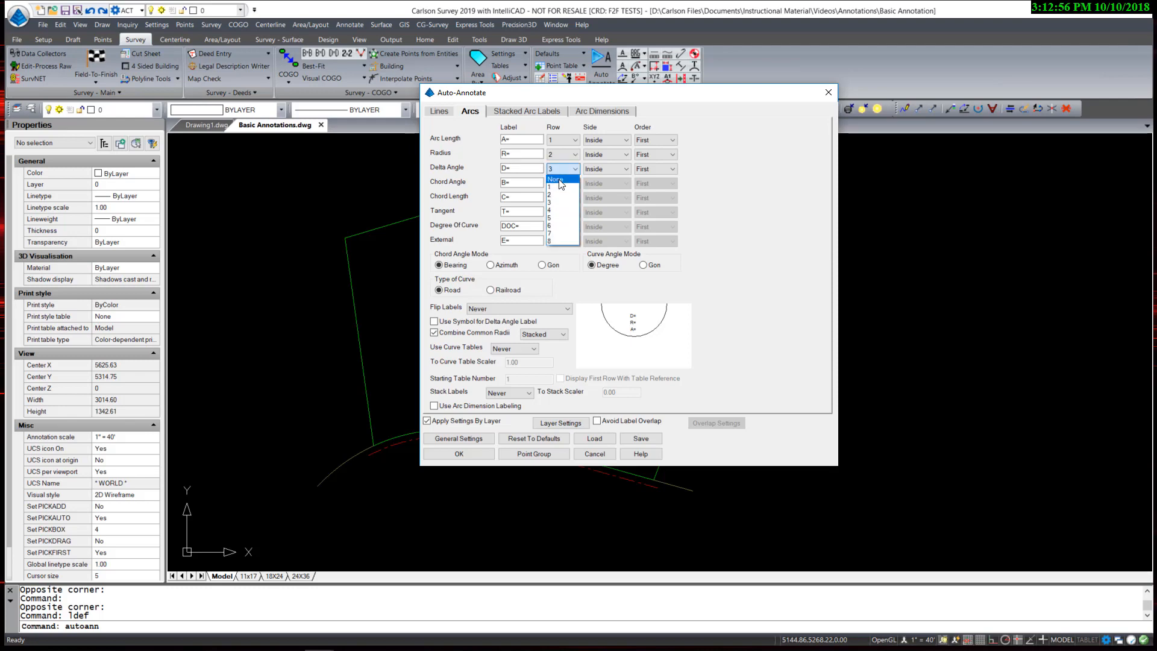
click(559, 179)
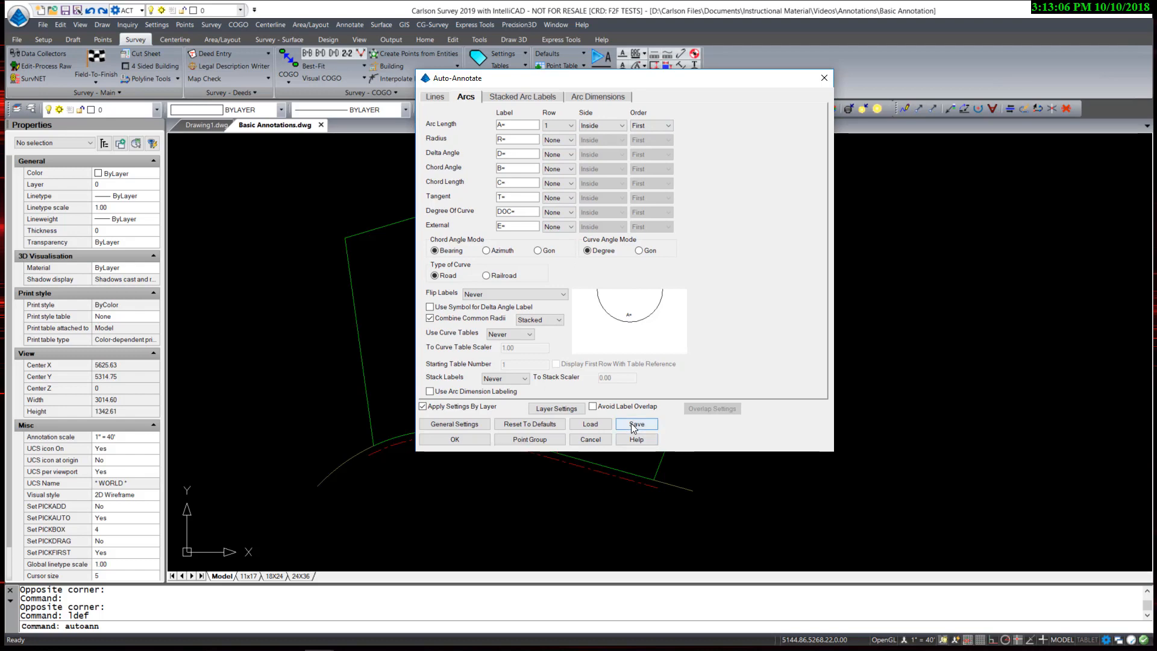
Save the auto-annotation settings as Lots
click(636, 424)
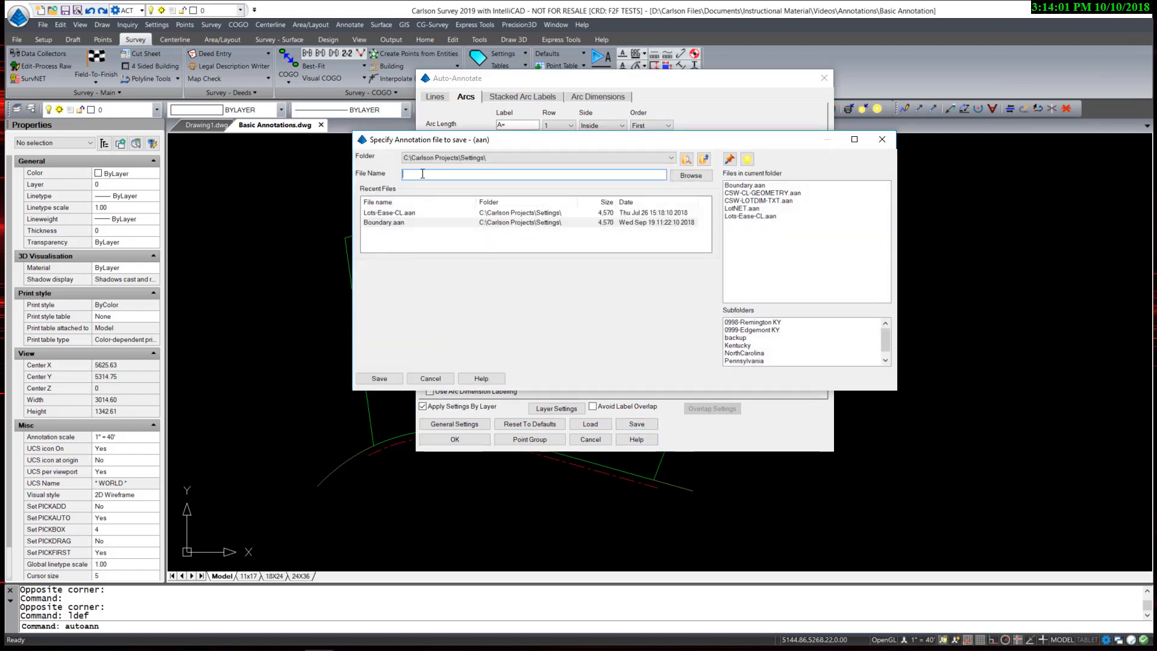
click(750, 216)
text(Lots)
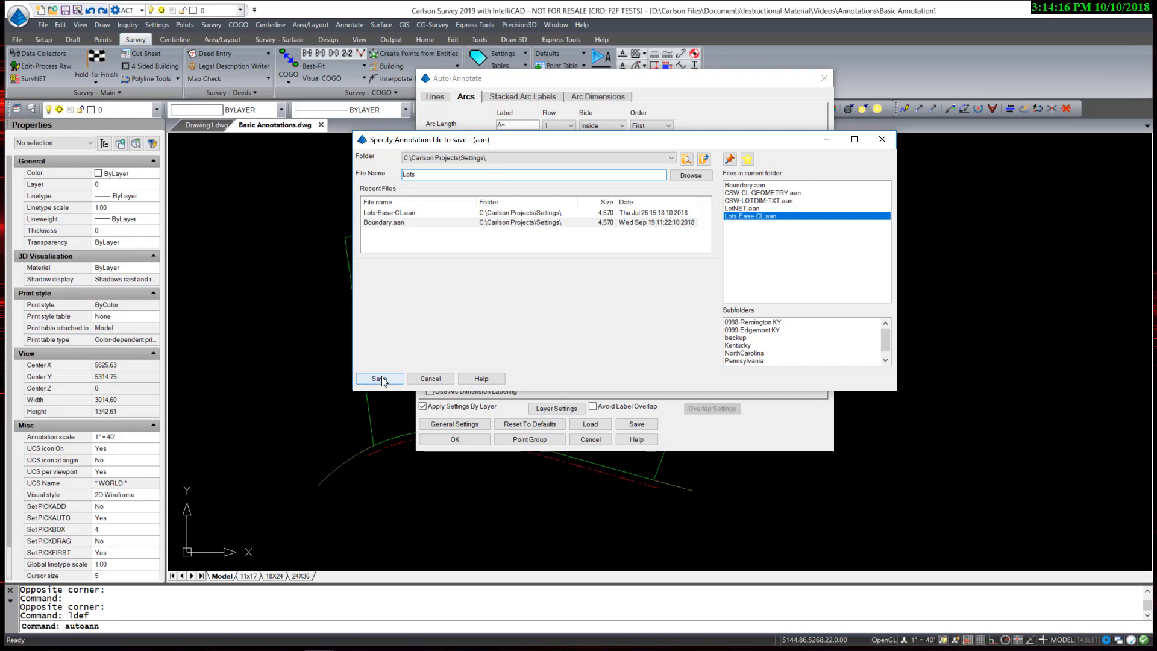
click(378, 378)
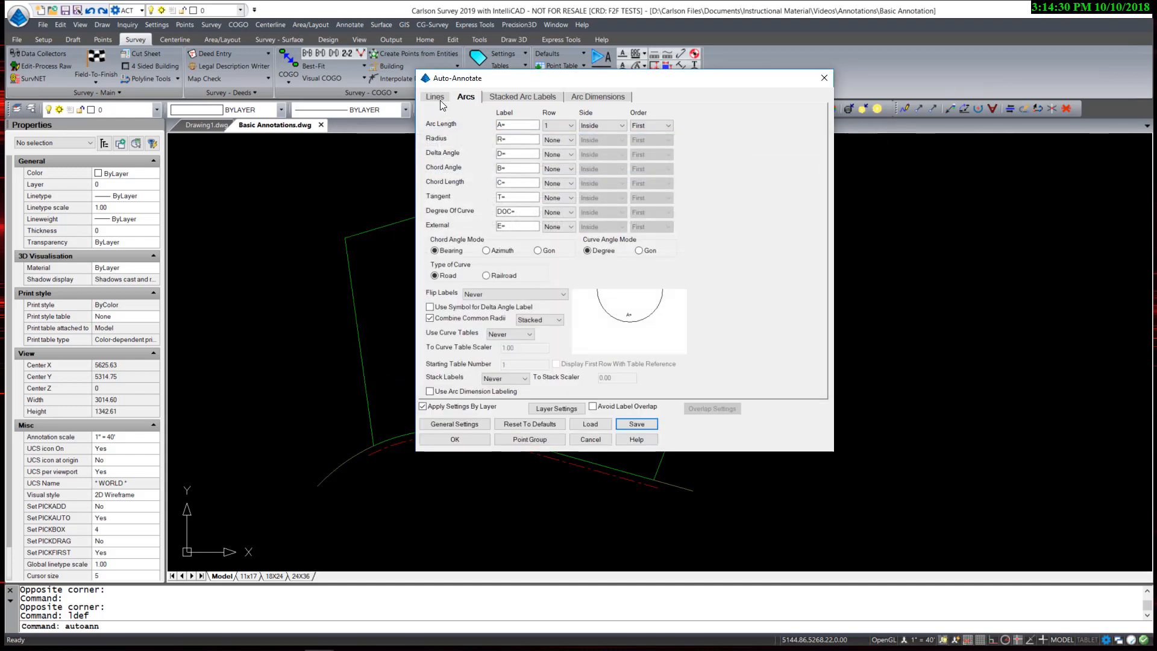
Add Radius as the second arc label row
click(435, 96)
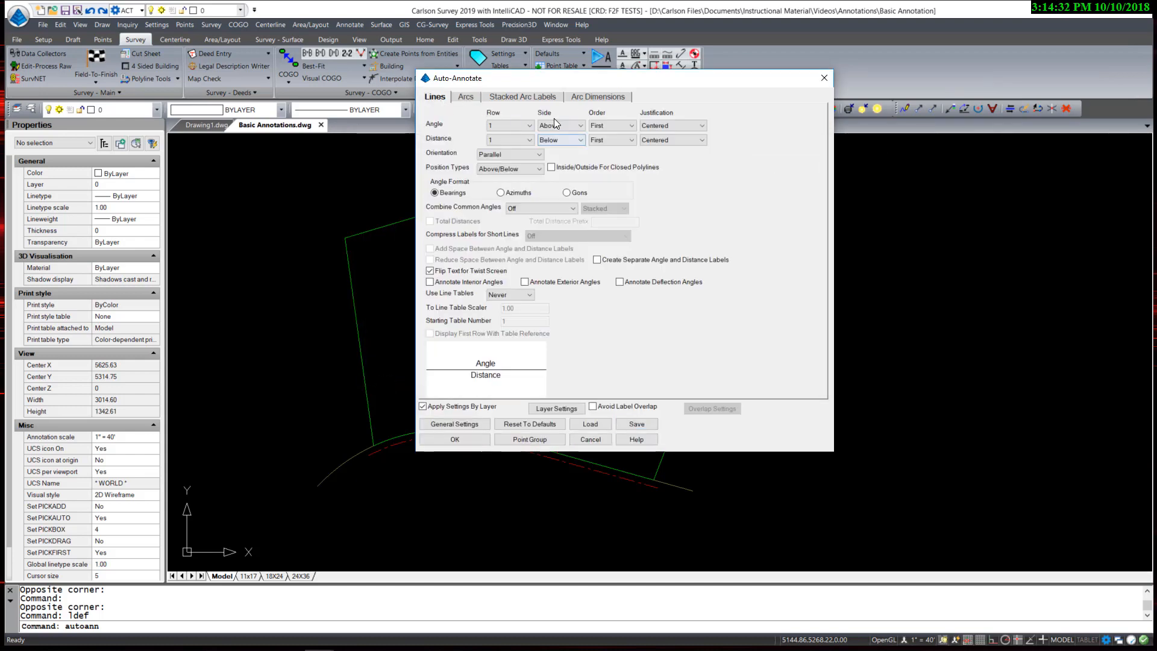
click(466, 97)
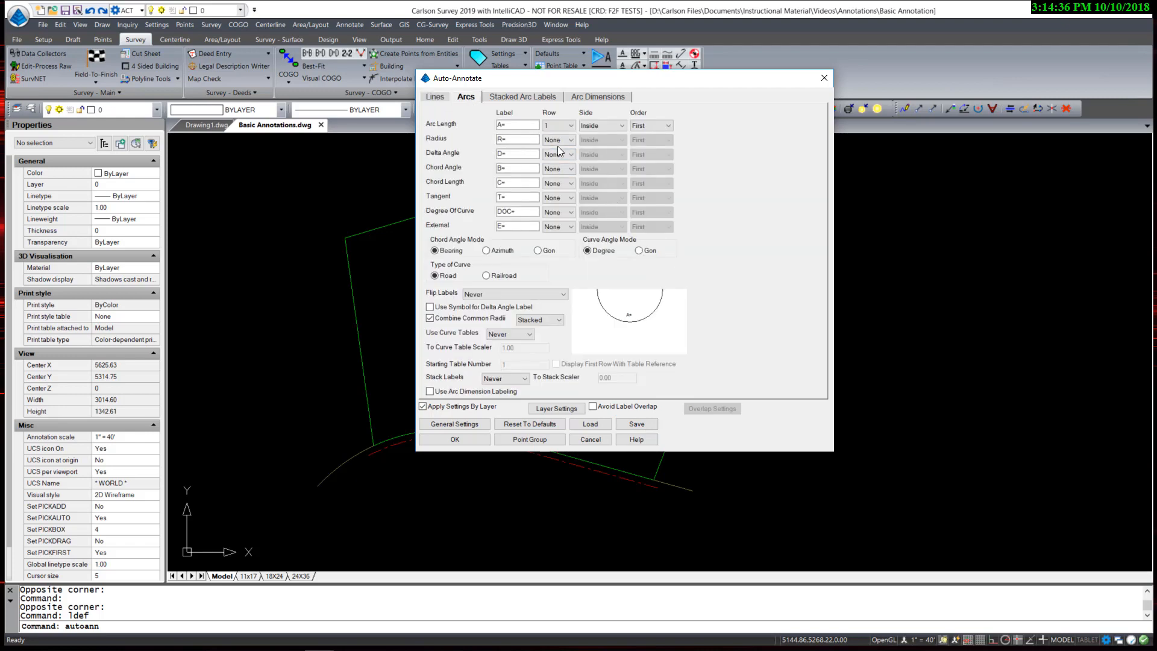
click(570, 140)
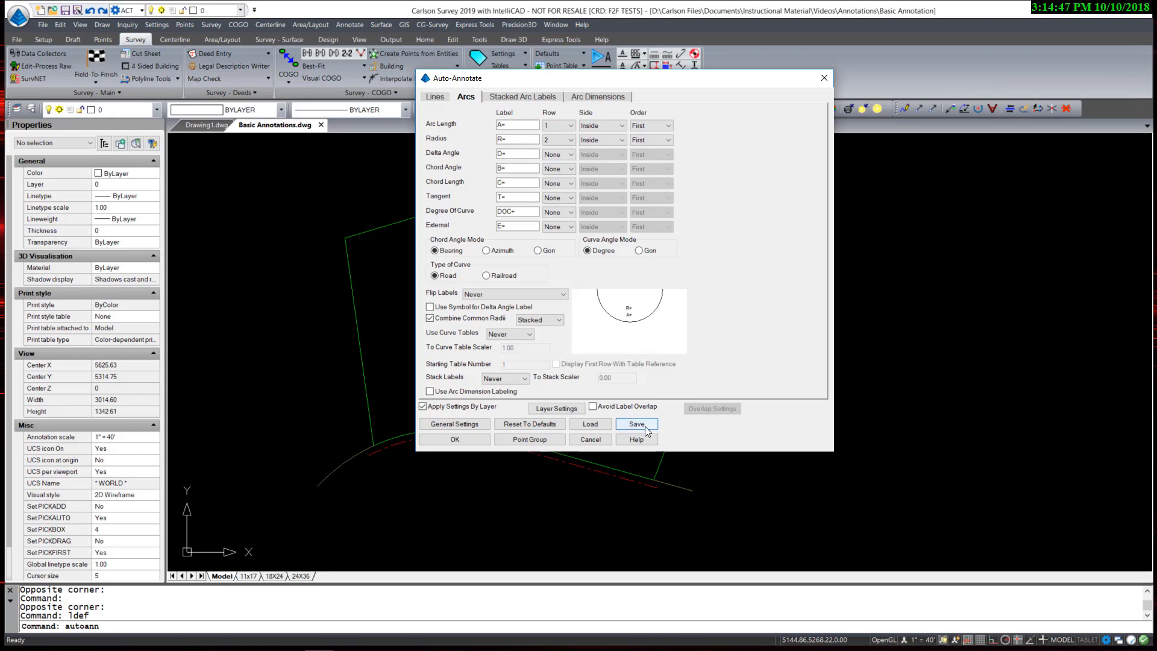
Save the auto-annotation settings as Ease-CL.aan
click(636, 424)
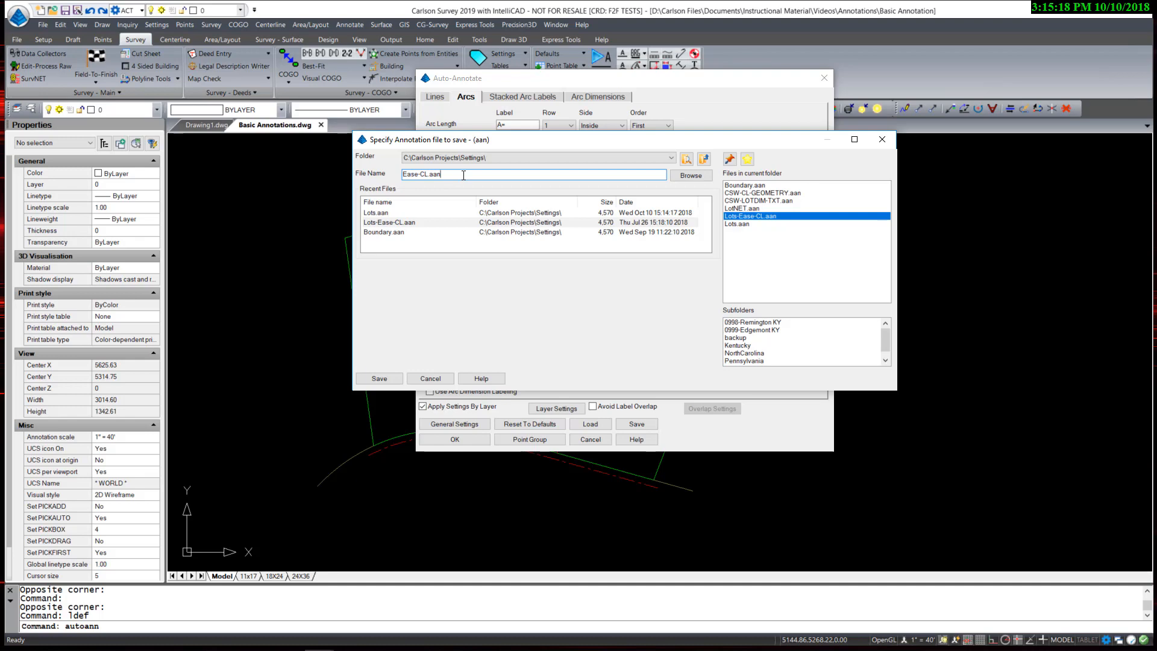
click(378, 378)
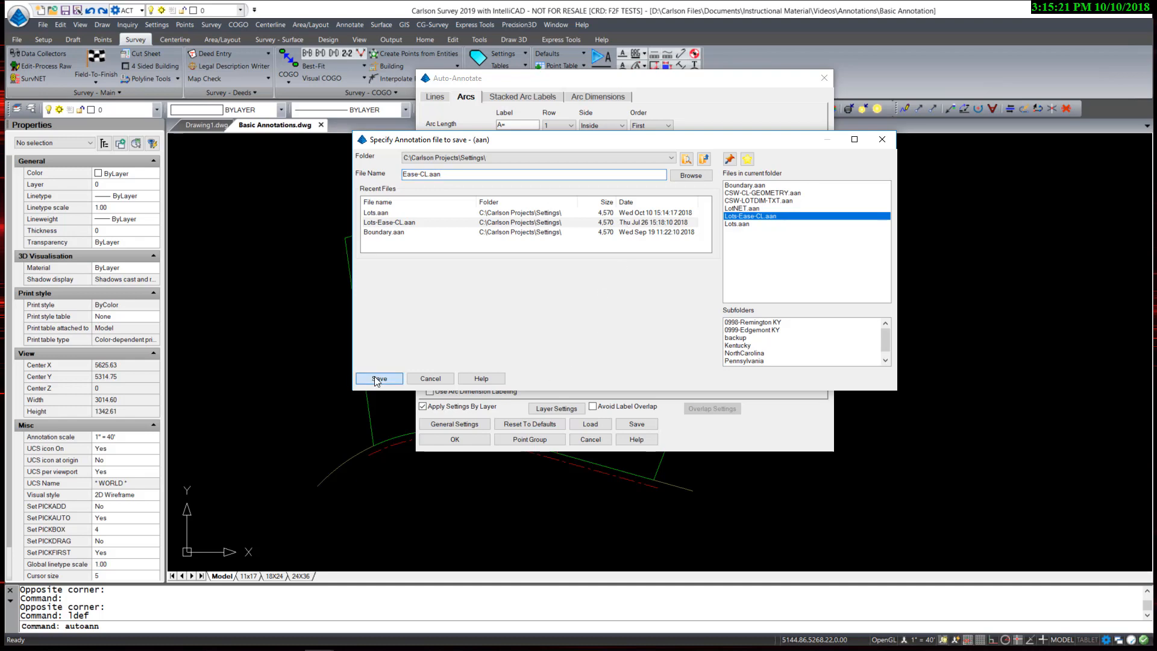
click(380, 379)
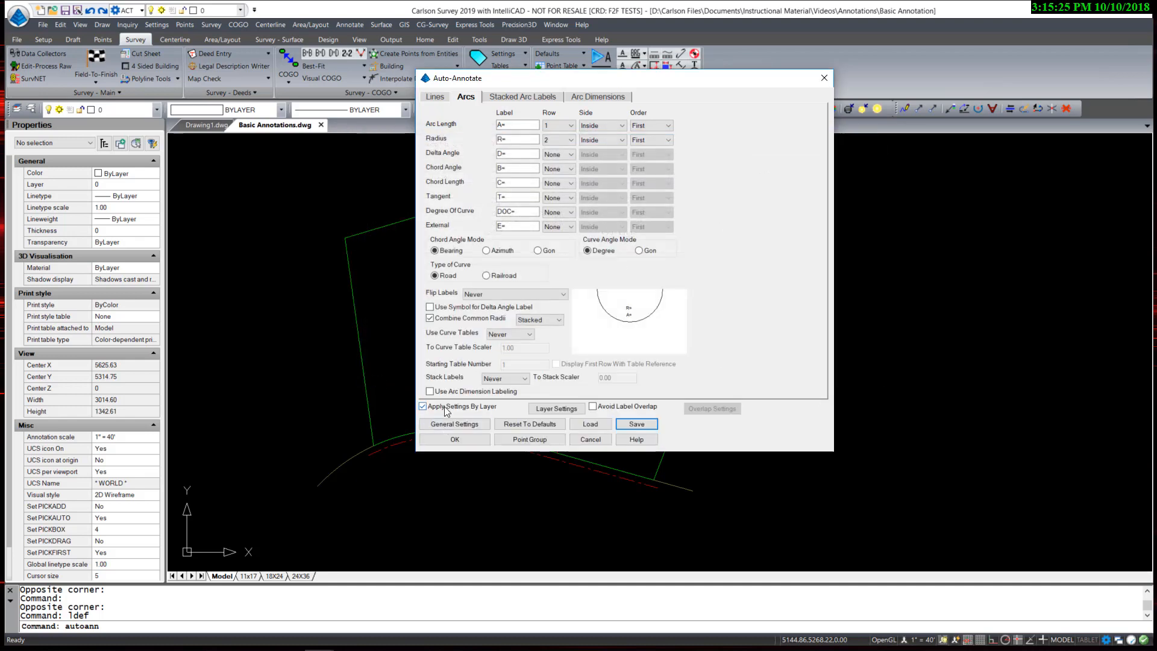
mouse_move(427, 413)
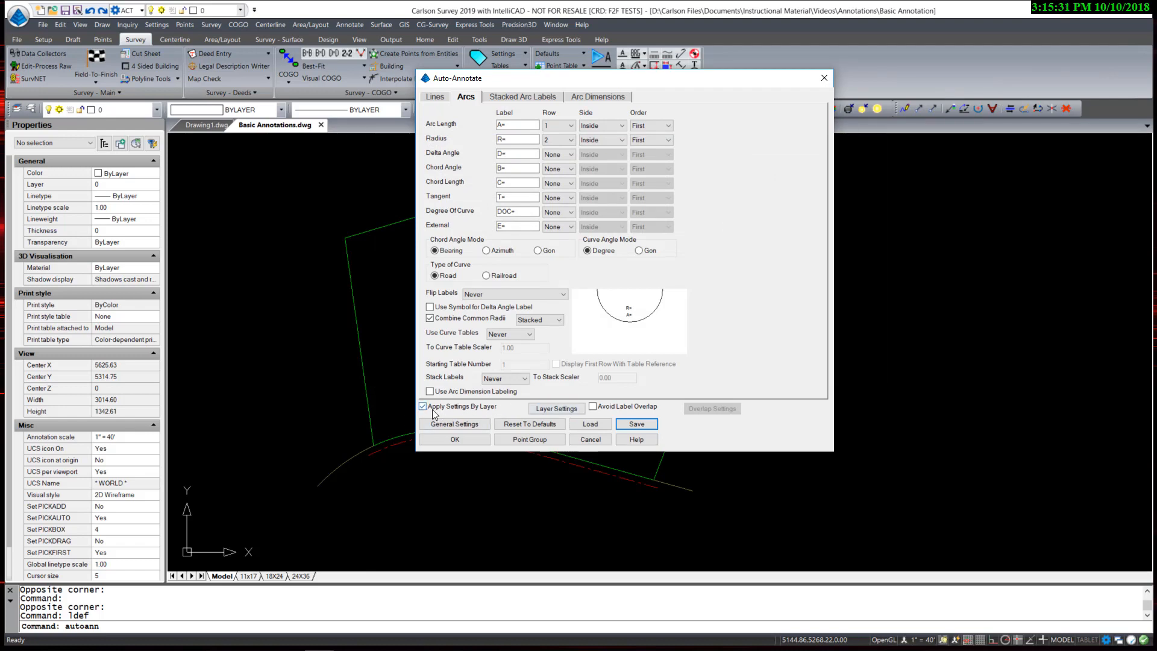
Assign Boundary.aan and General Annotations.adf to layer BNDRY in Layer Settings
click(556, 409)
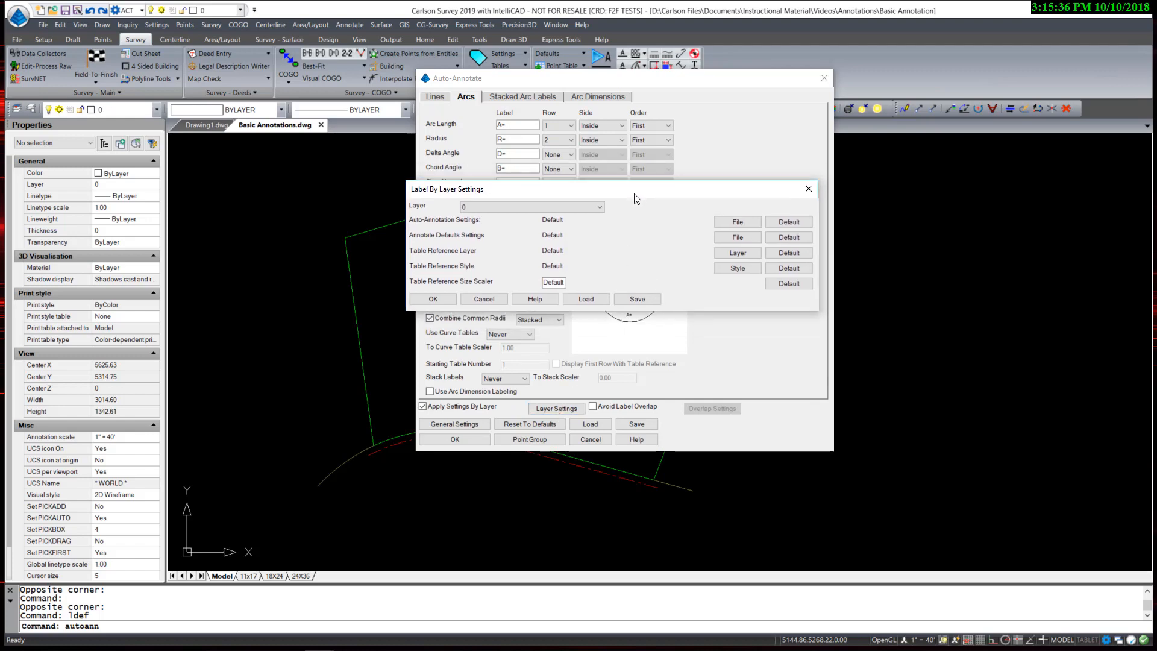
click(598, 206)
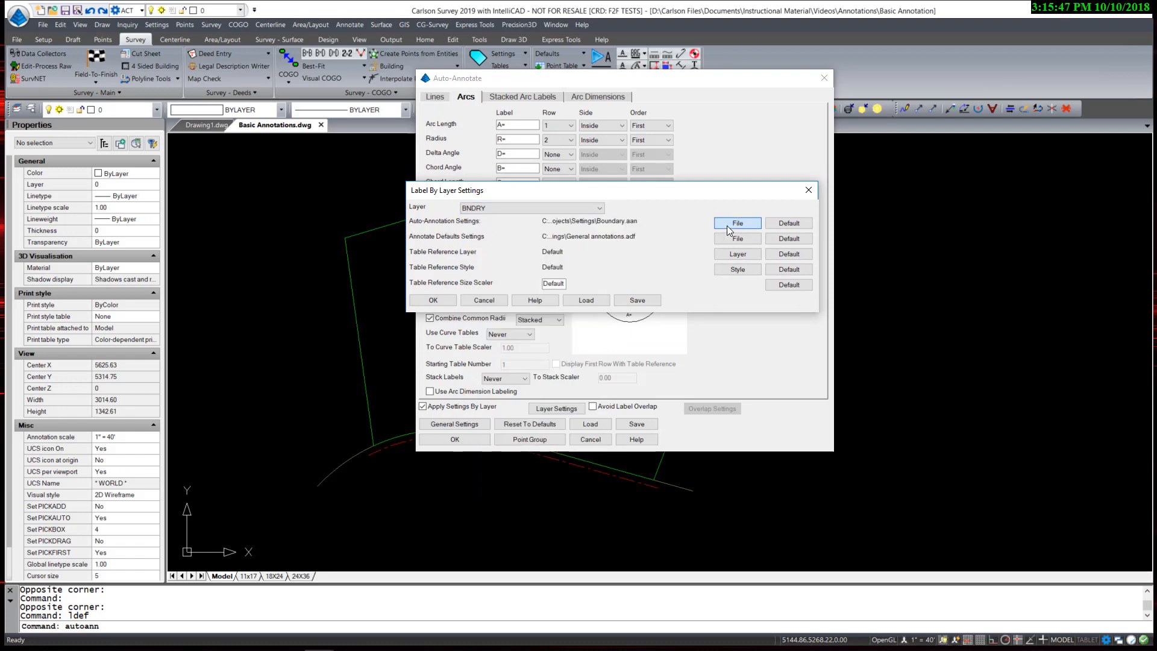
click(737, 223)
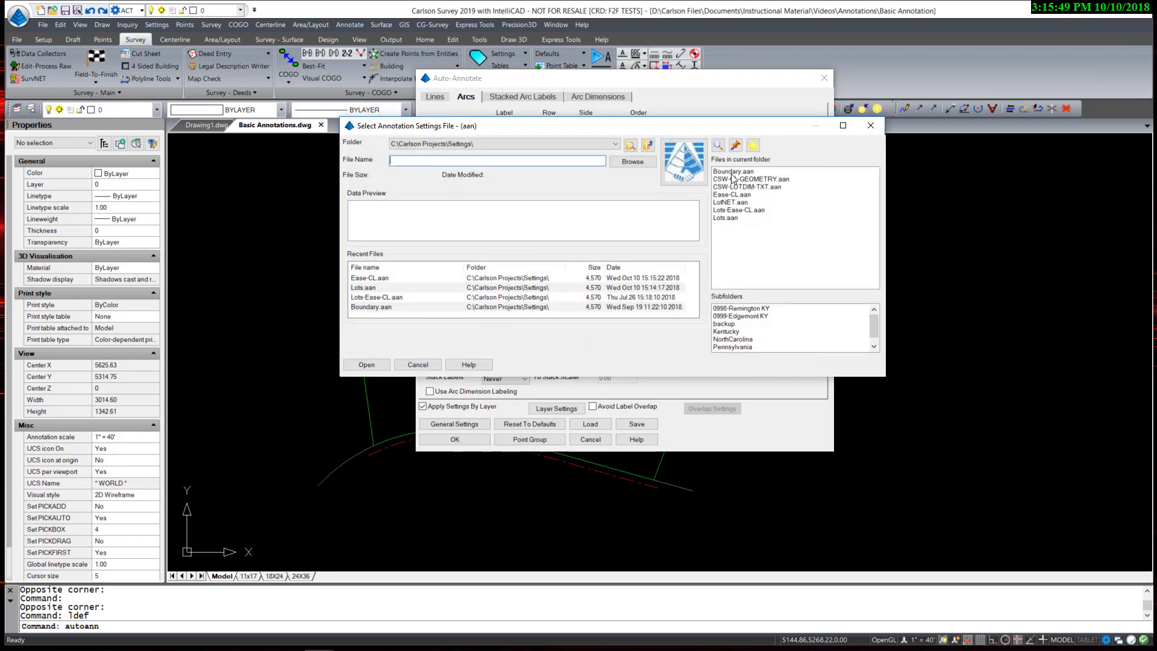
click(366, 365)
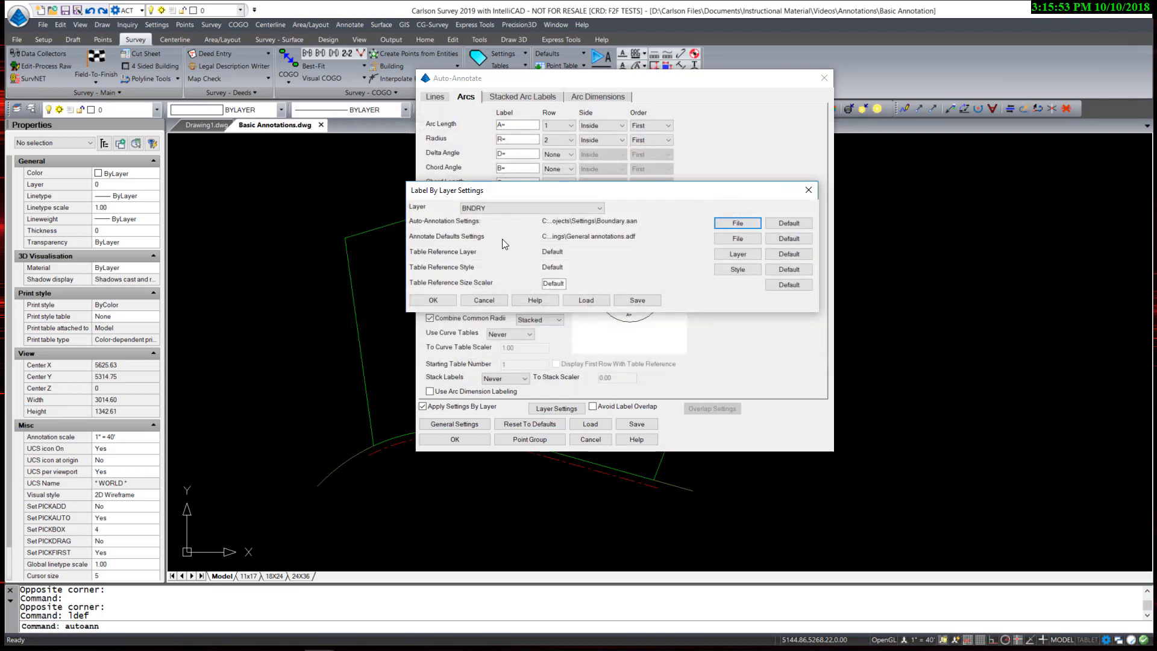
click(737, 239)
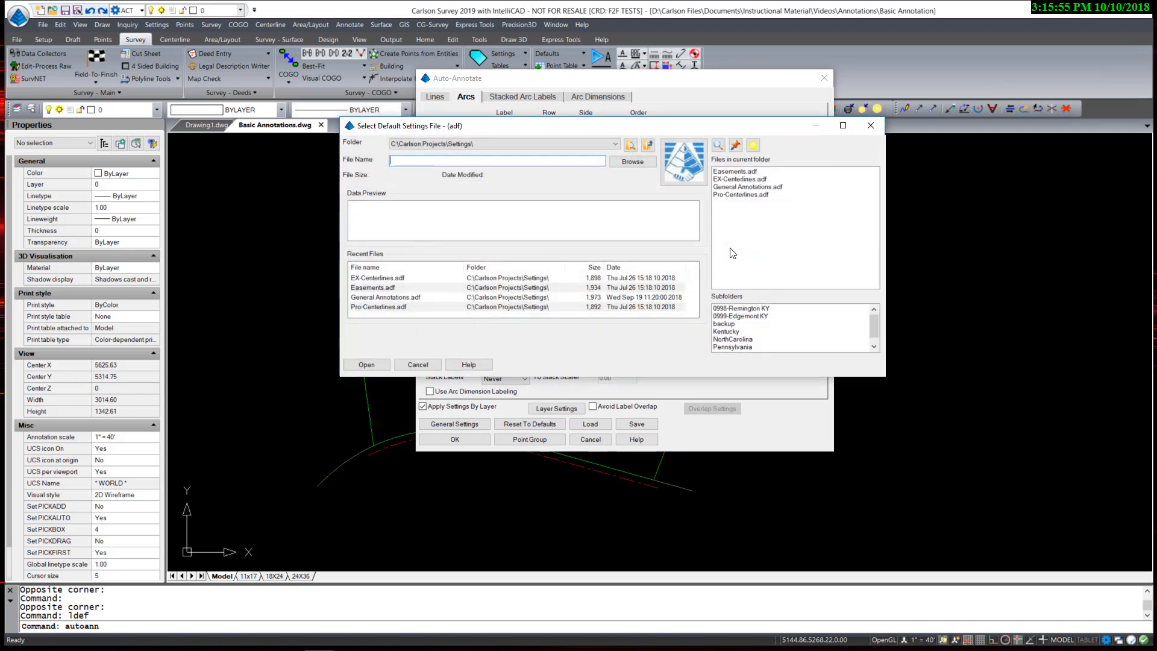
click(748, 187)
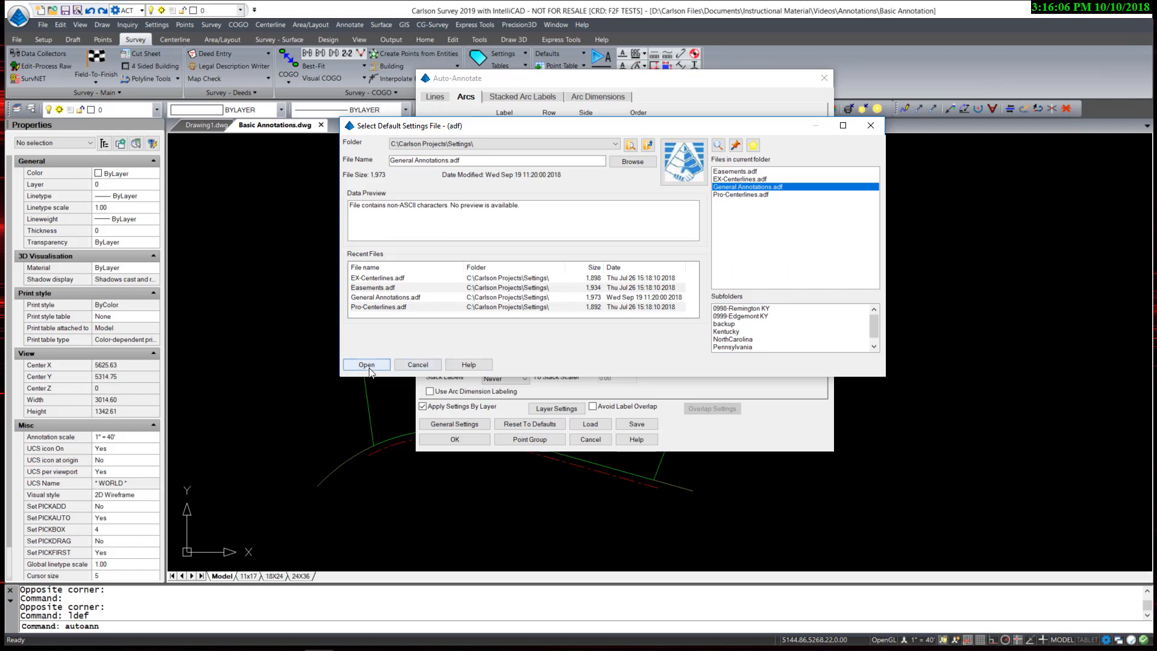
click(366, 365)
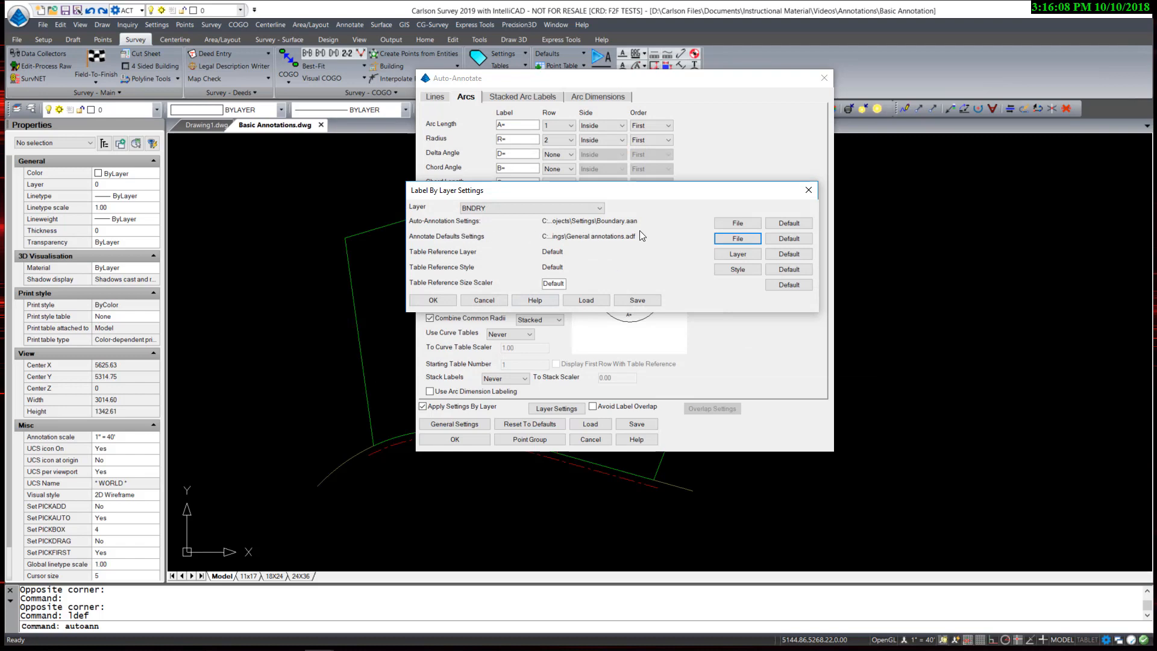
mouse_move(627, 276)
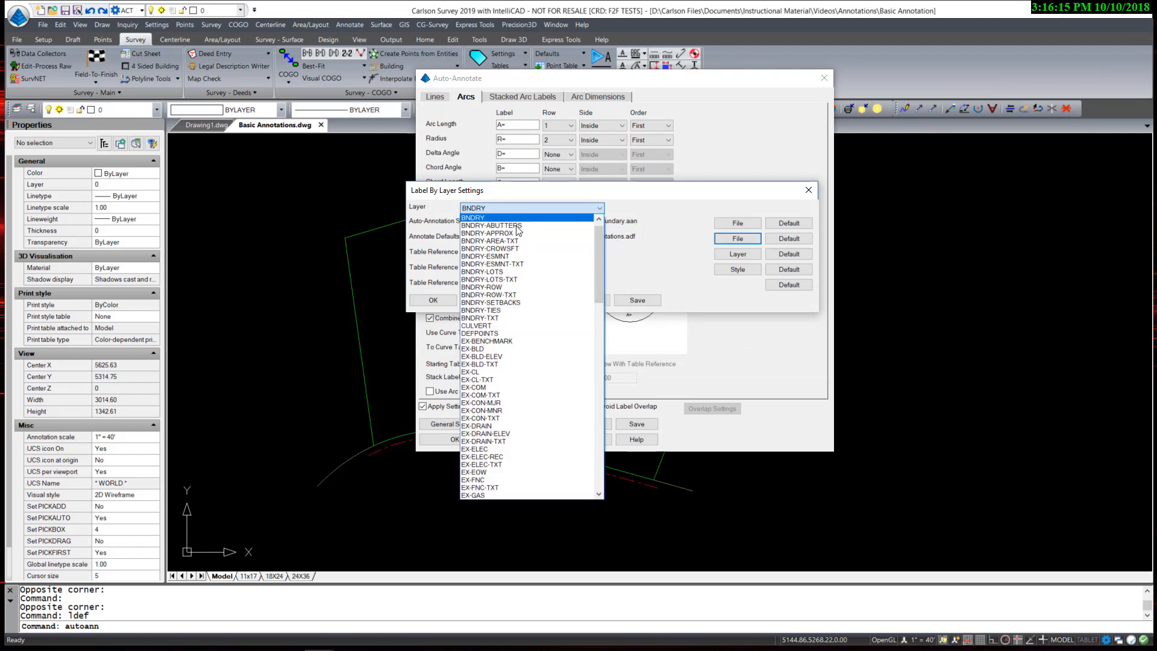
Assign Ease-CL.aan and Easements.adf to layer BNDRY-ESMNT
click(488, 255)
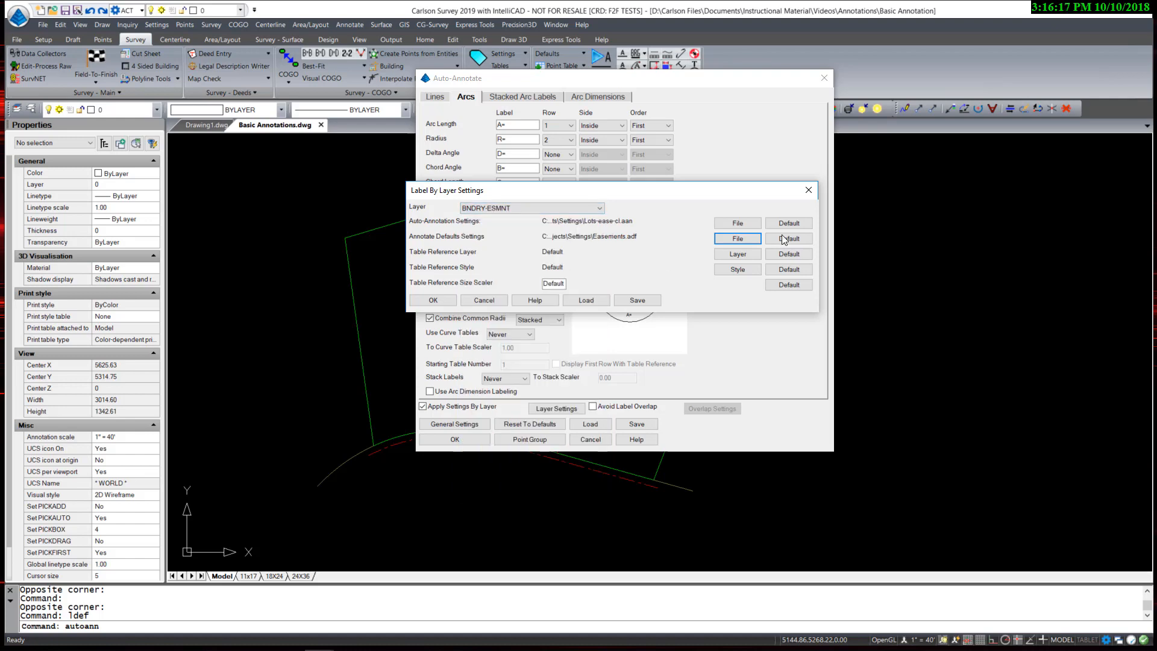
click(737, 238)
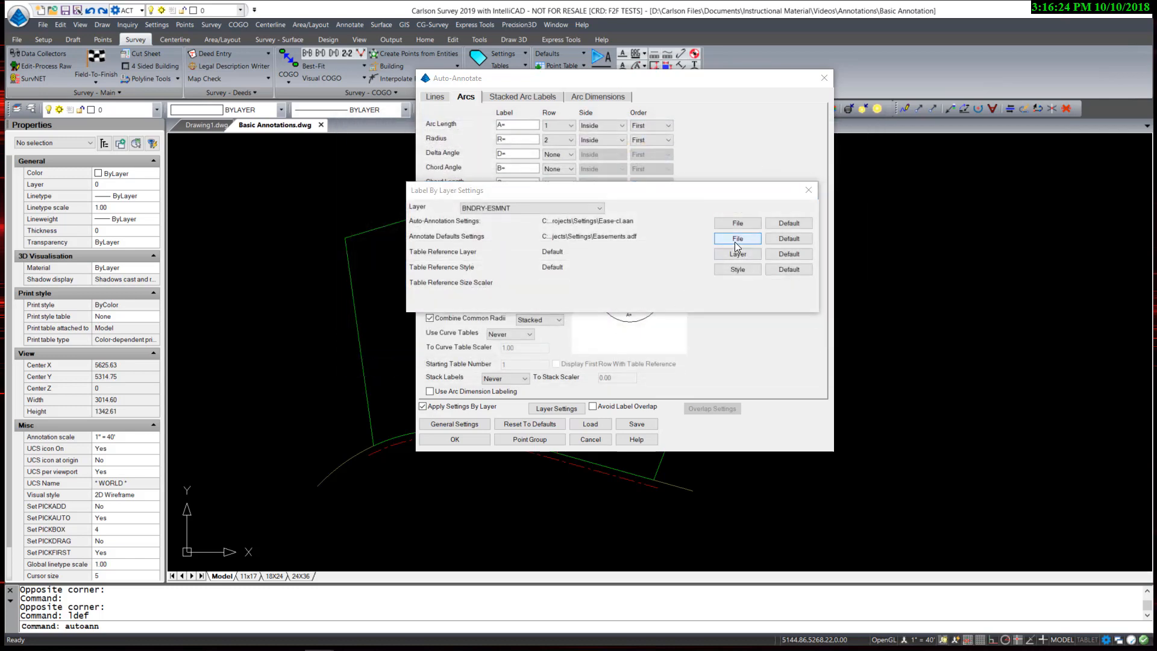
click(737, 239)
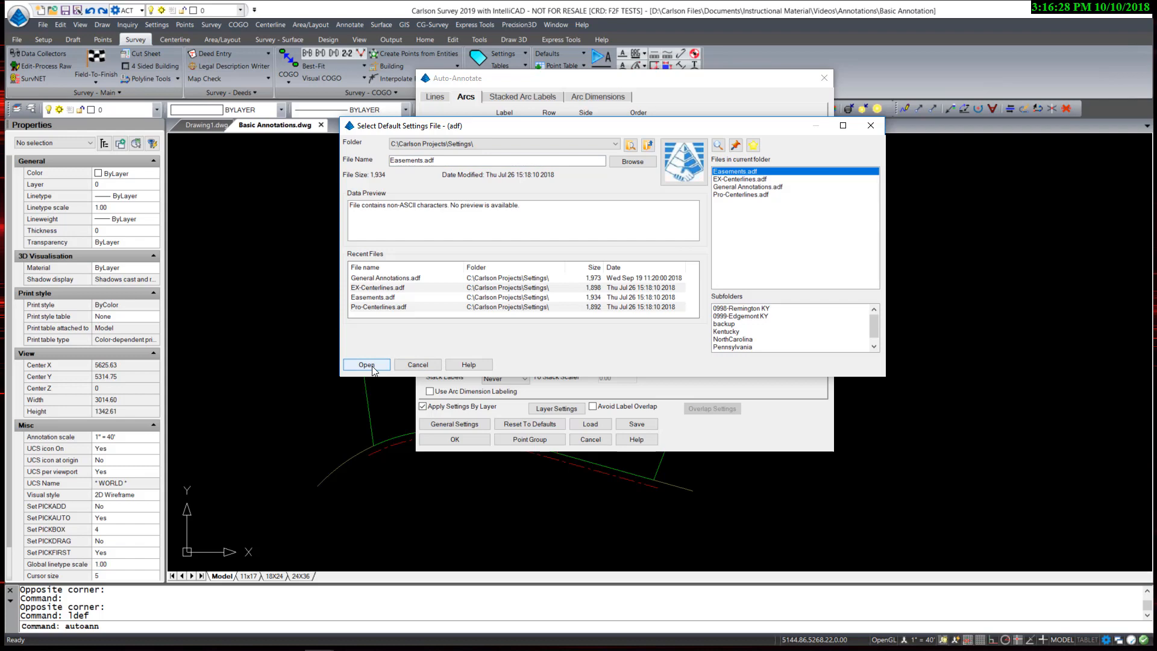
click(366, 365)
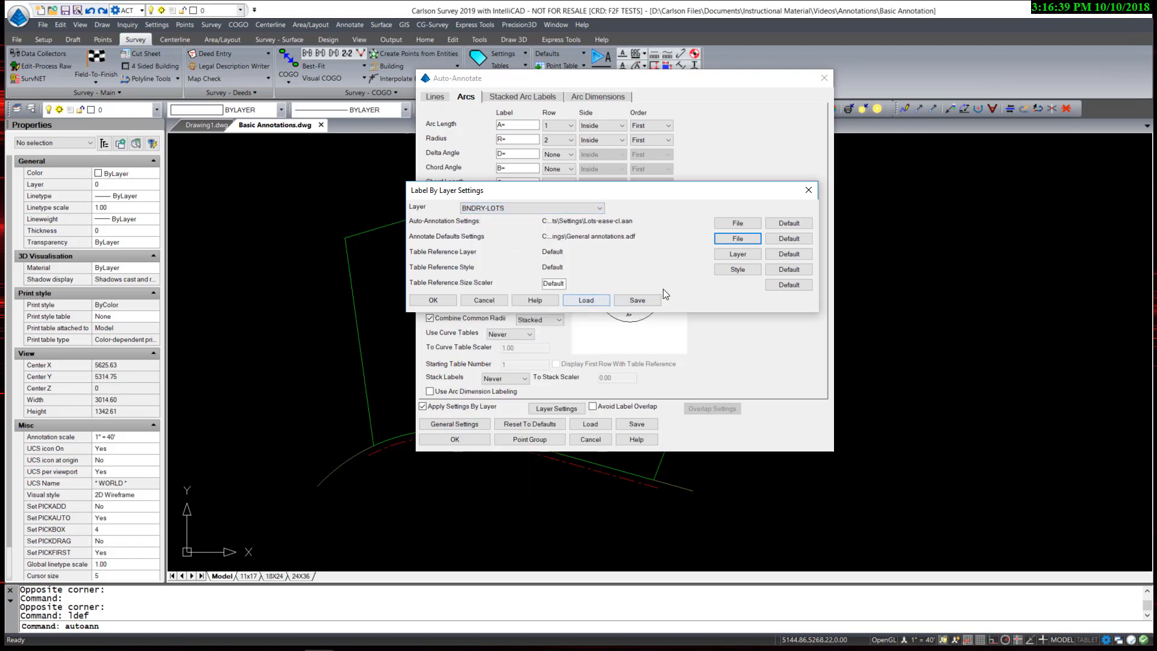
Assign BNDRY-LOTS the Lots.aan settings and General Annotations.adf defaults
click(737, 239)
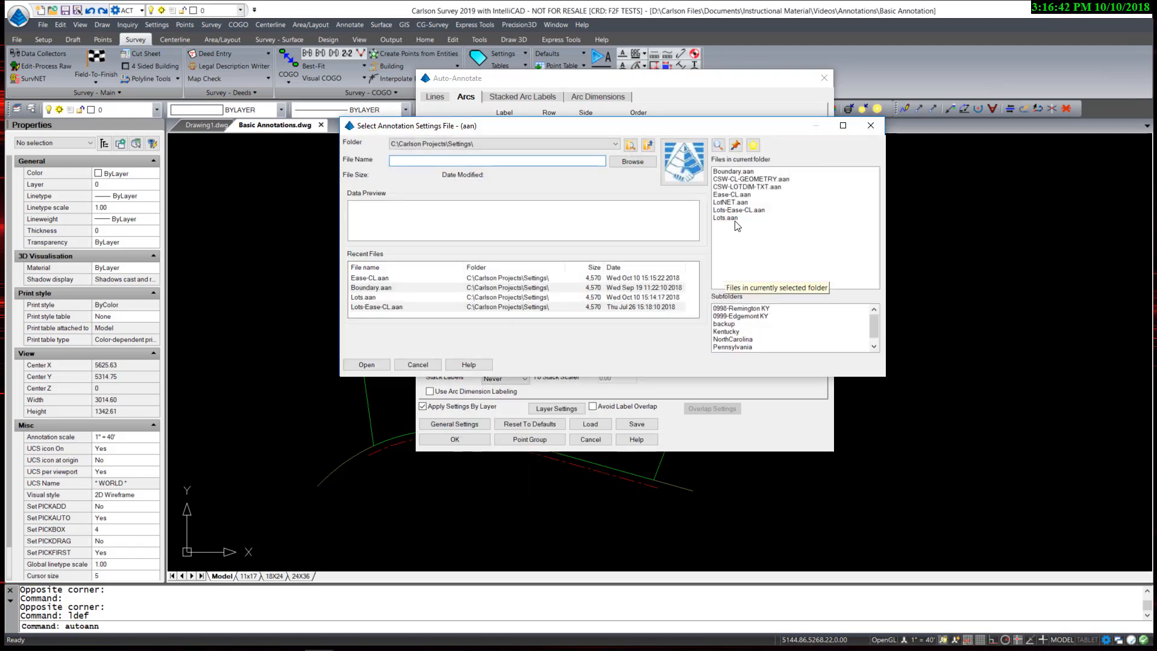
click(726, 218)
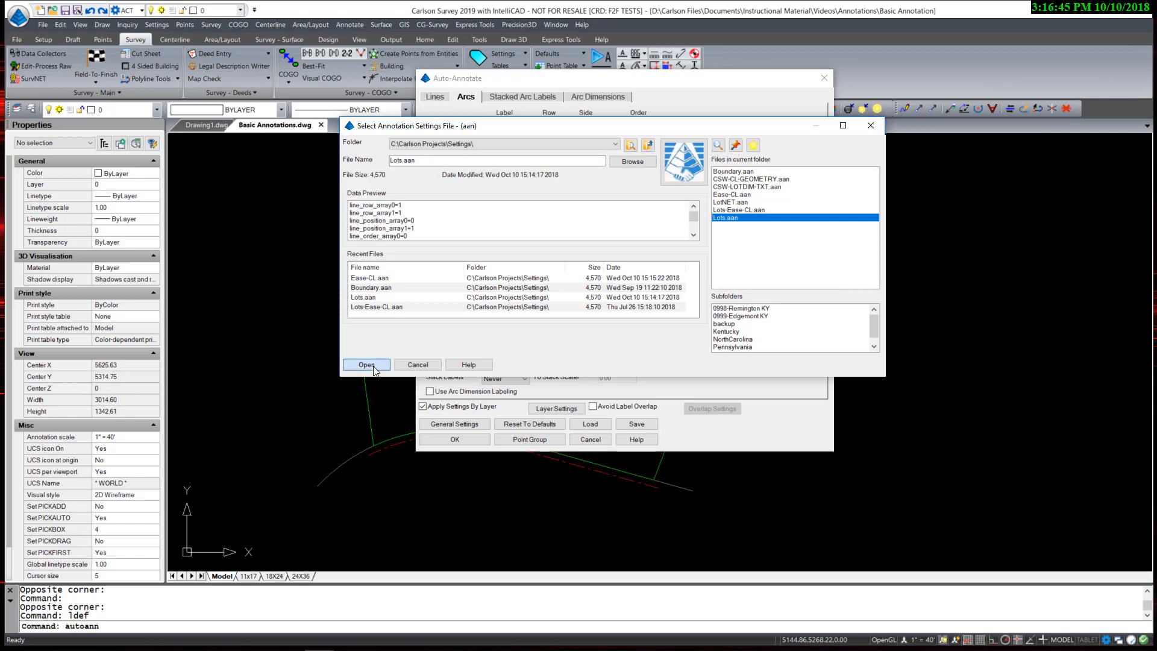
click(366, 364)
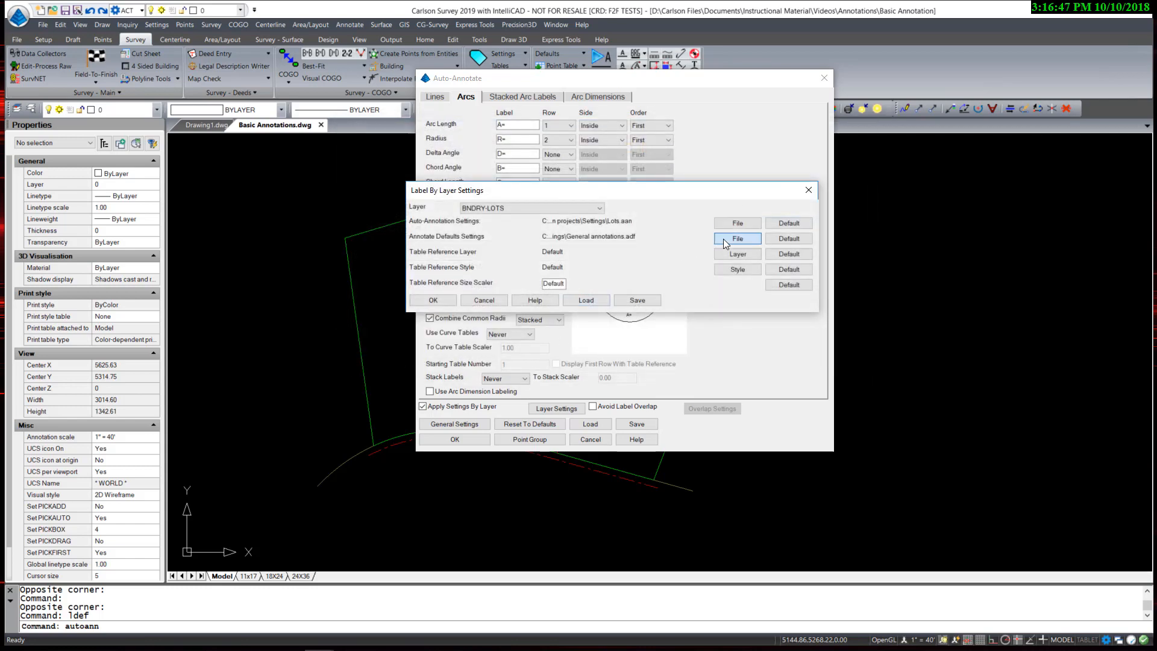
click(737, 238)
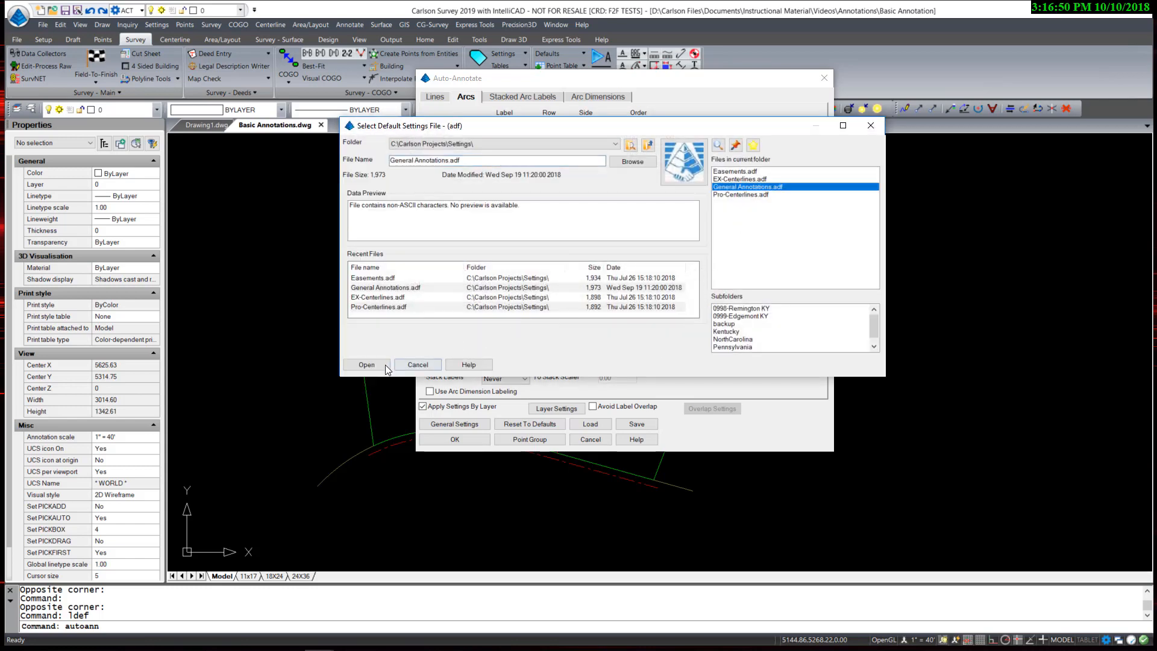
click(366, 364)
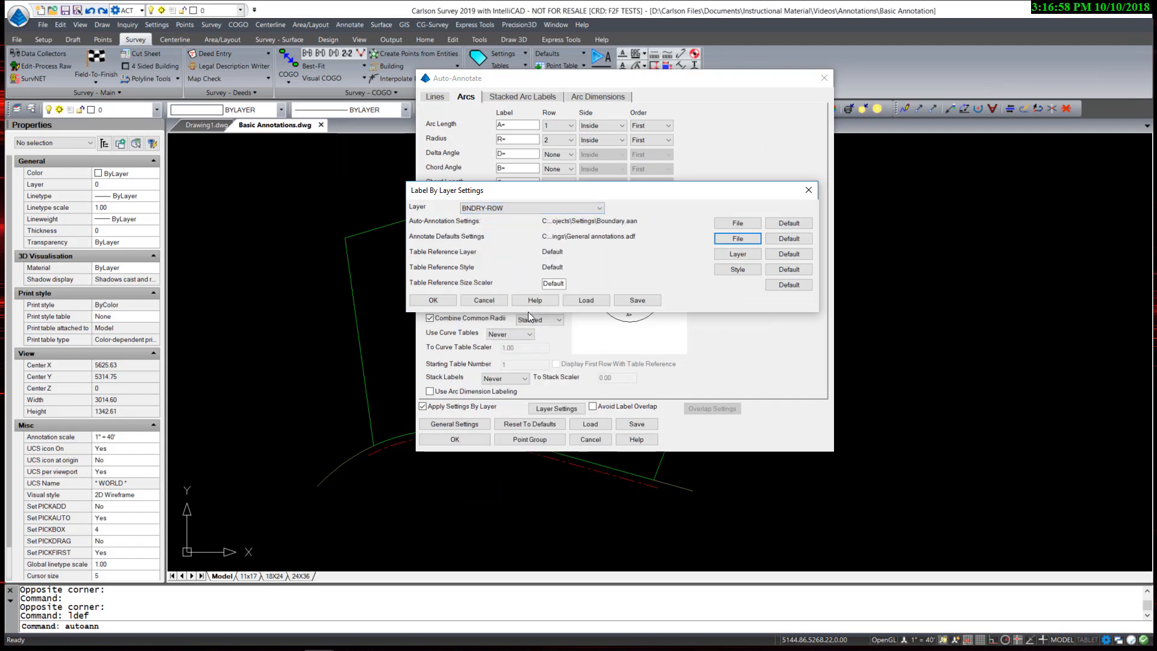
Assign BNDRY-ROW the Boundary.aan settings and General Annotations.adf defaults
click(737, 238)
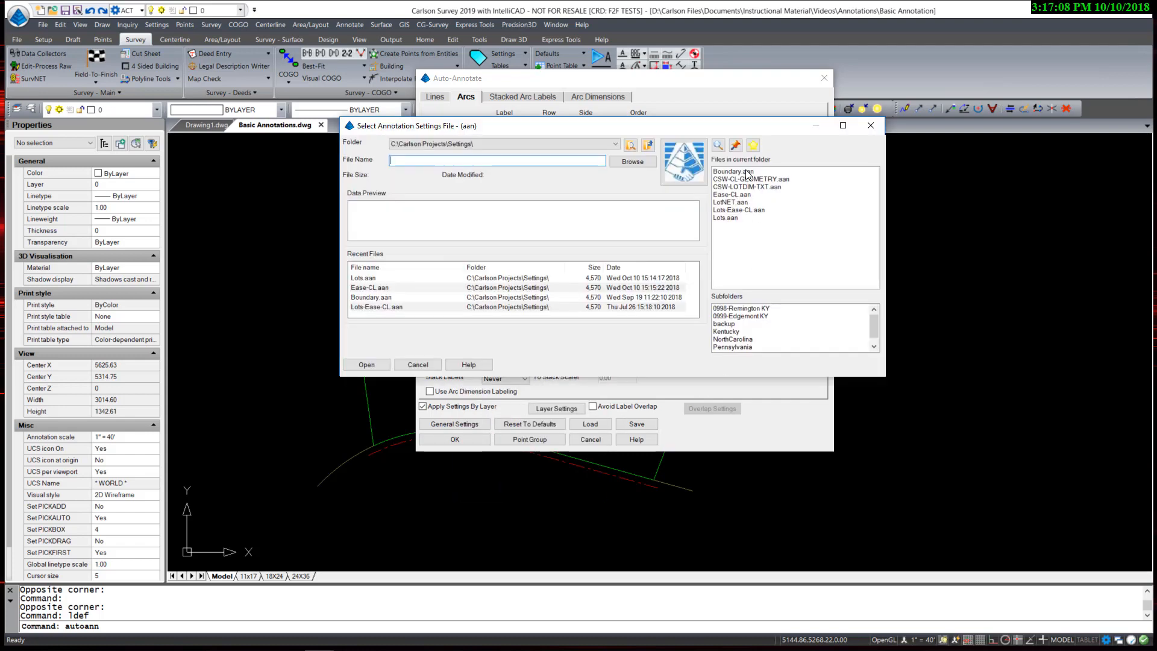
click(733, 171)
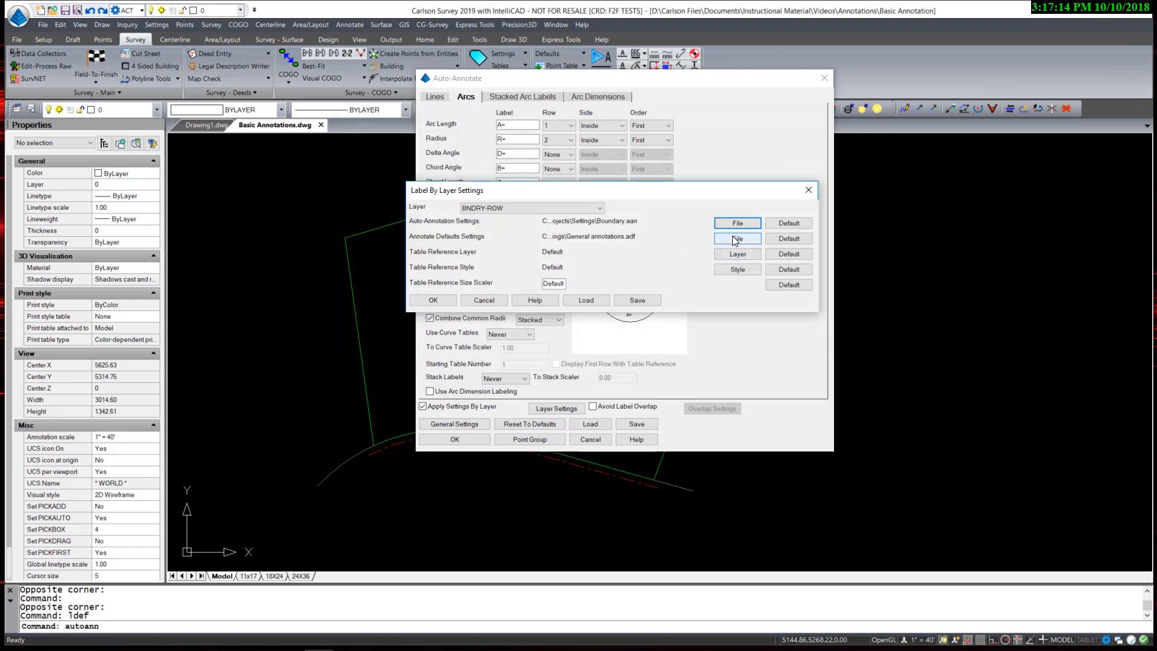
click(737, 238)
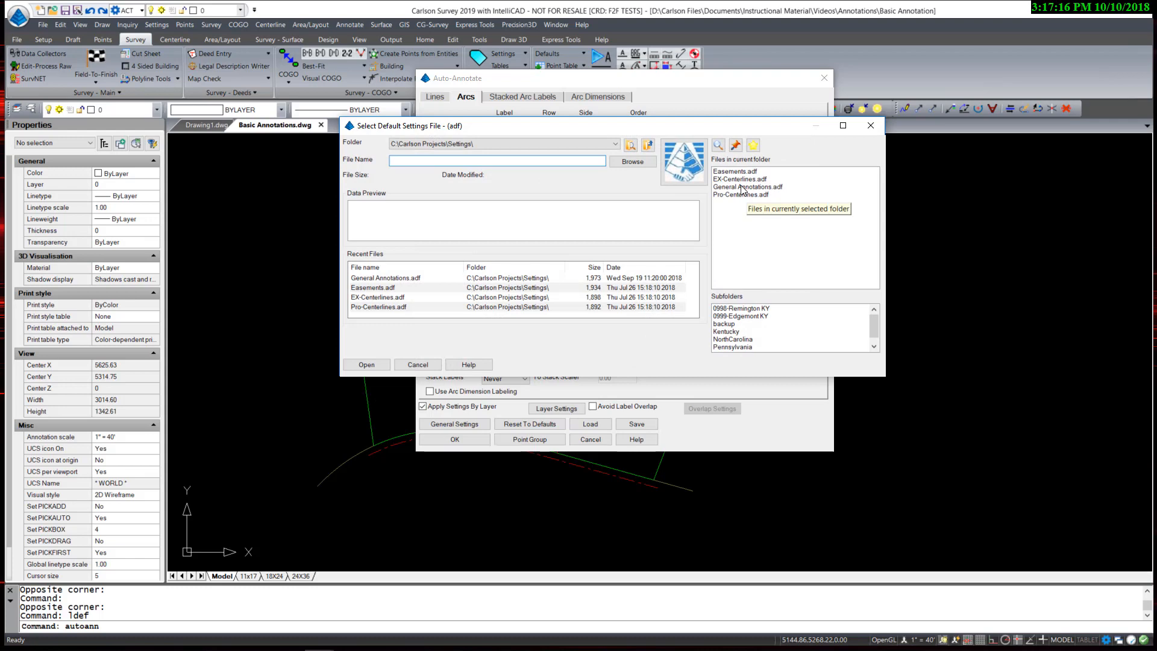
click(748, 186)
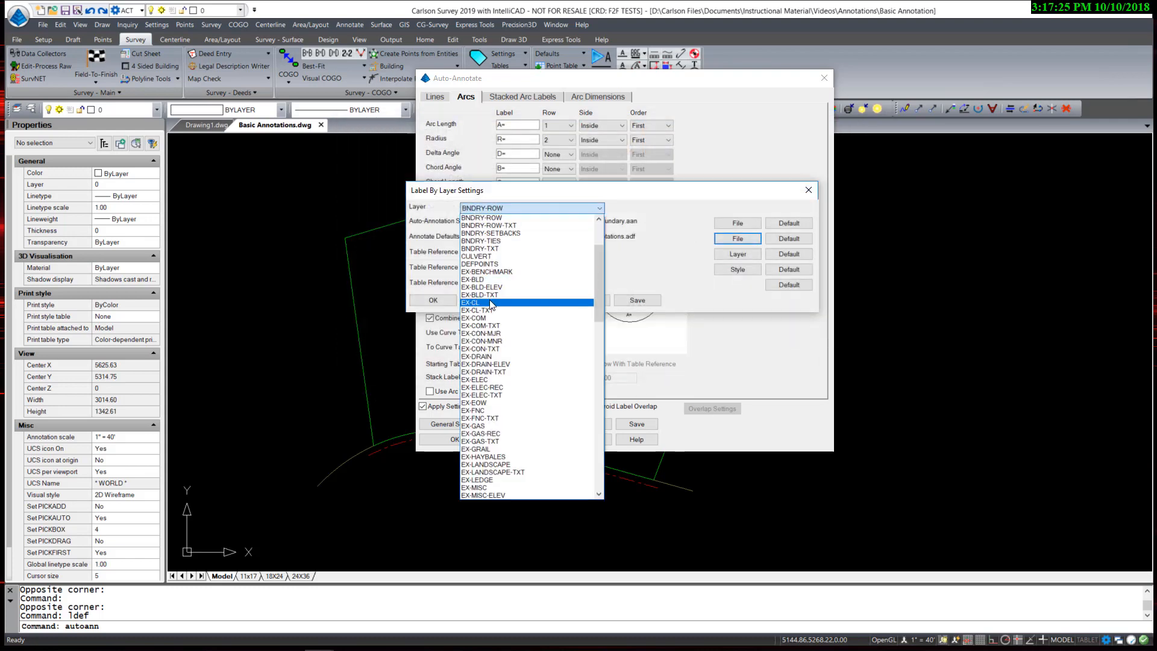
Switch to layer EX-CL, assign Ease-CL.aan as its settings, and browse the layer list
click(470, 302)
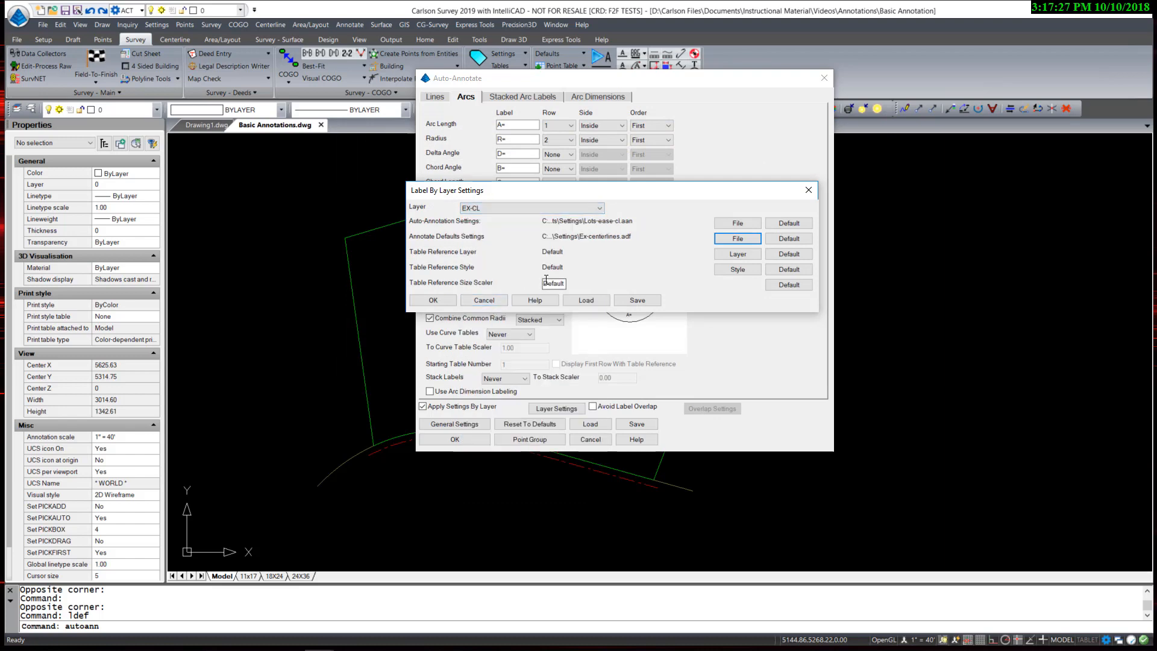
mouse_move(549, 238)
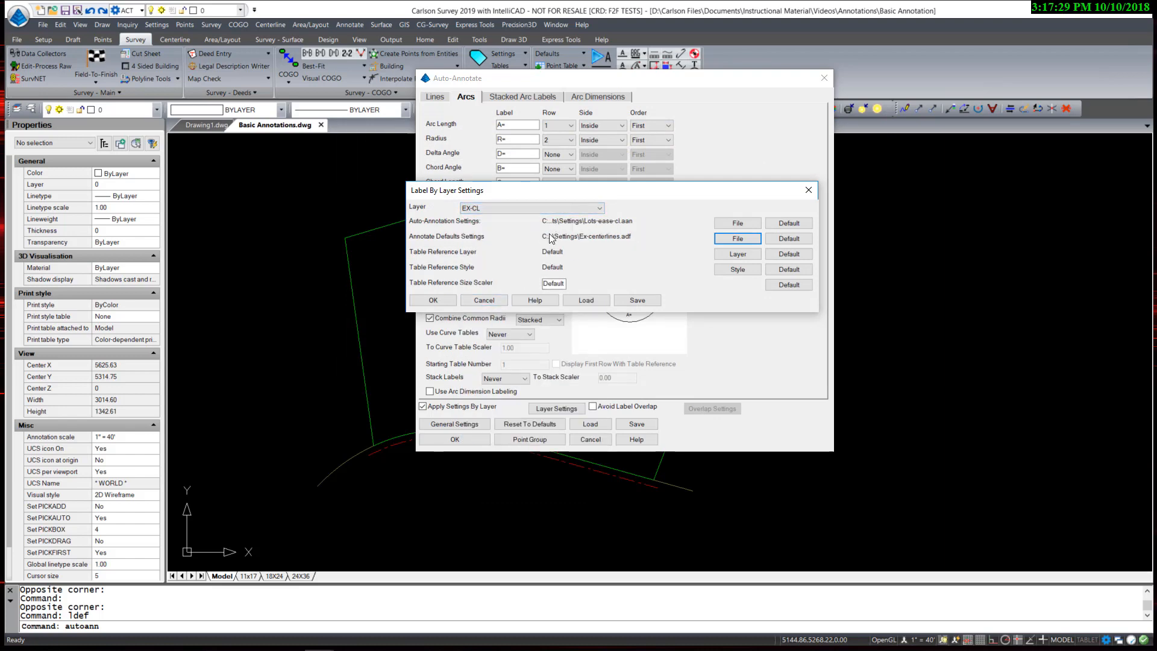
mouse_move(330, 472)
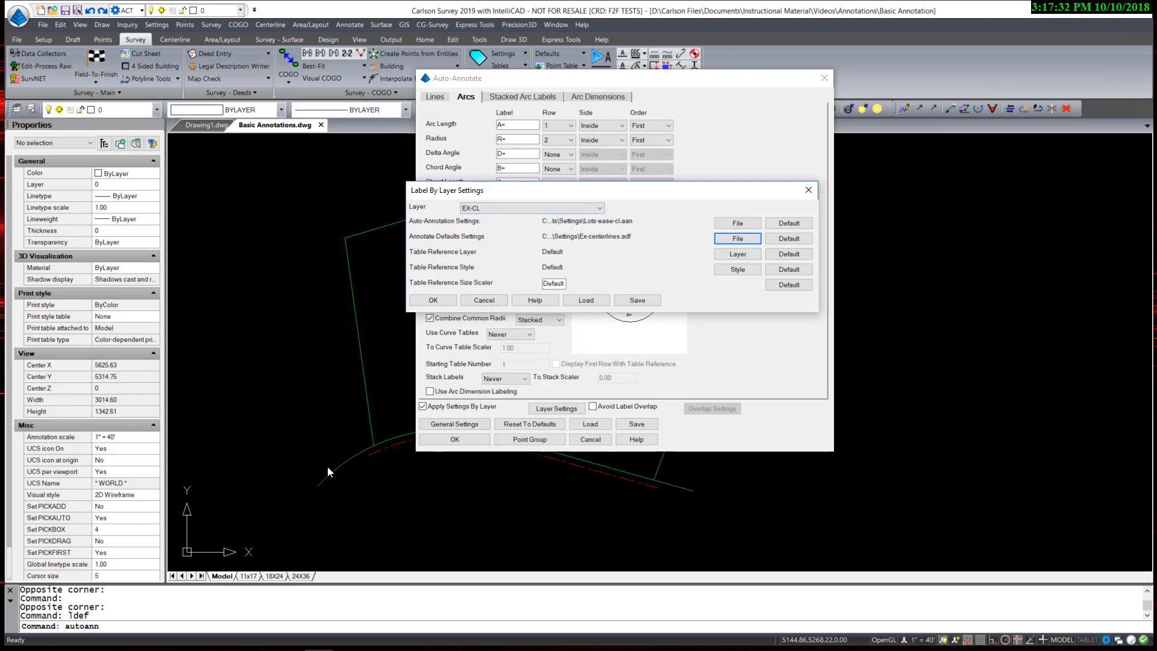
mouse_move(536, 283)
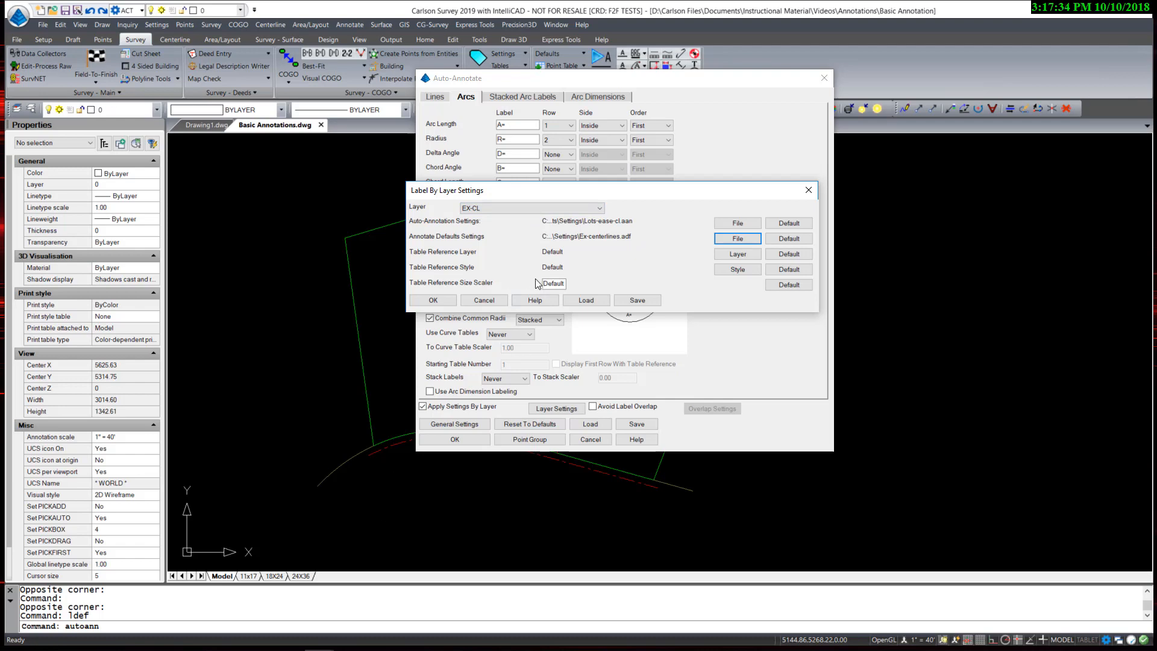
mouse_move(523, 270)
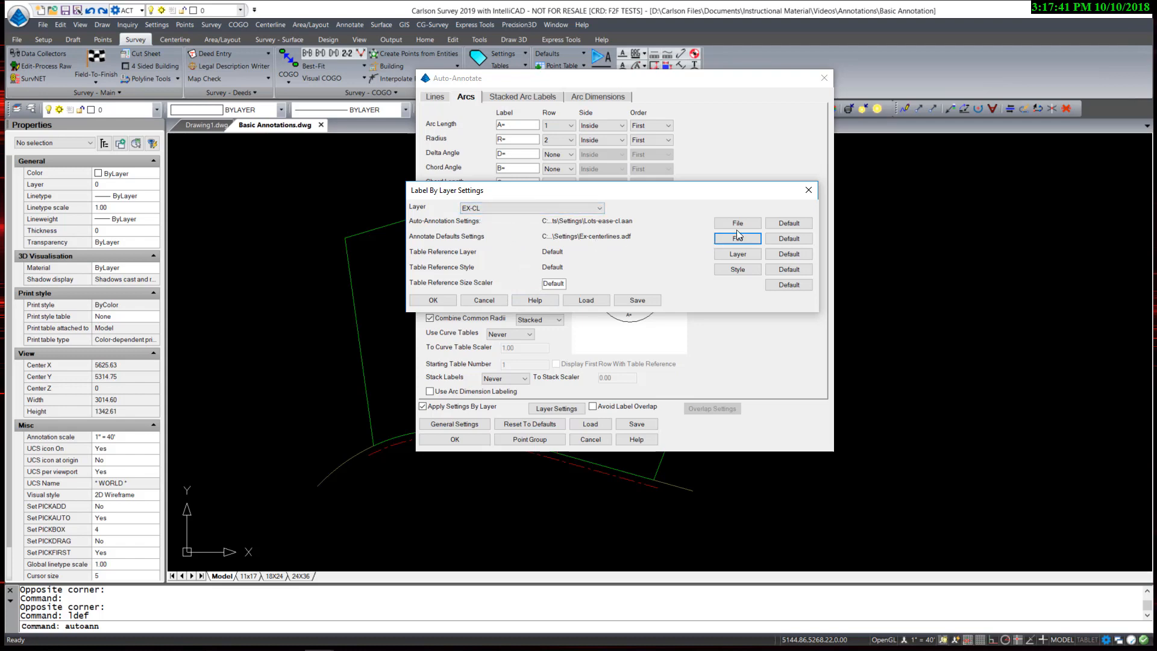
click(737, 223)
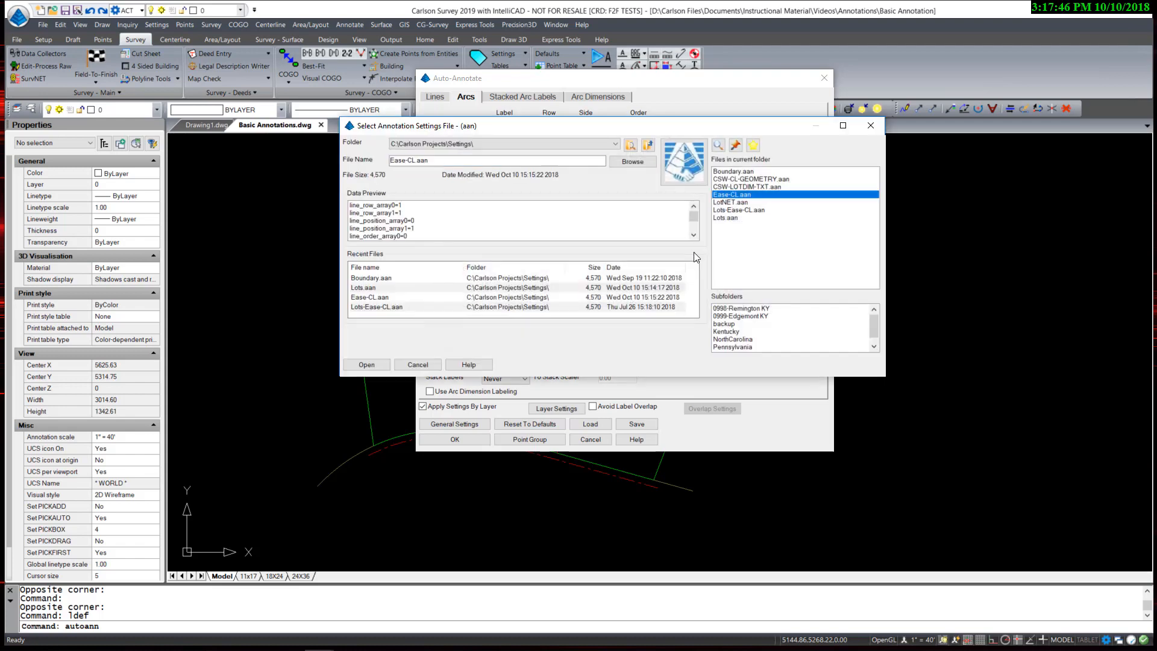
click(365, 364)
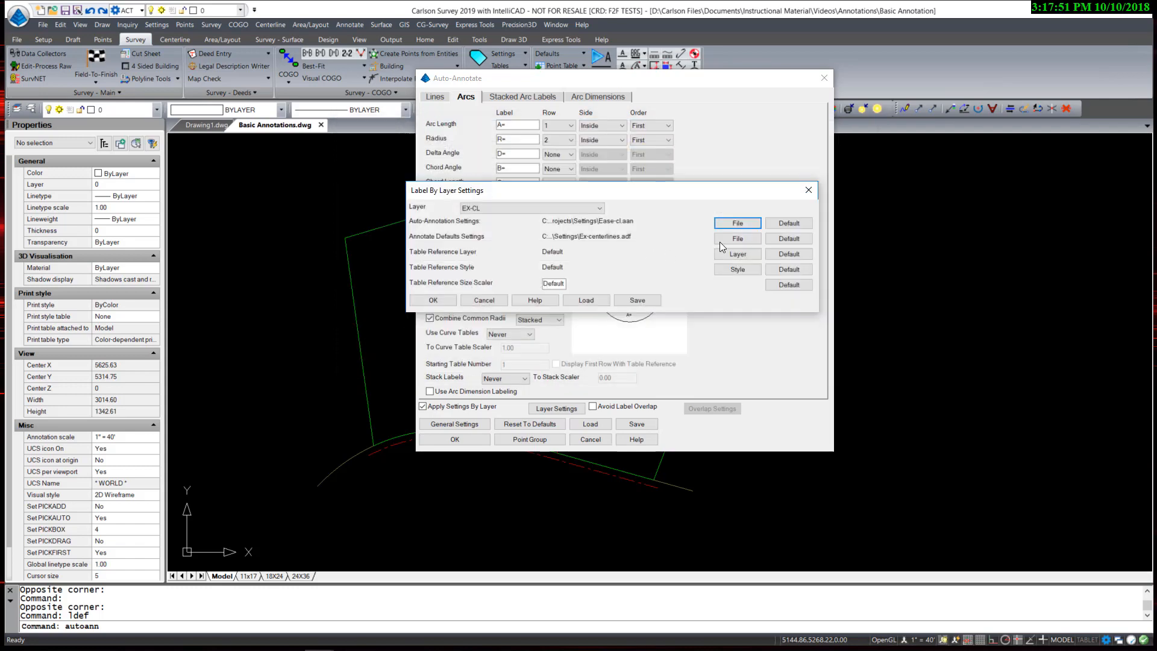
click(738, 239)
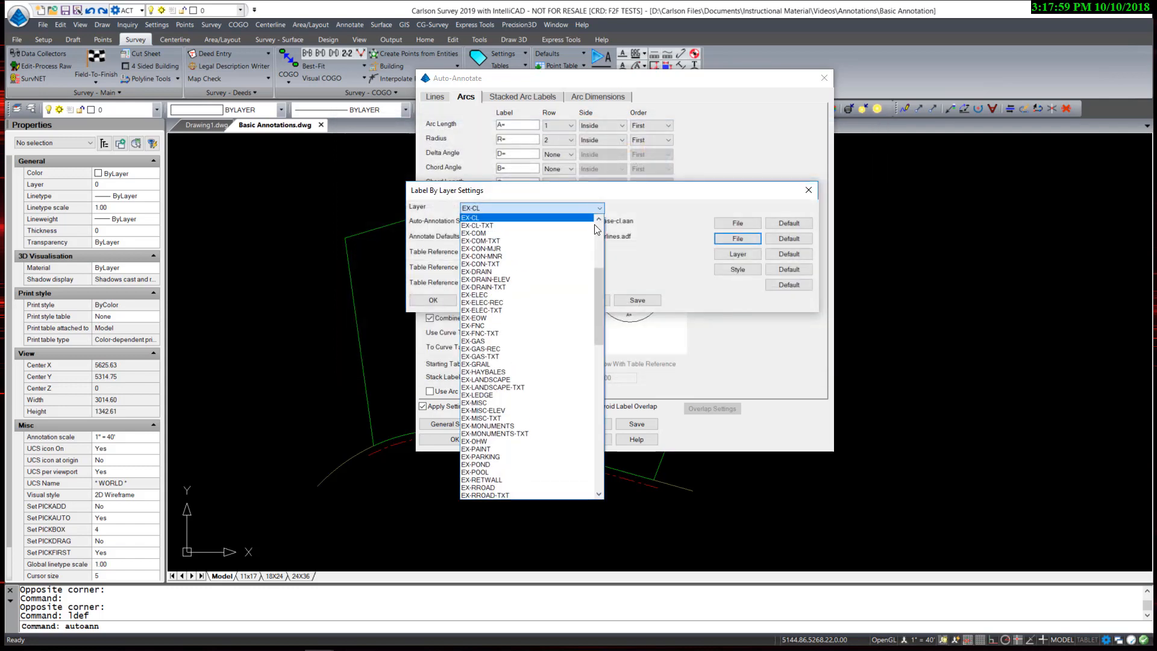
scroll(down, 3)
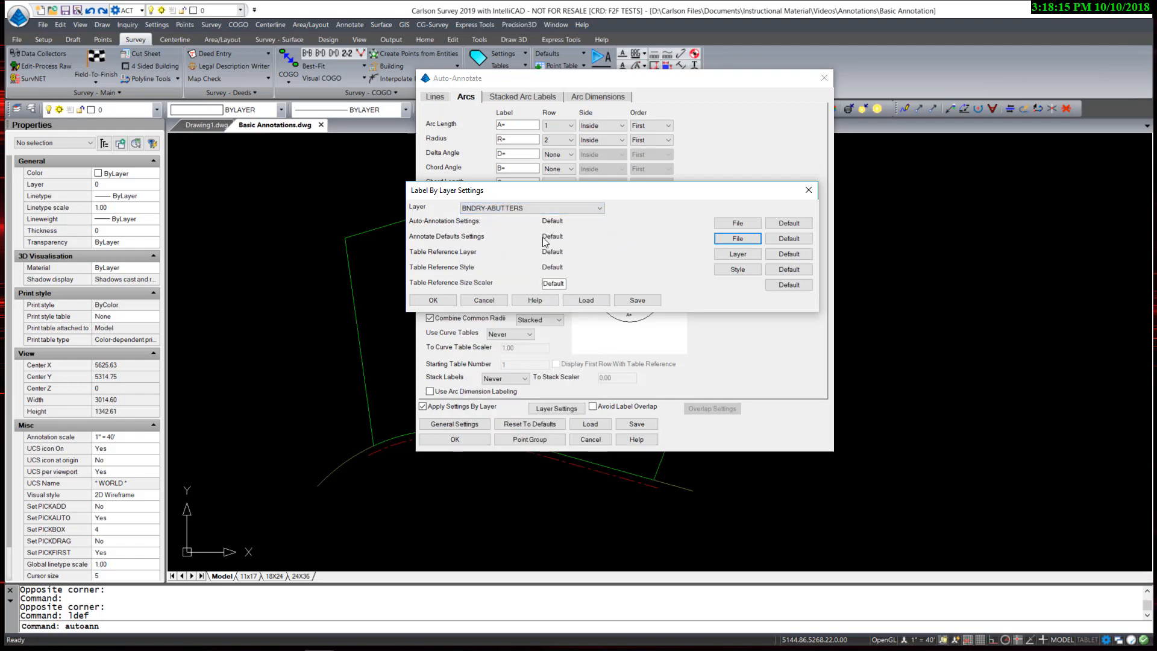
mouse_move(592, 244)
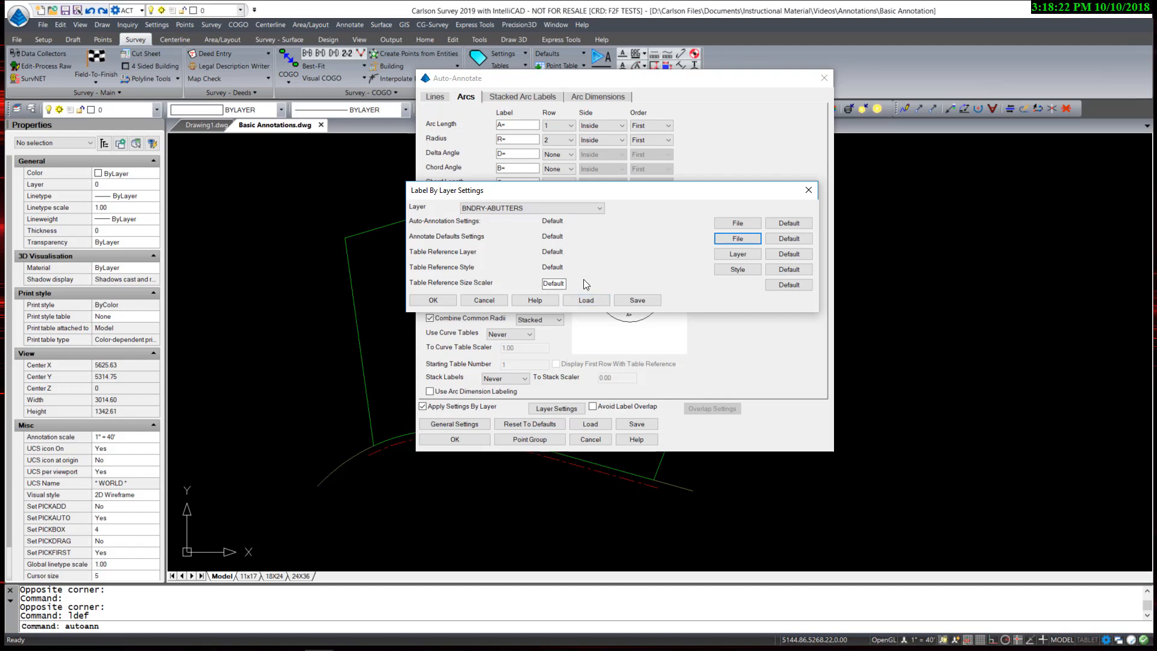
mouse_move(653, 198)
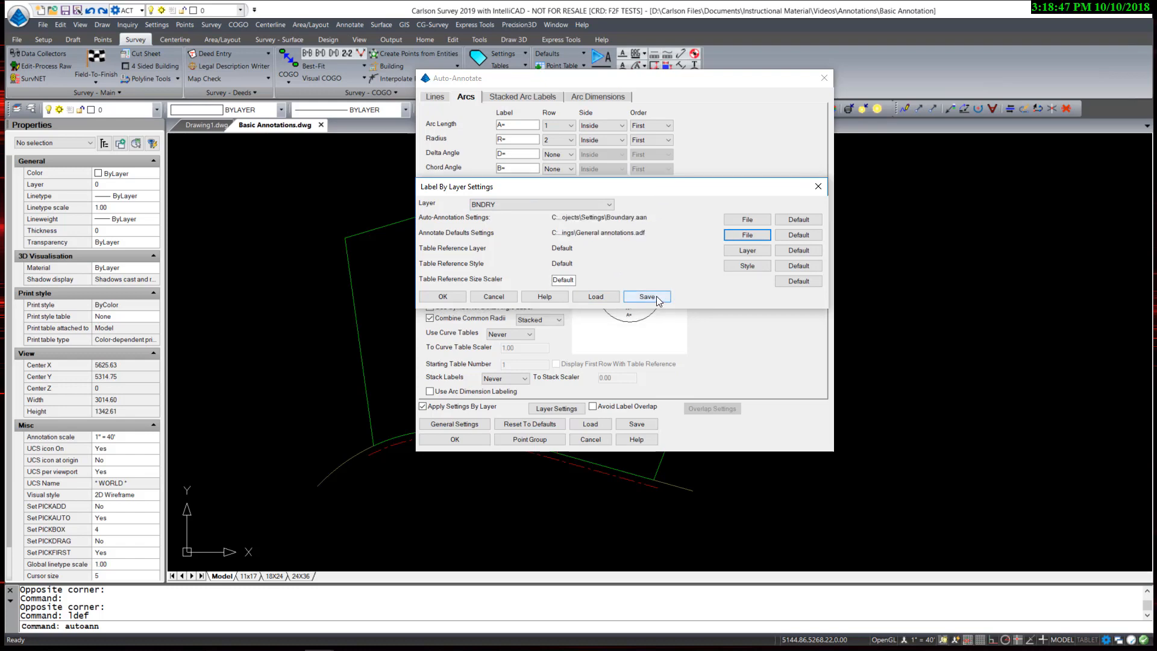
Save the label-by-layer setup as the layer file CSW-Annotations
click(646, 296)
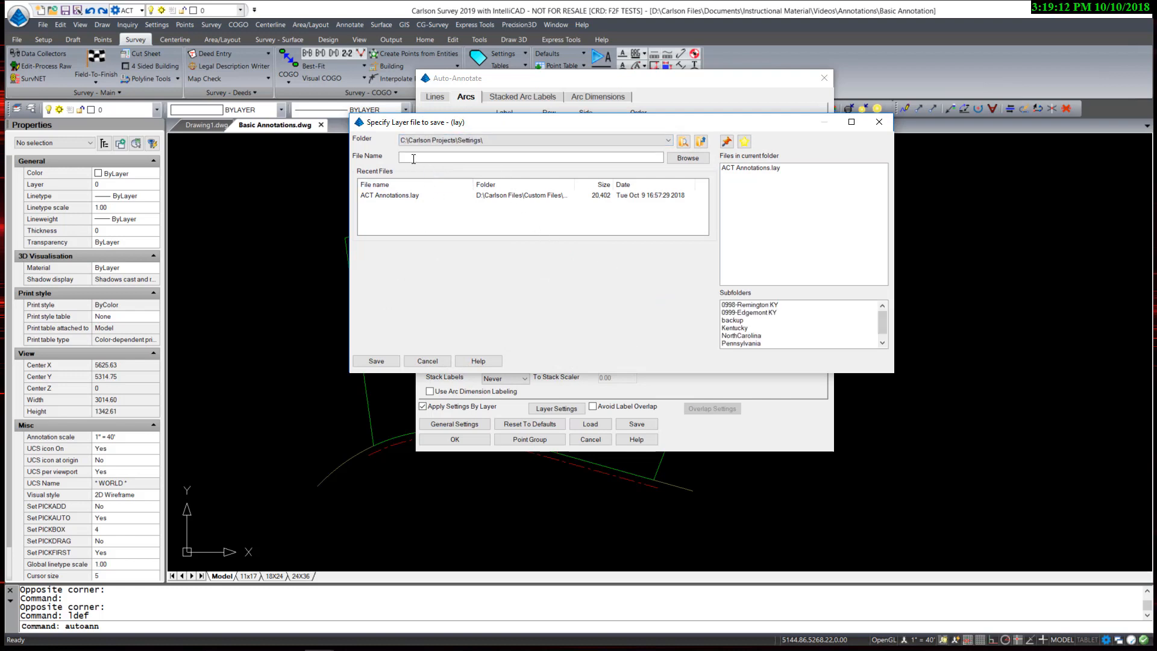
mouse_move(733, 182)
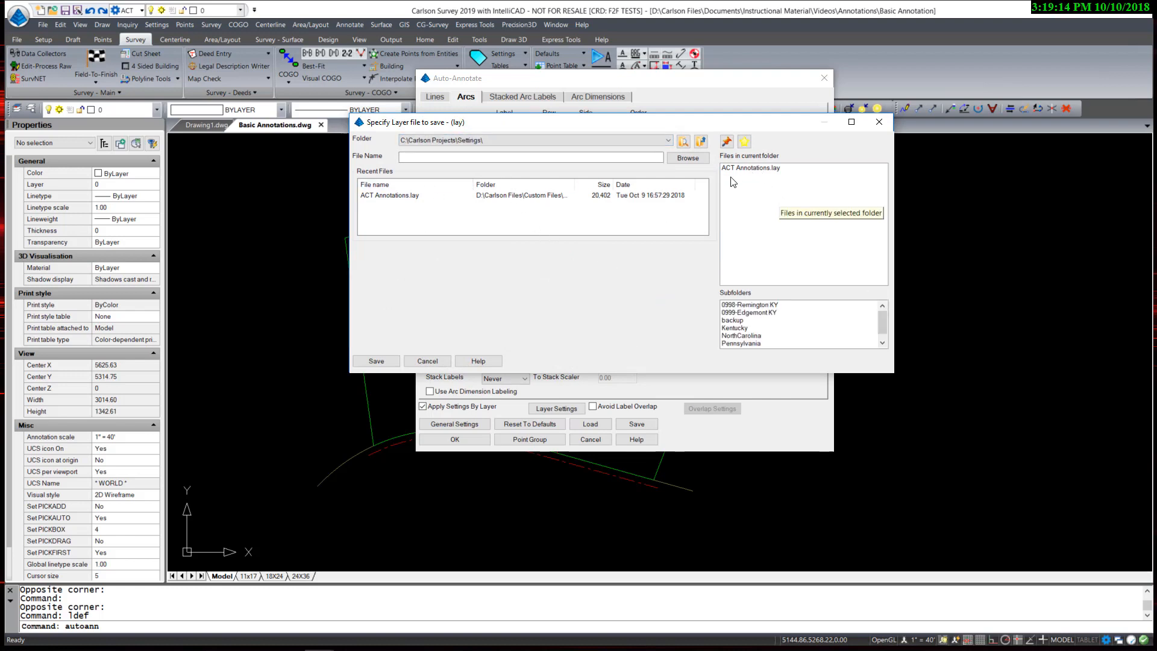
click(753, 167)
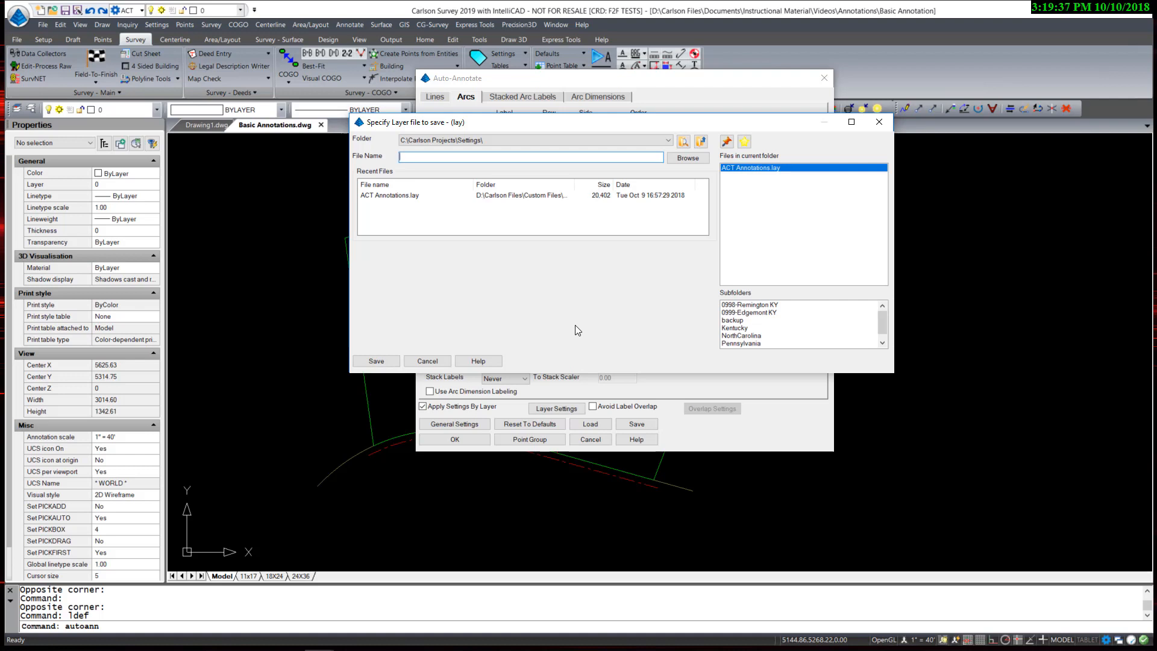
text(CSW-An)
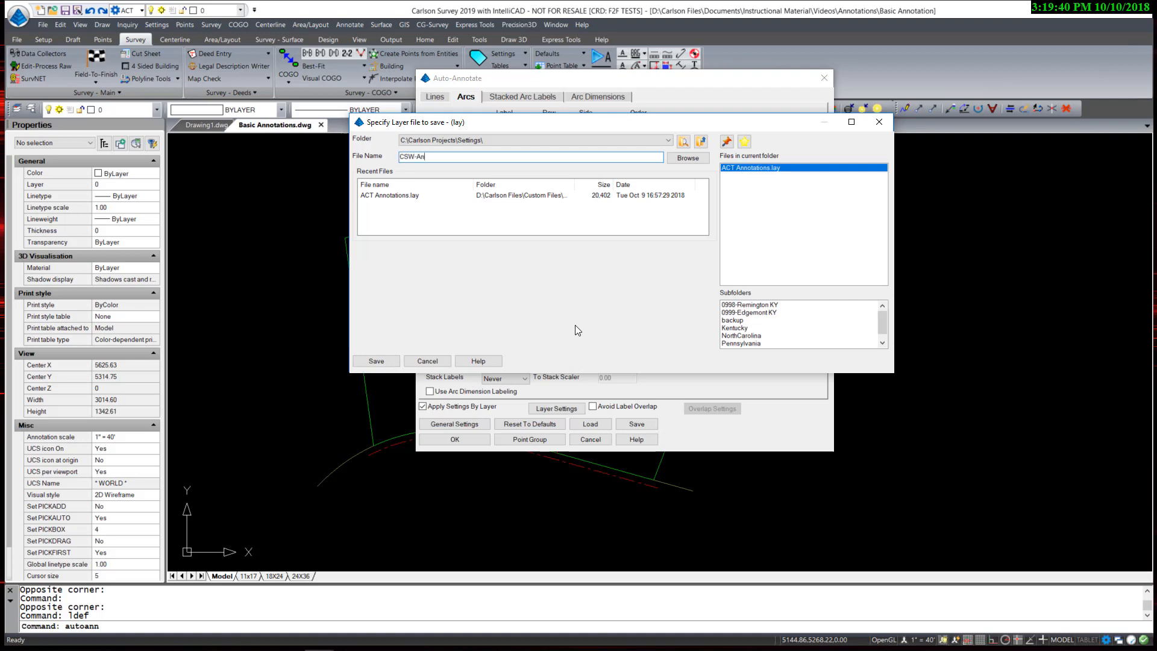
text(notations)
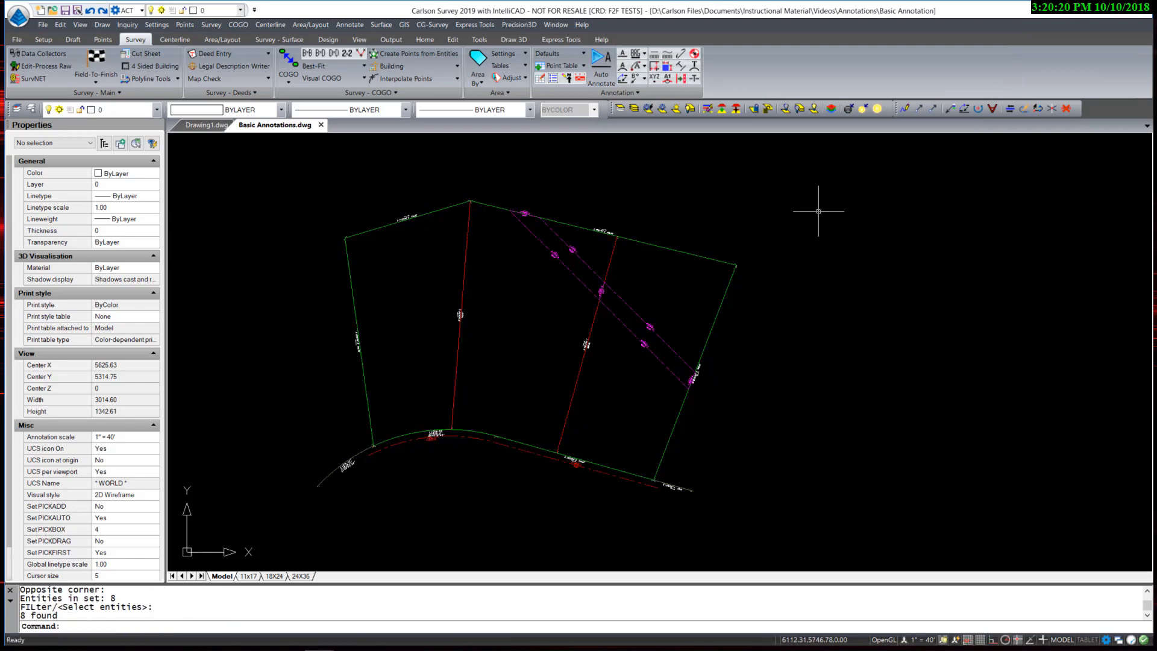
mouse_move(557, 260)
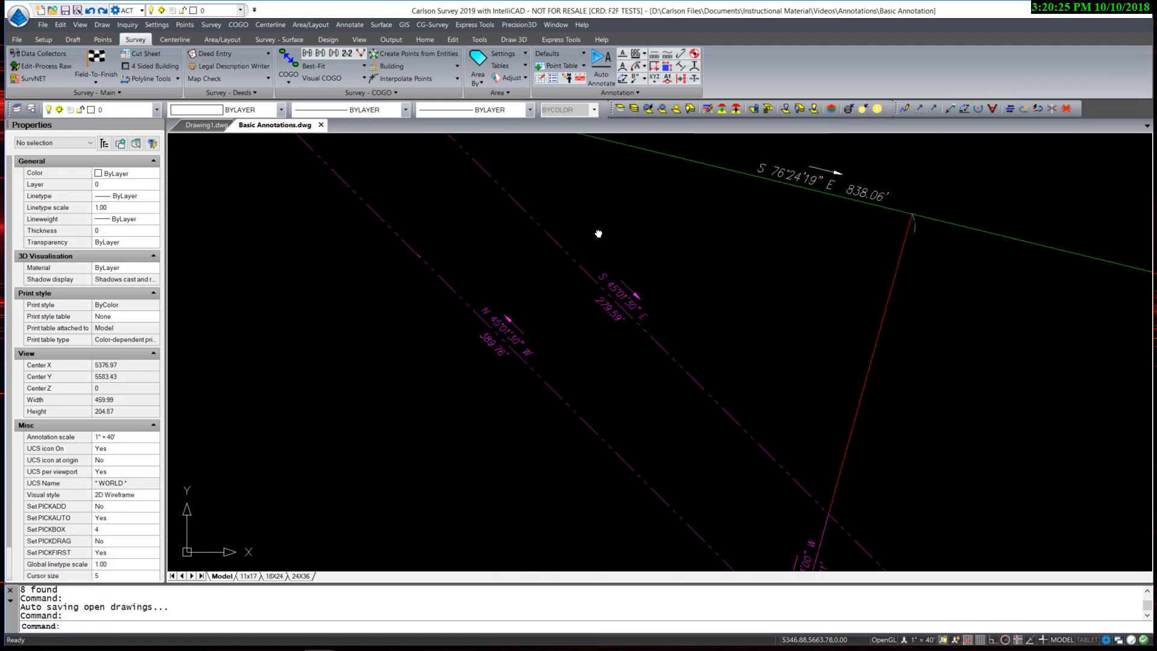
Pan the view to inspect the generated road curve labels
drag(598, 234, 534, 333)
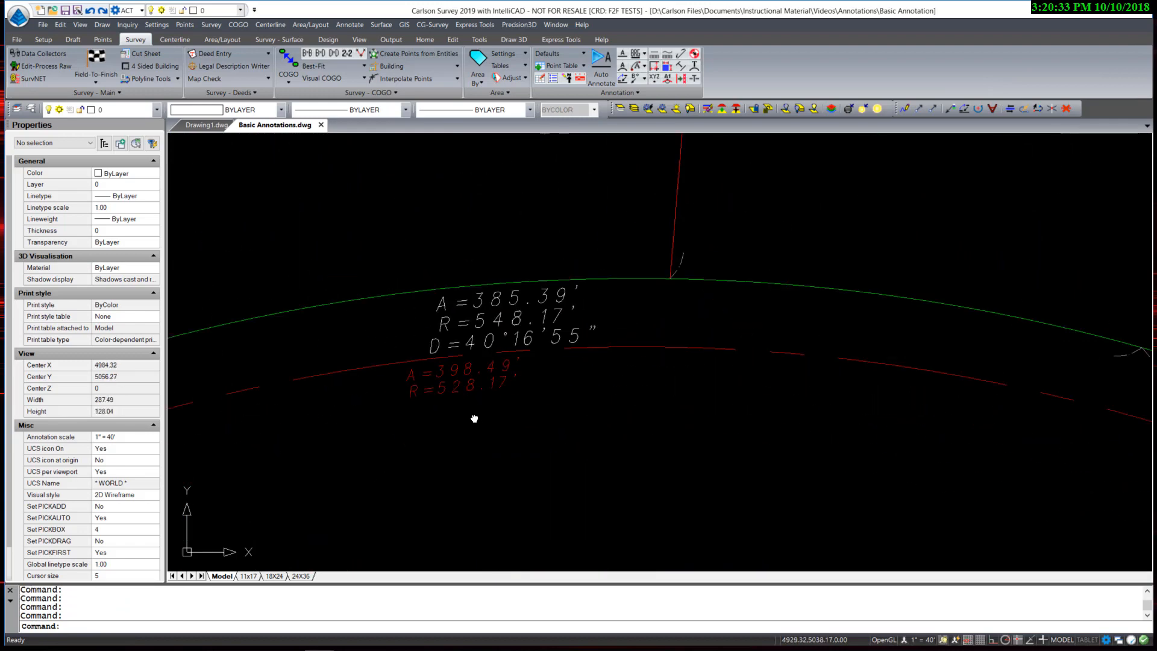
mouse_move(529, 375)
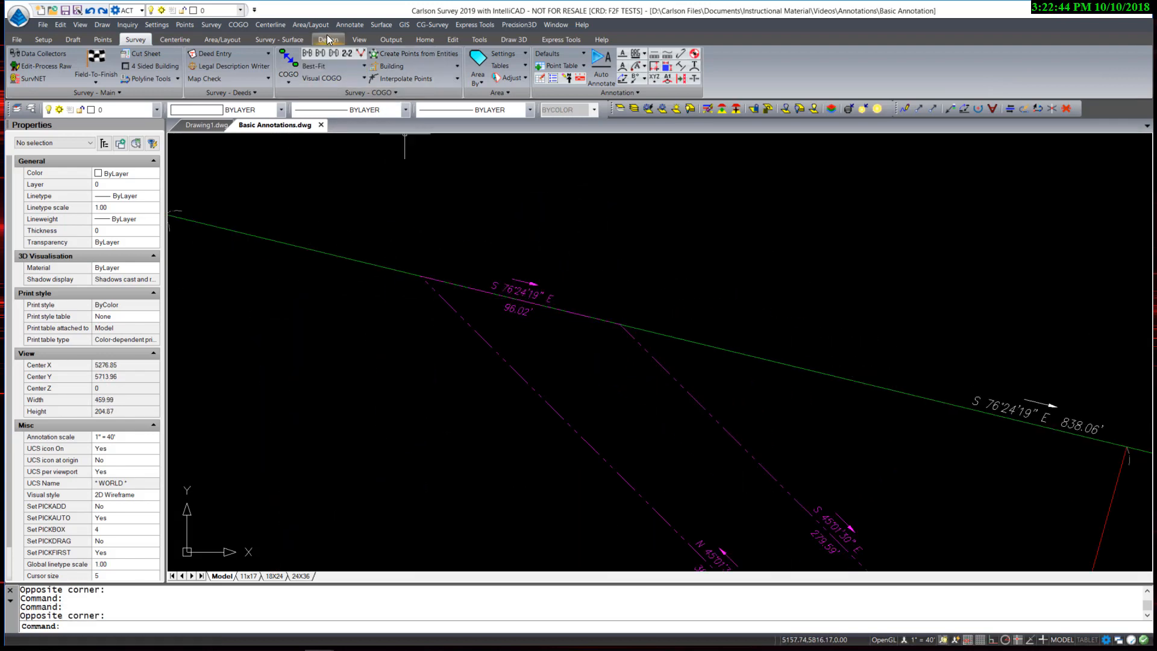
Use Move Label with Leader to relocate the road curve label with a leader
click(350, 25)
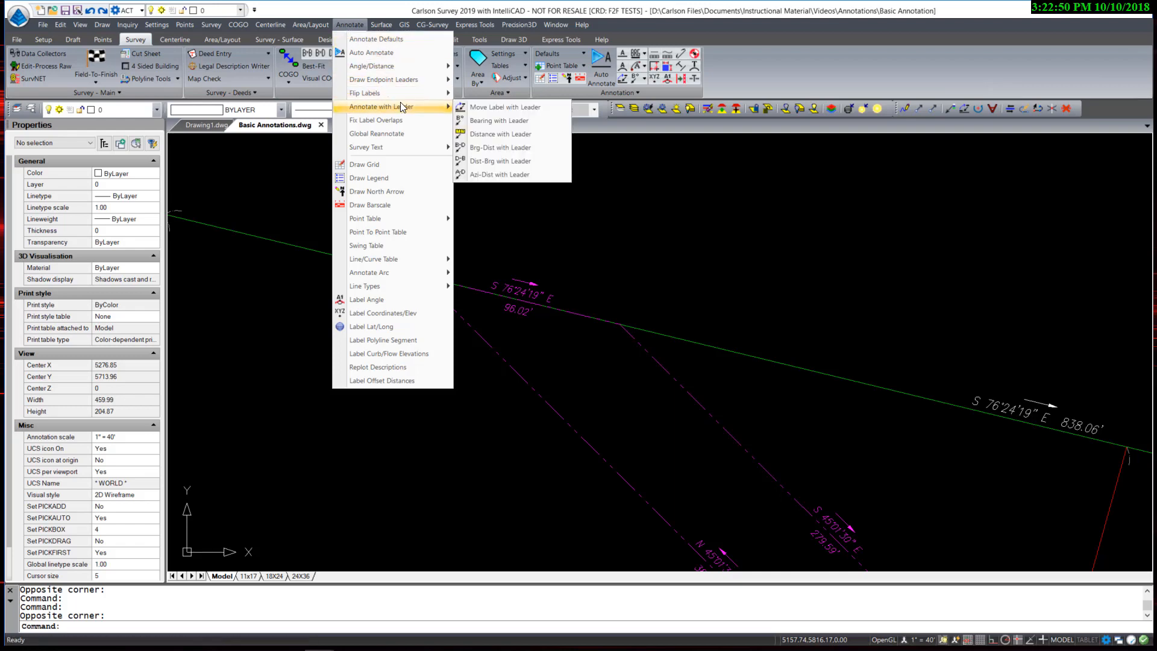
mouse_move(499, 109)
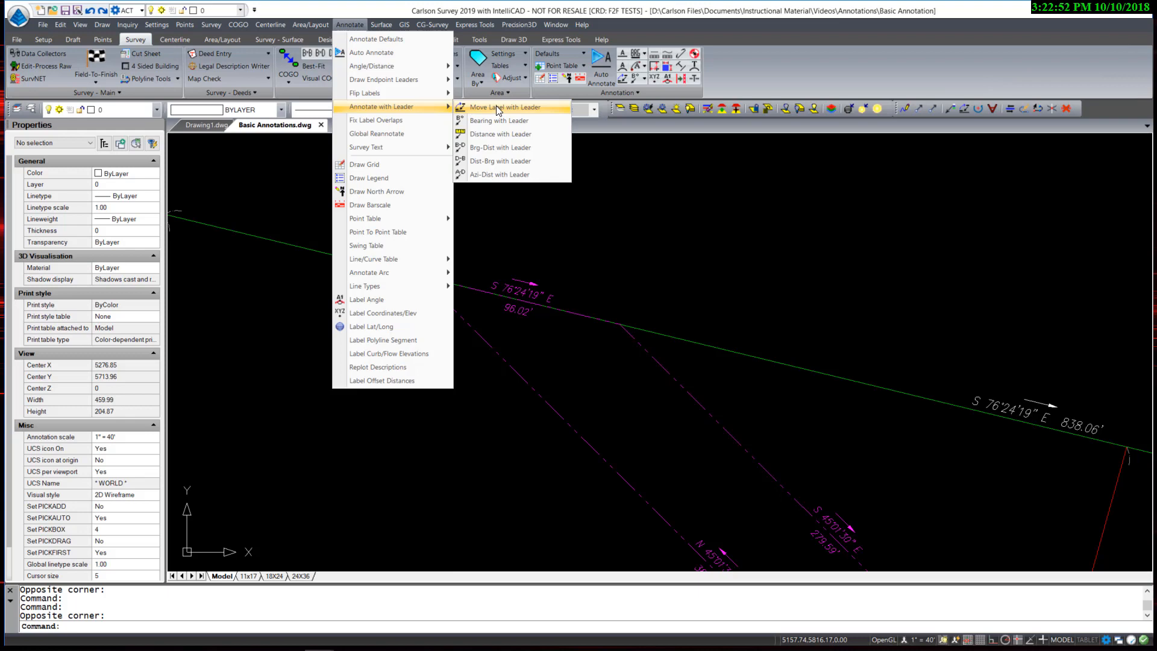
click(504, 106)
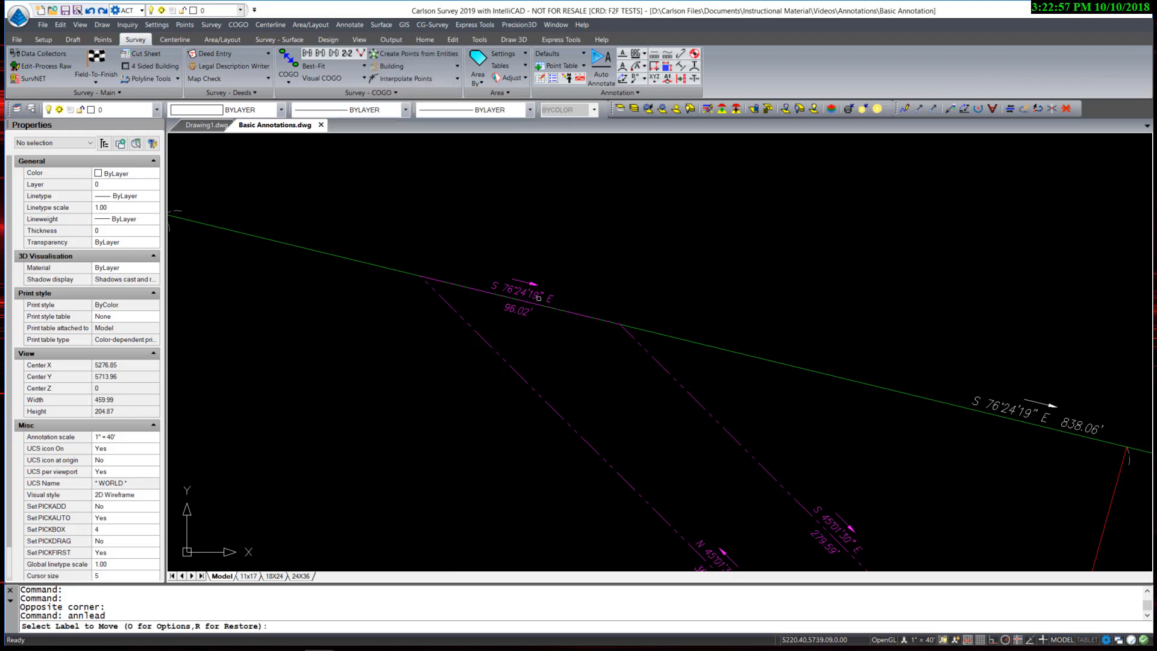
click(538, 299)
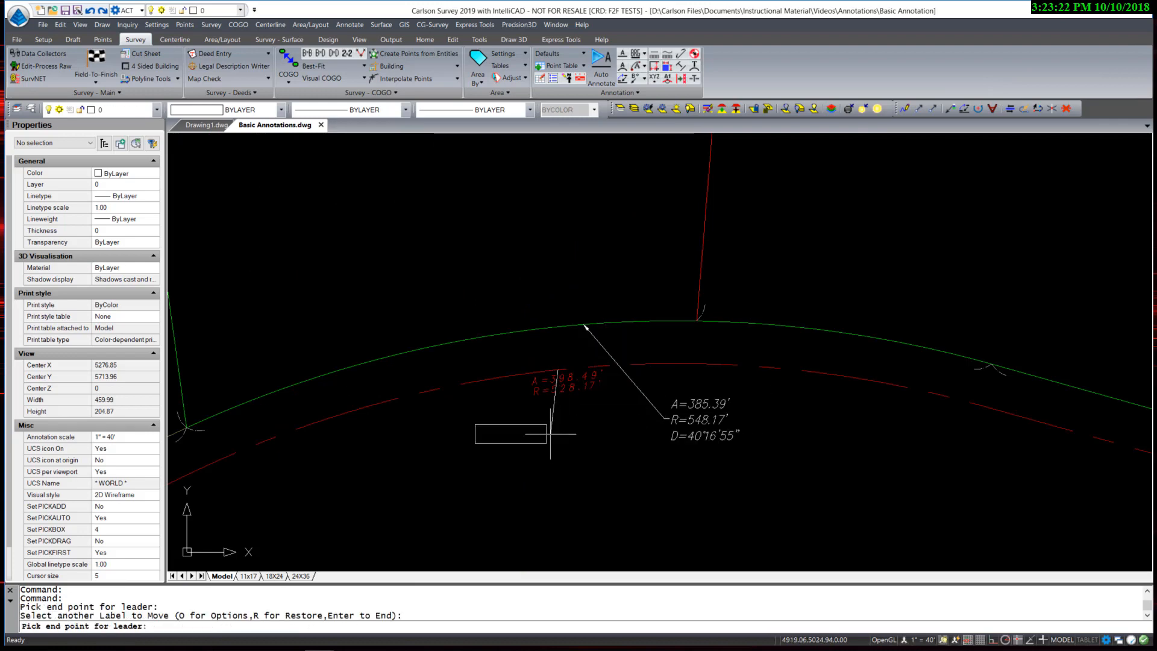
click(597, 468)
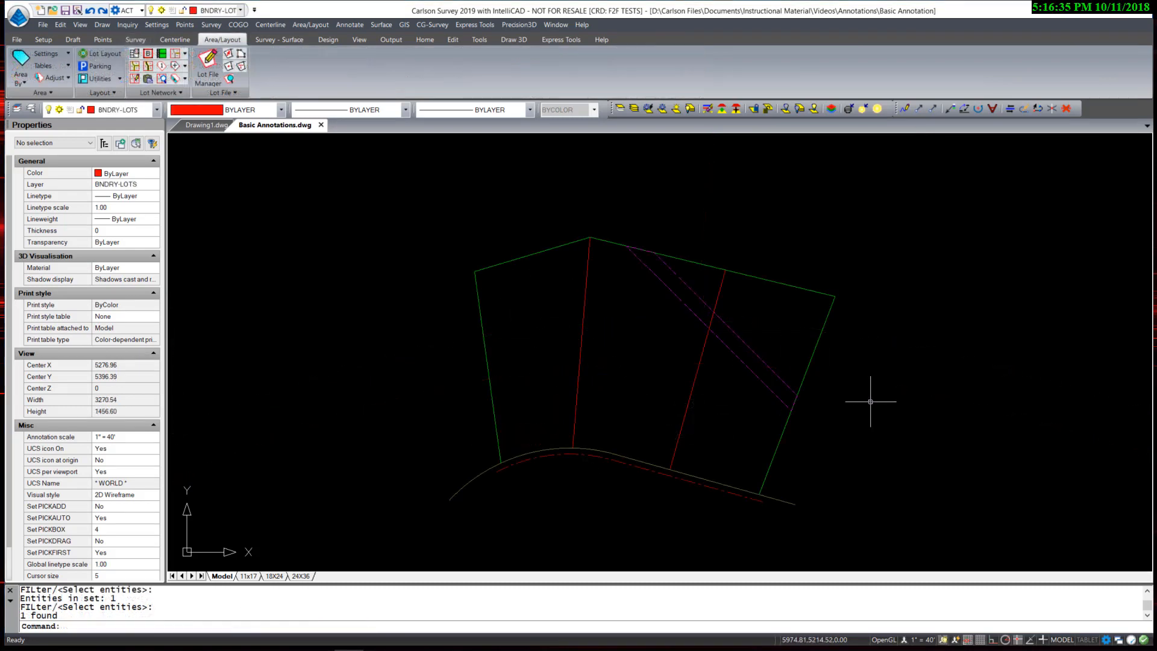
mouse_move(865, 426)
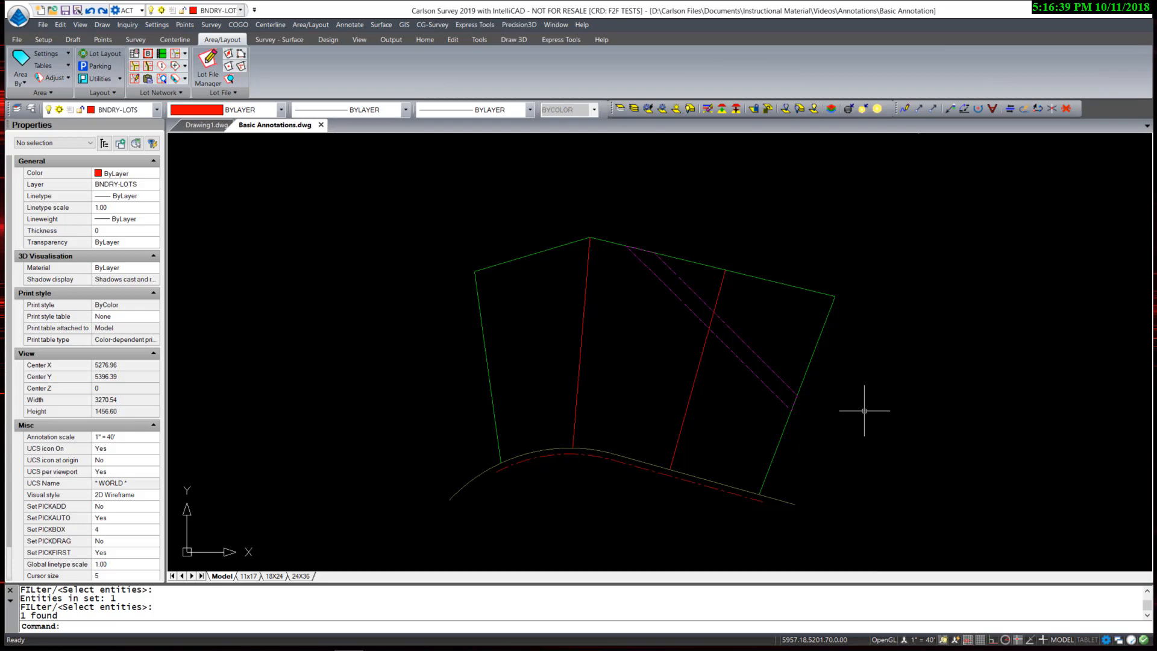
mouse_move(417, 175)
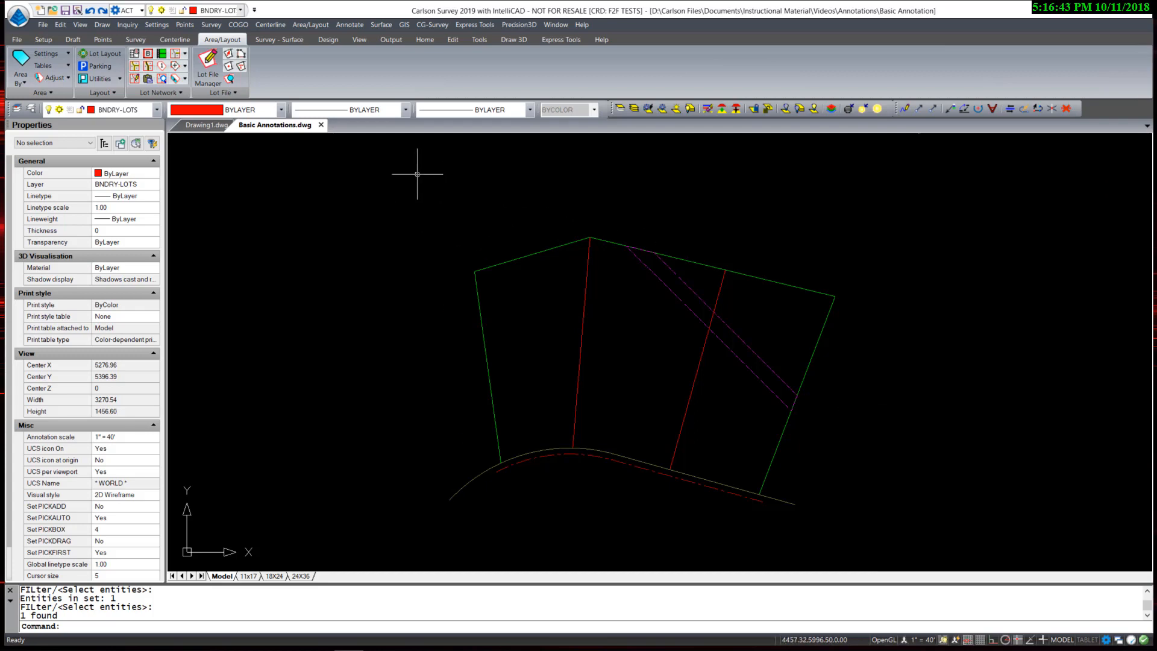
Start the Lot Network's Add Lot Edge command from the Area/Layout ribbon
click(310, 24)
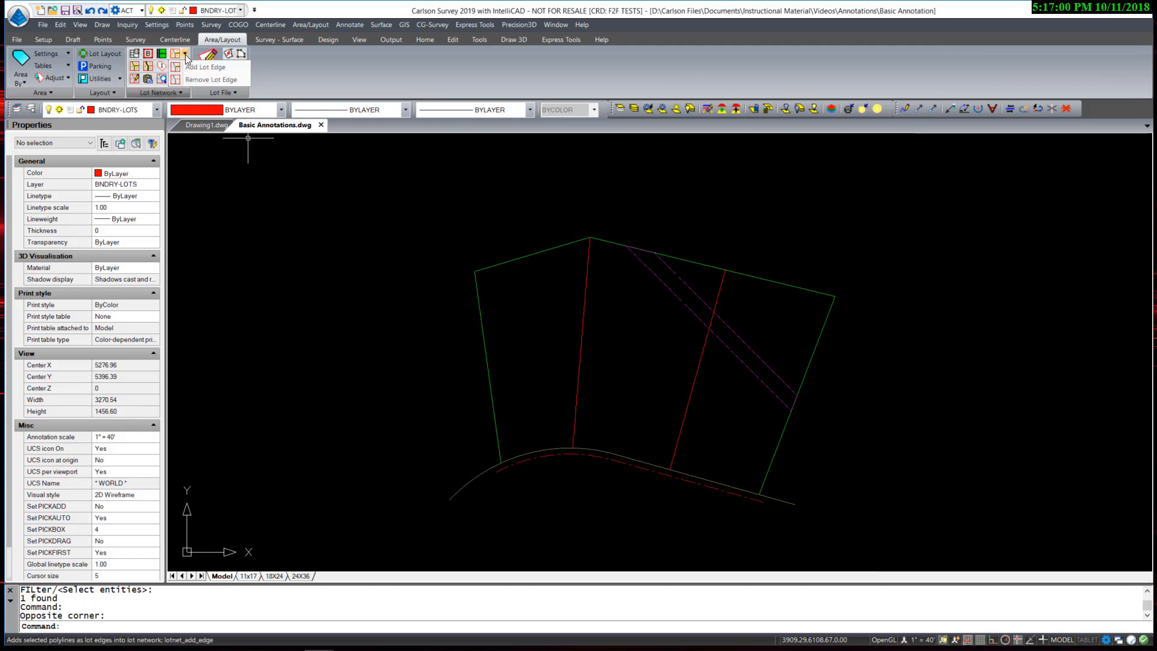
click(205, 66)
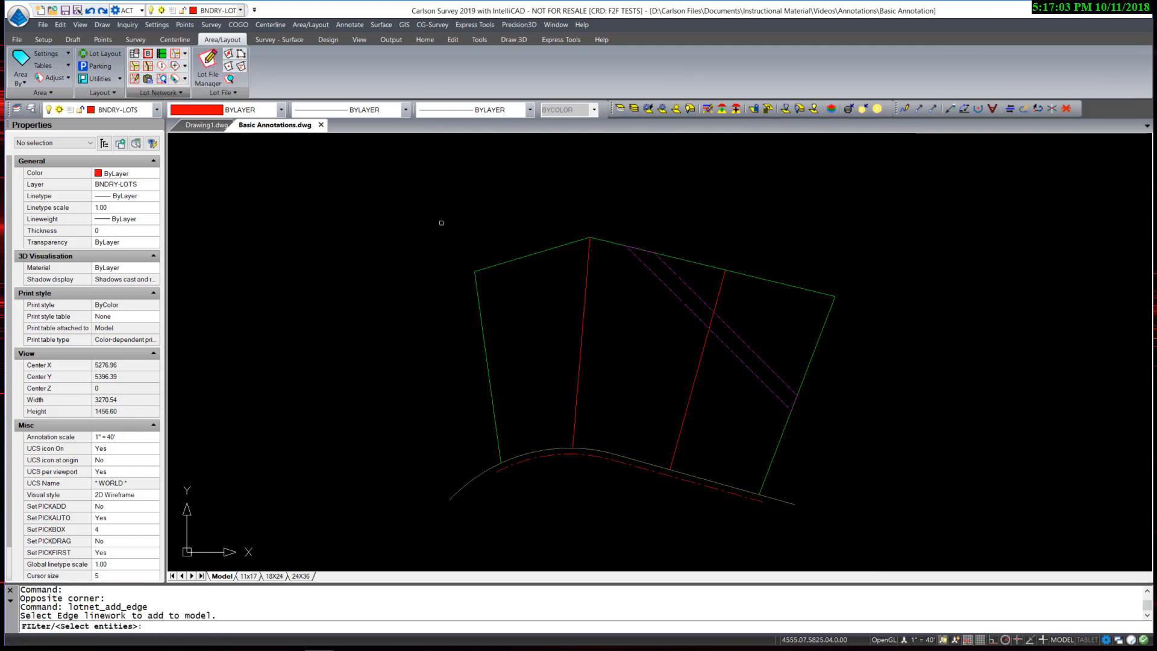